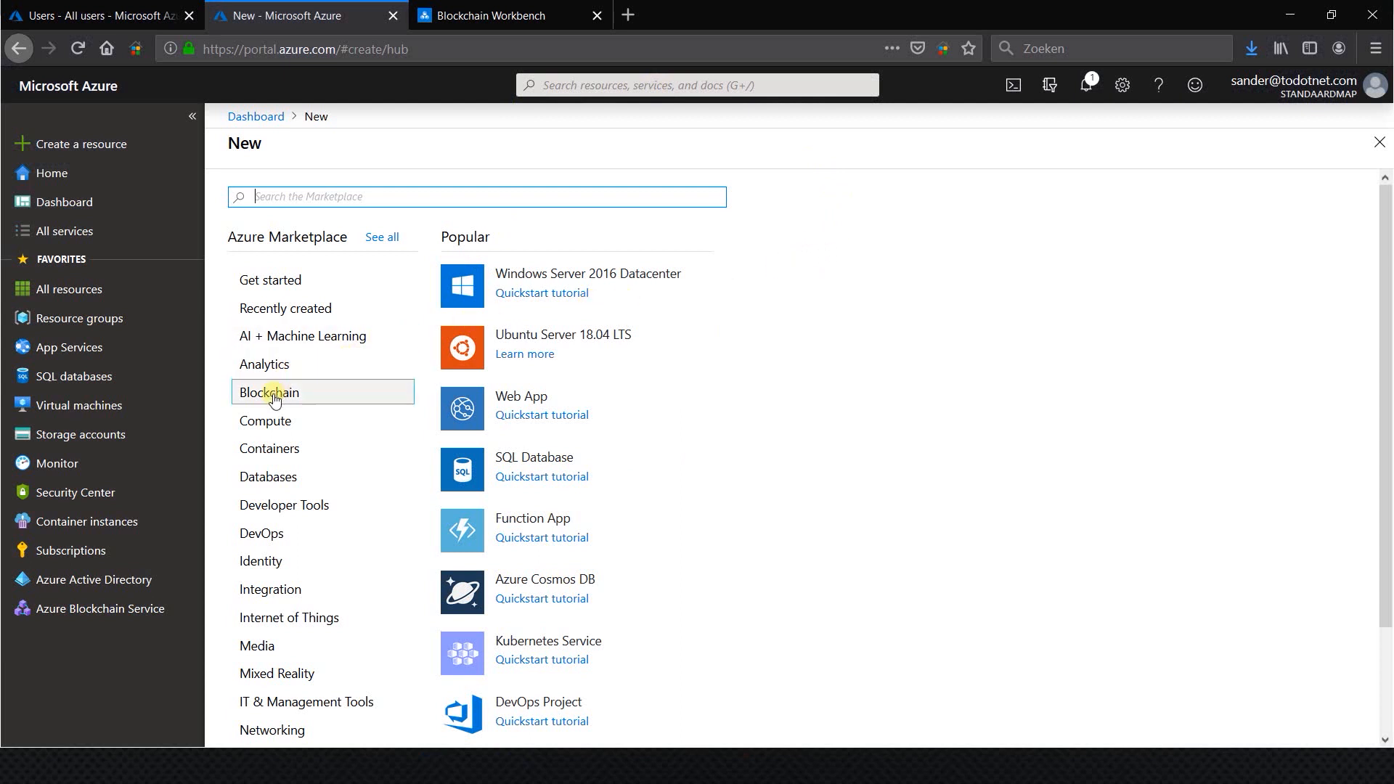
# Choose the Blockchain category, open See all, and scroll through the Marketplace offerings.
pyautogui.click(269, 392)
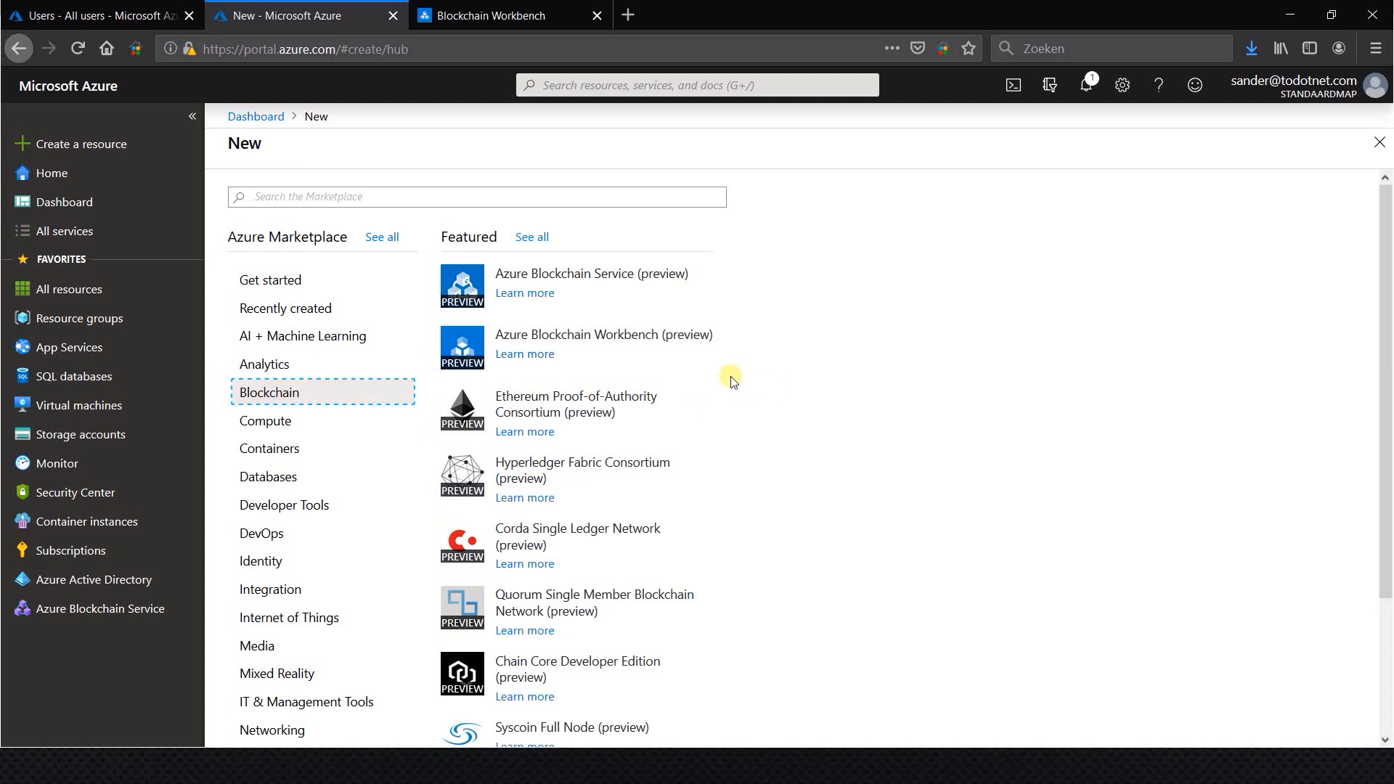
pyautogui.moveTo(731, 412)
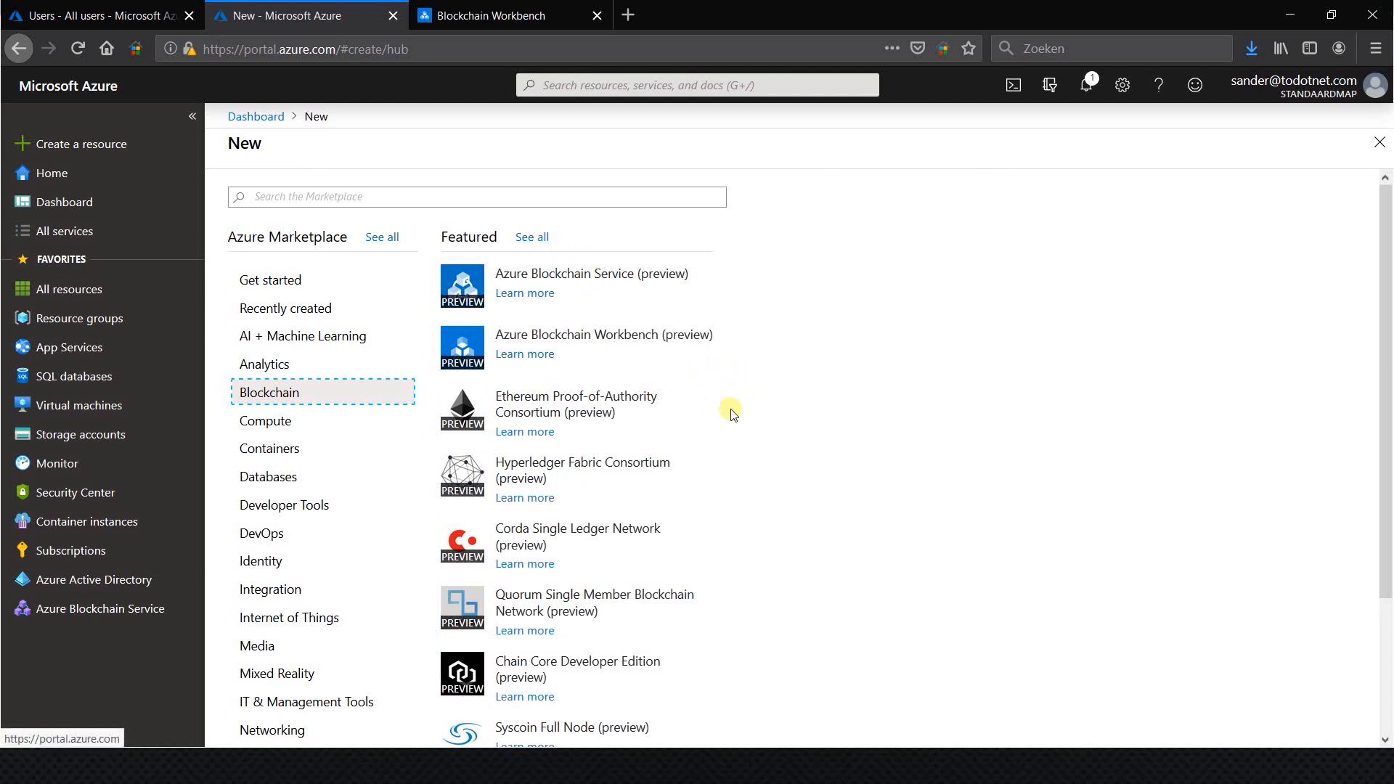
pyautogui.moveTo(544, 257)
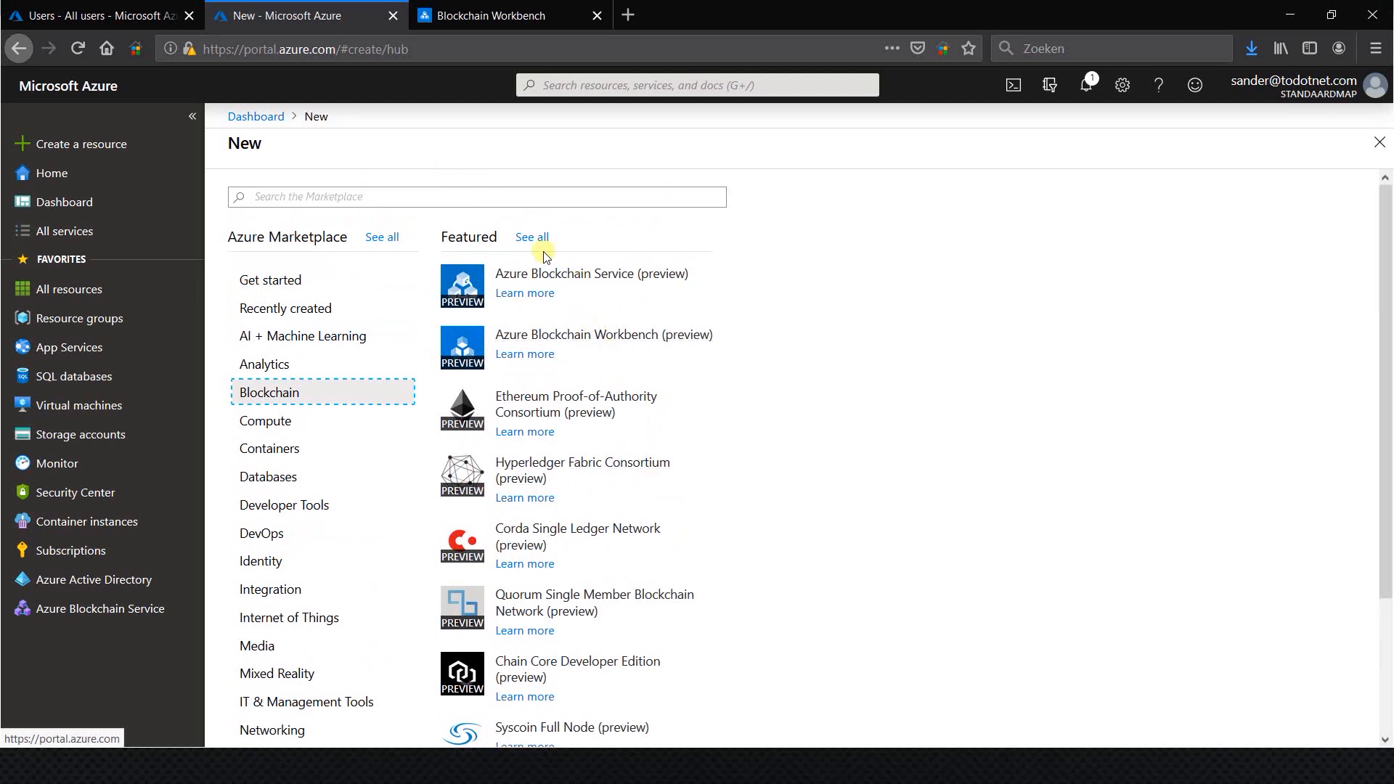
pyautogui.click(531, 240)
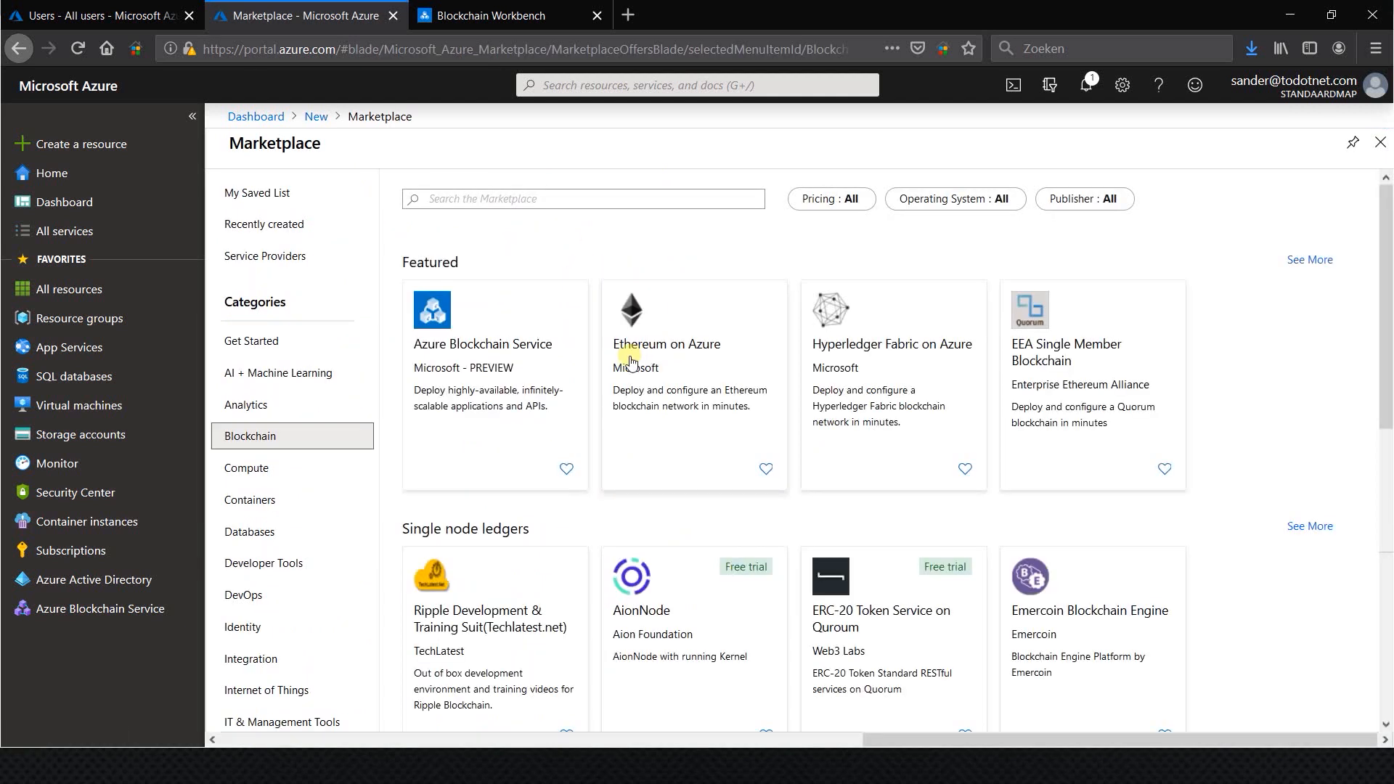
pyautogui.scroll(-3)
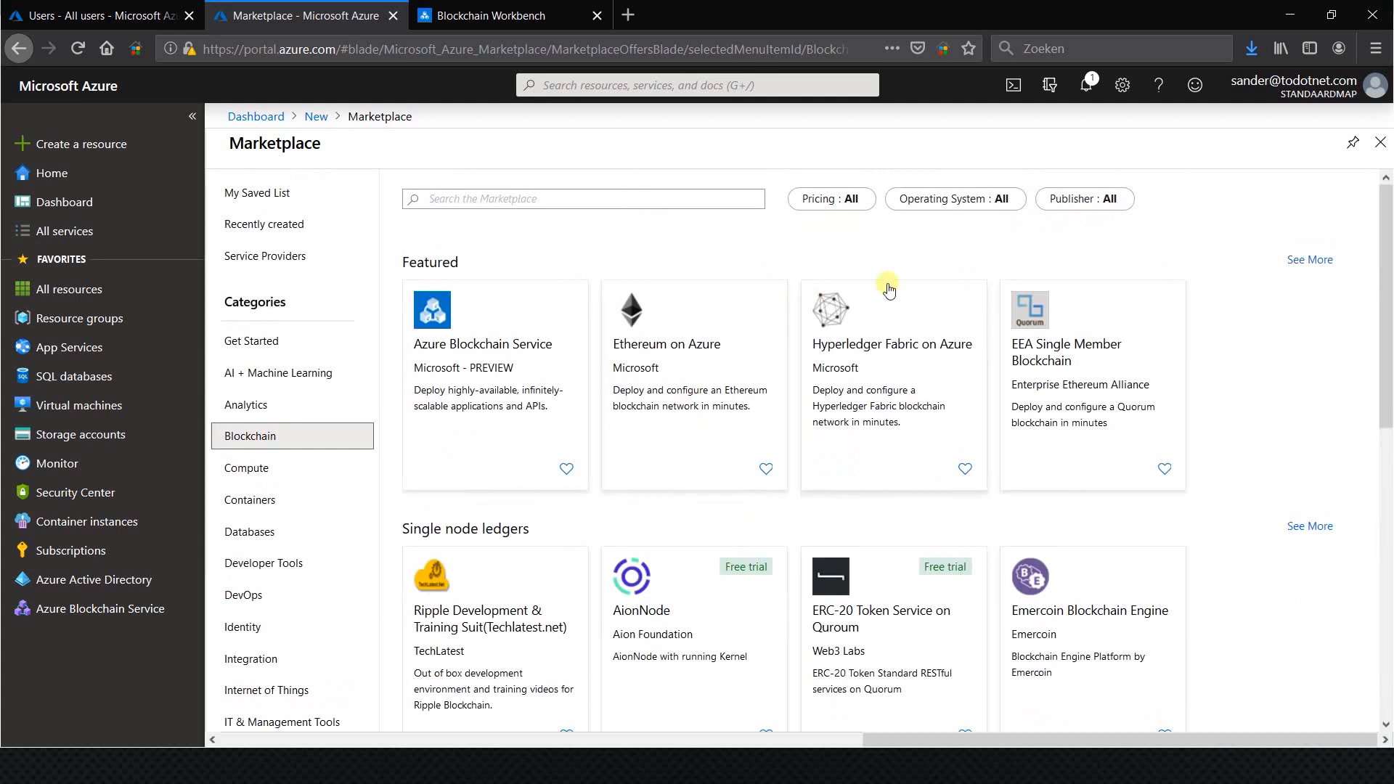
pyautogui.scroll(-3)
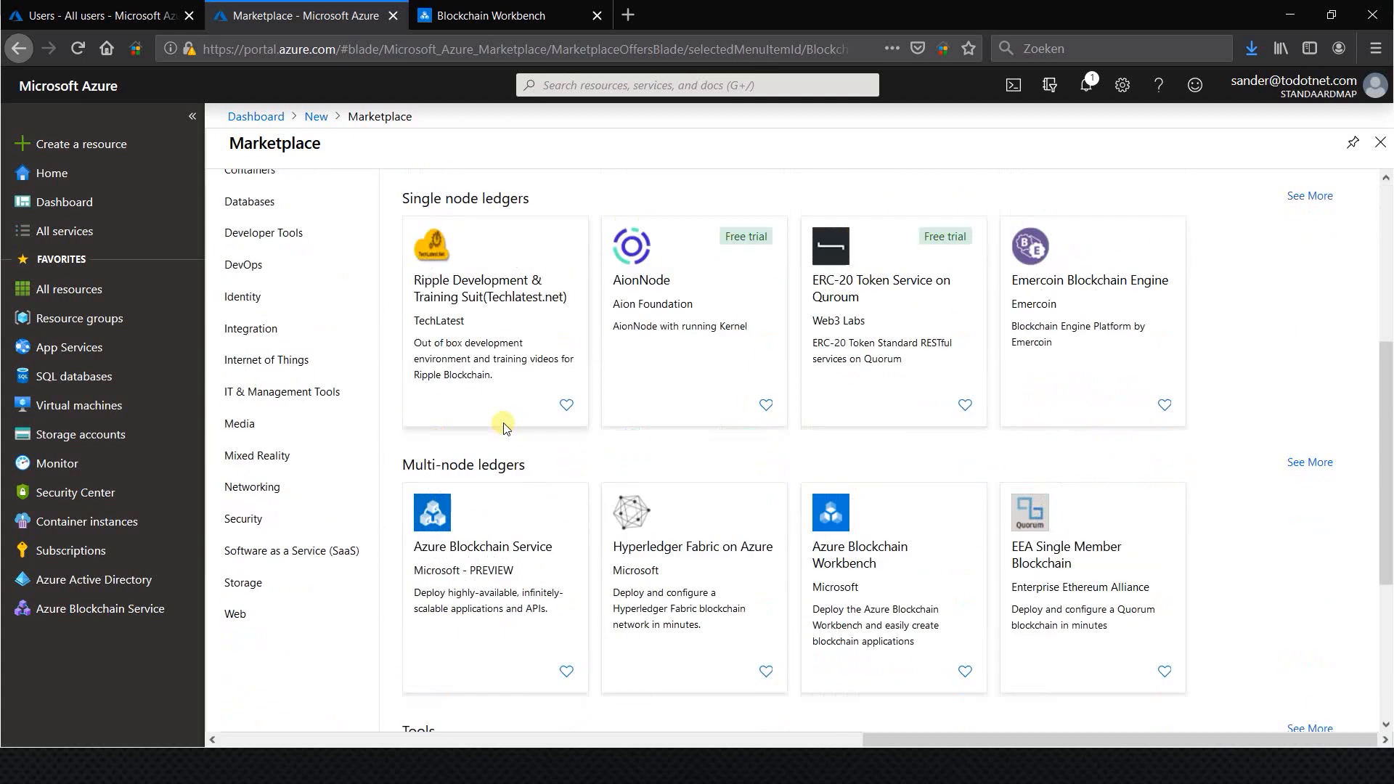
pyautogui.scroll(-3)
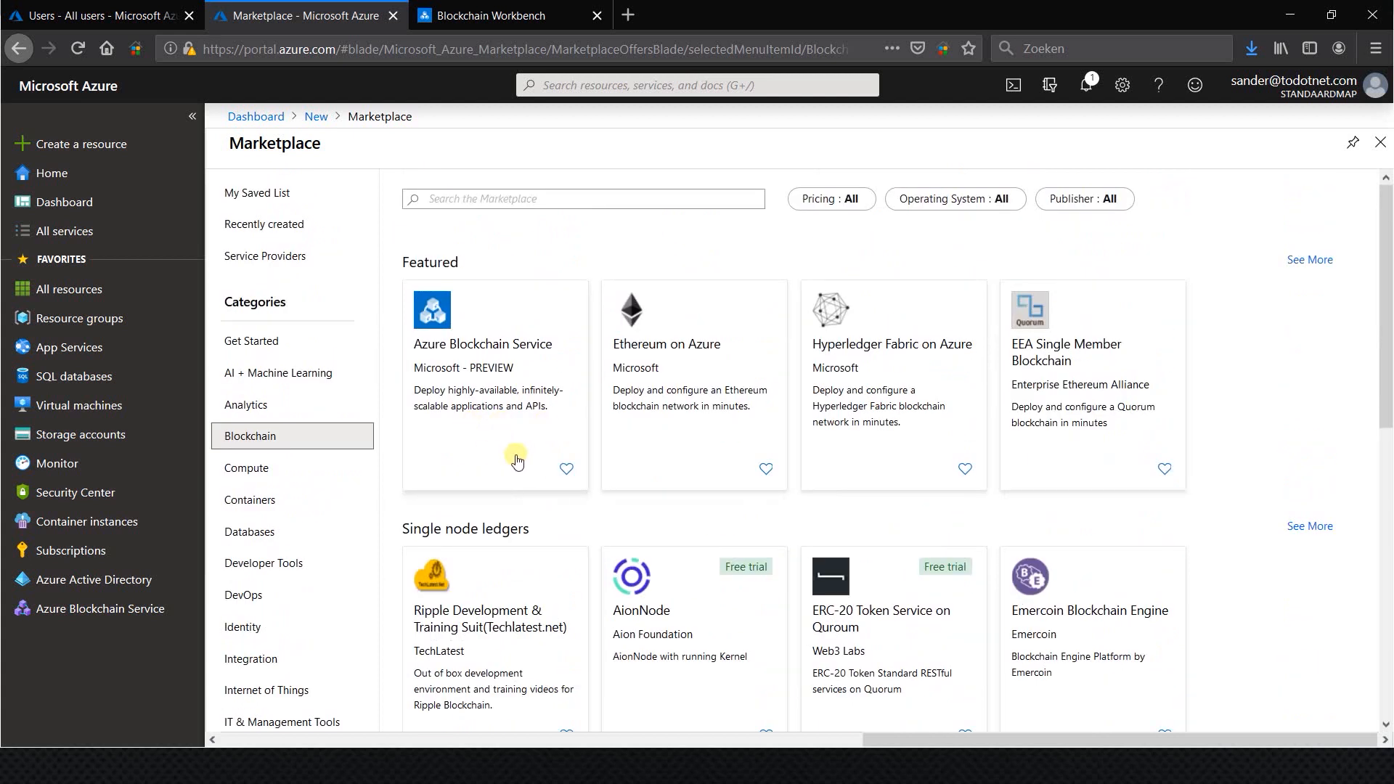
pyautogui.moveTo(483, 358)
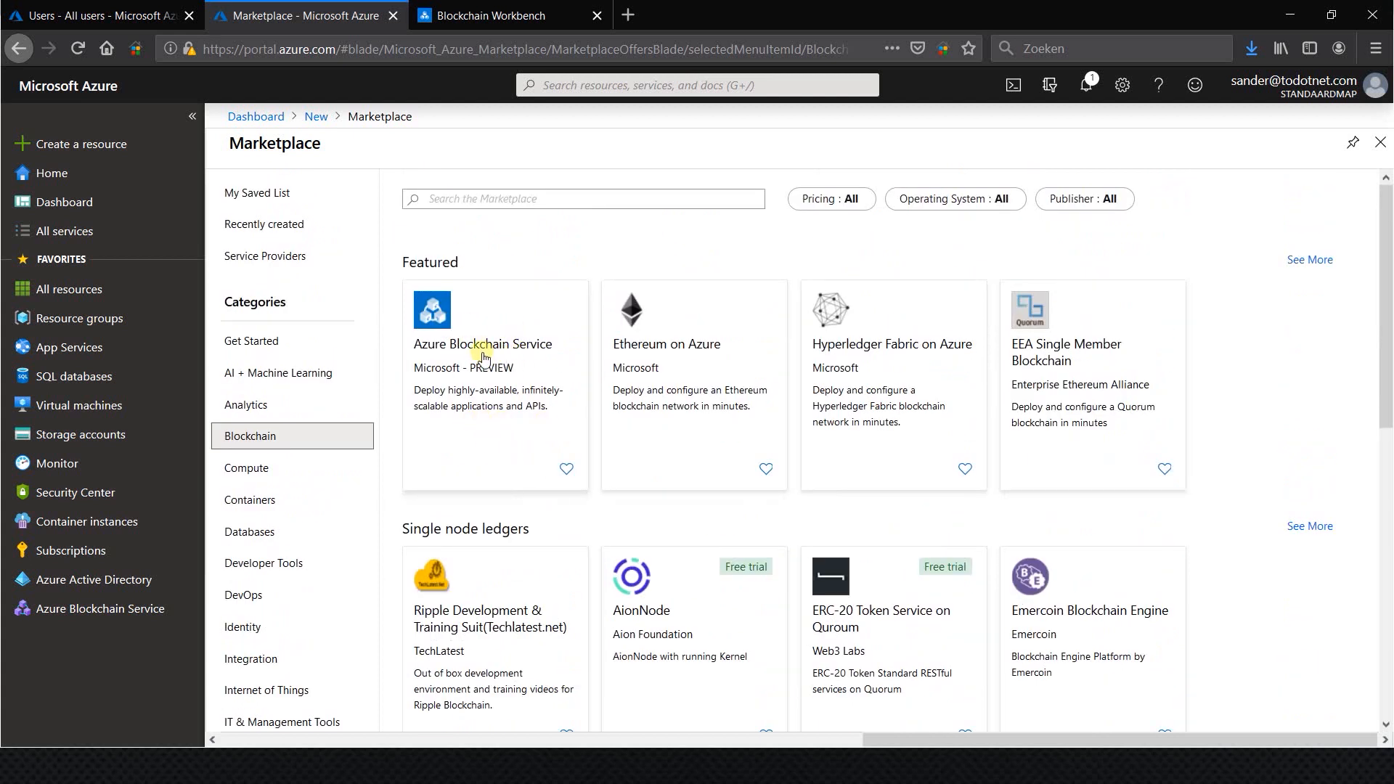
# Open the Azure Blockchain Service tile to view its description and useful links.
pyautogui.click(482, 344)
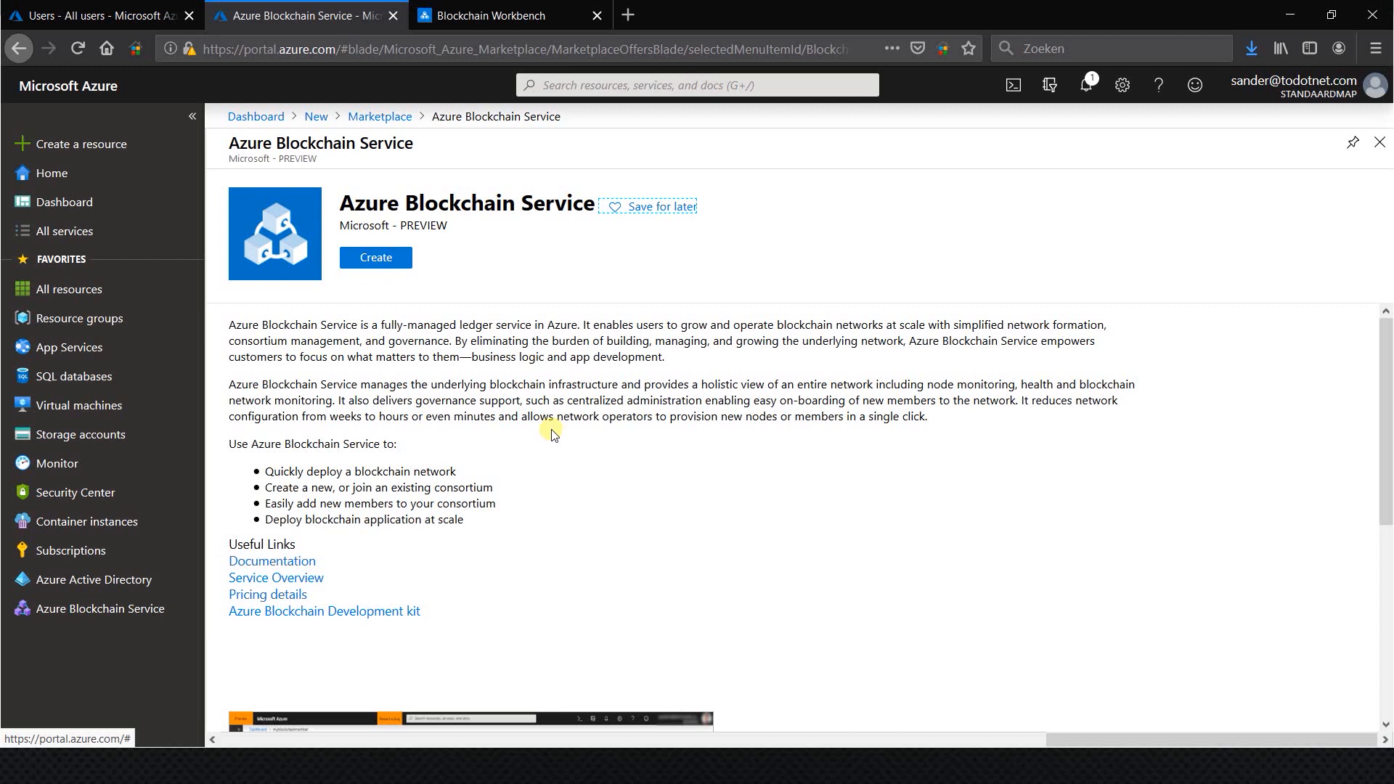
pyautogui.moveTo(522, 428)
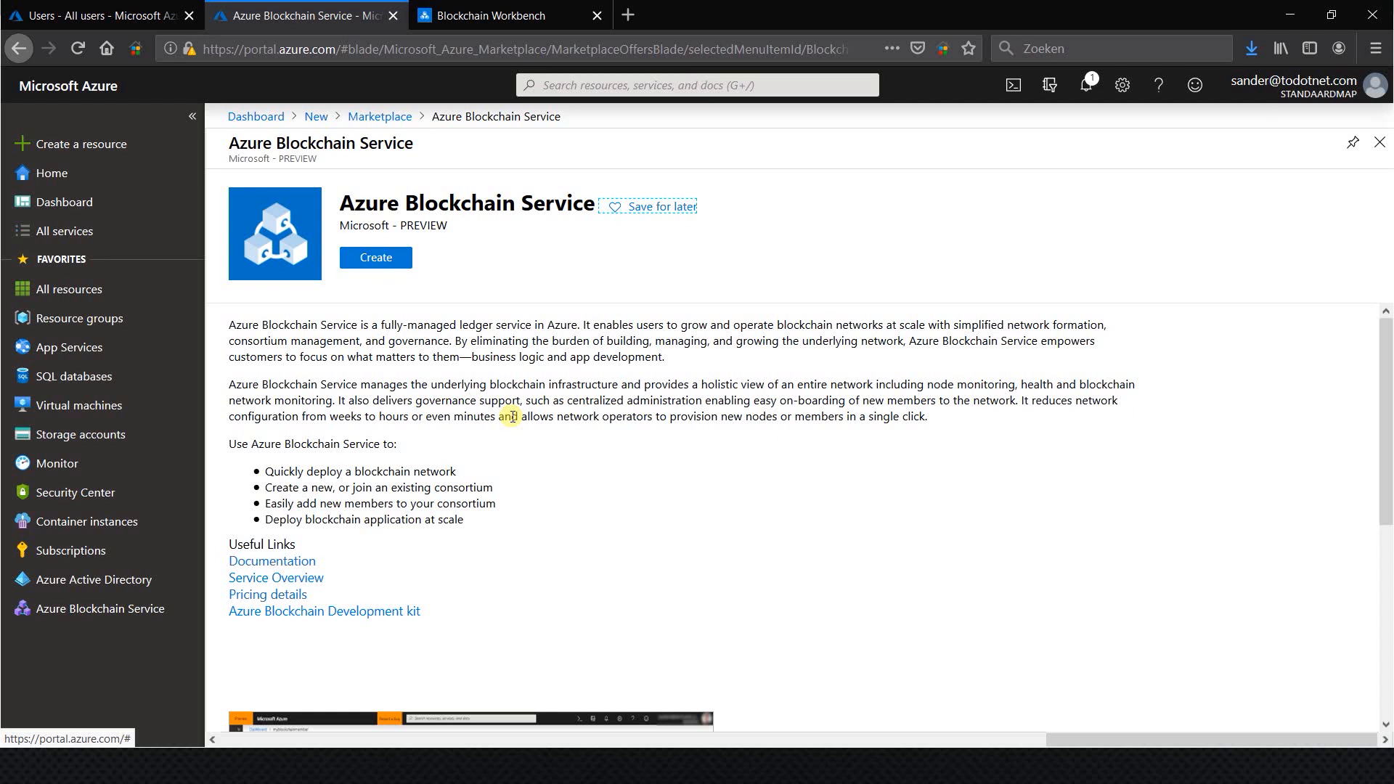
pyautogui.moveTo(419, 433)
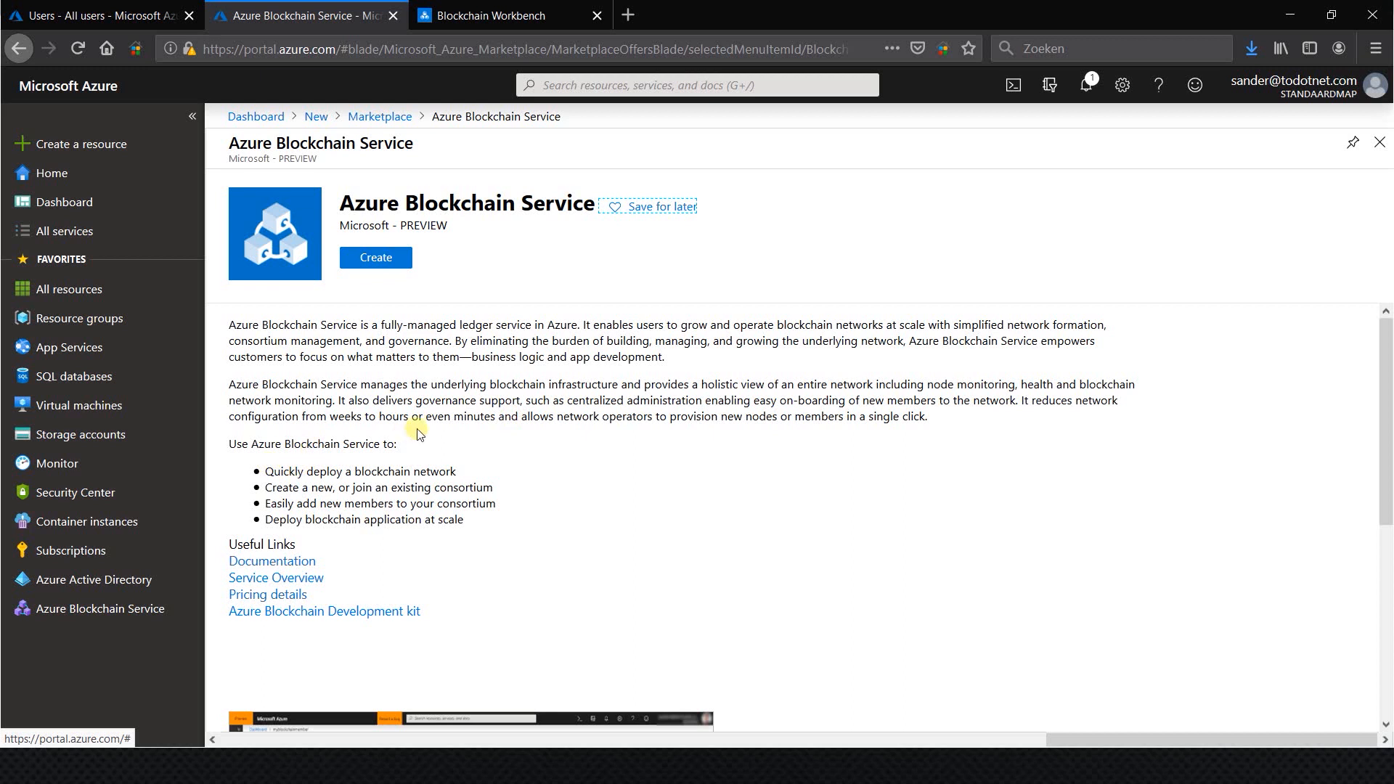
pyautogui.moveTo(395, 404)
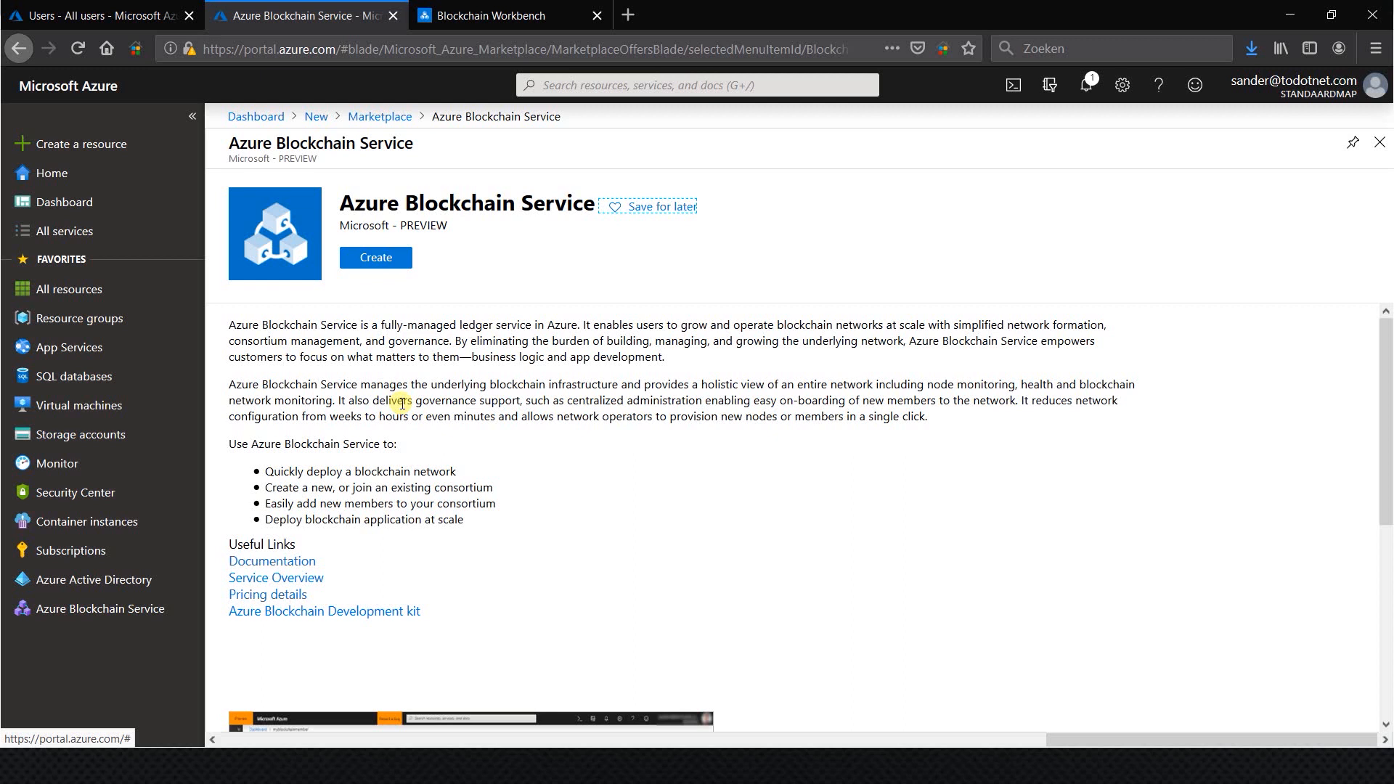
pyautogui.moveTo(380, 390)
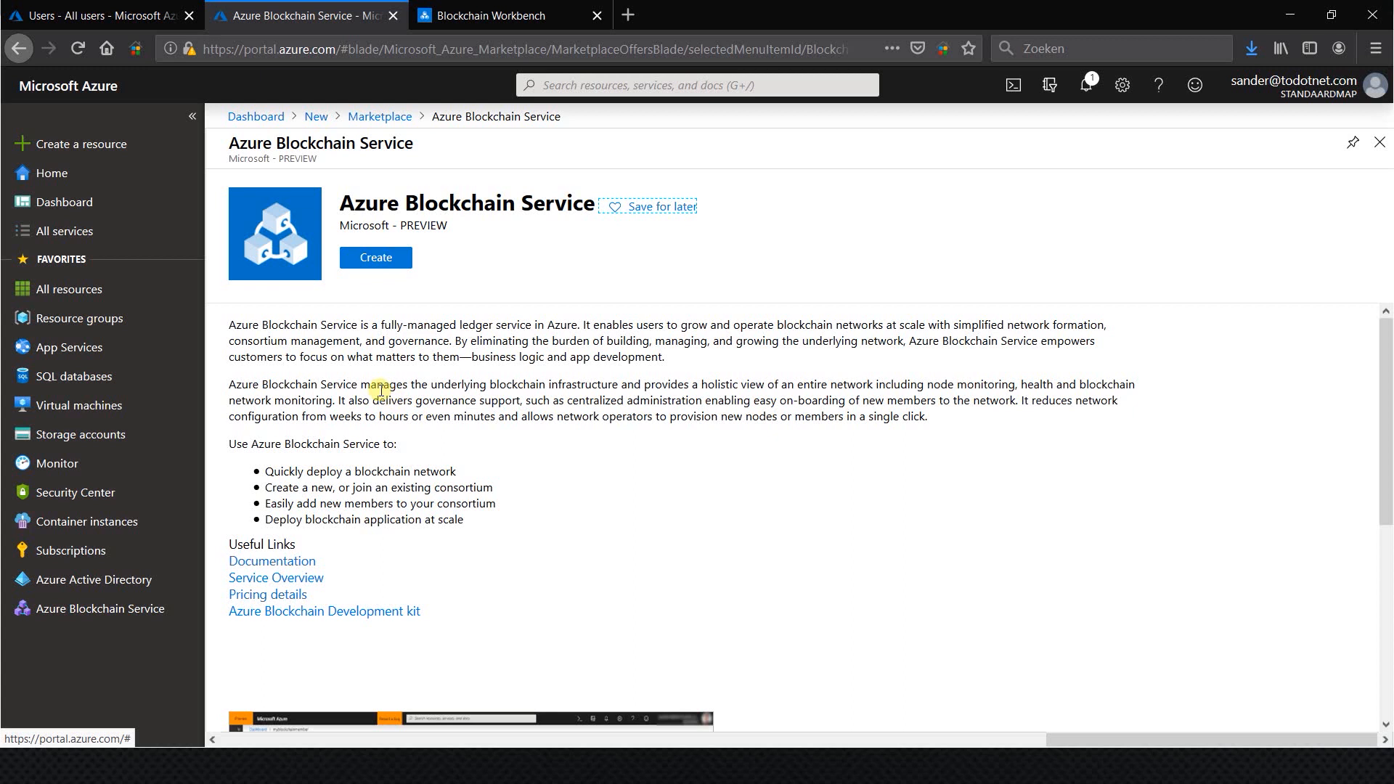
pyautogui.moveTo(355, 373)
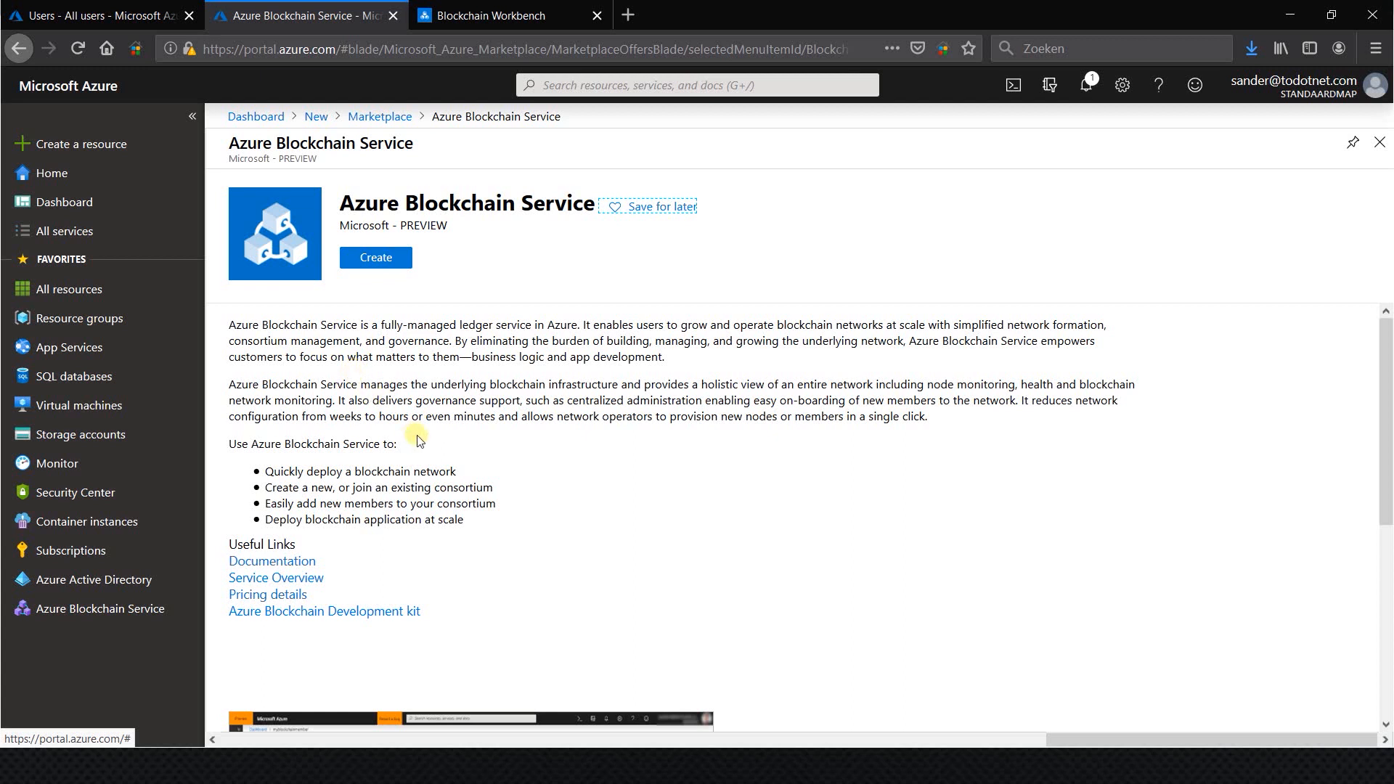
pyautogui.moveTo(375, 258)
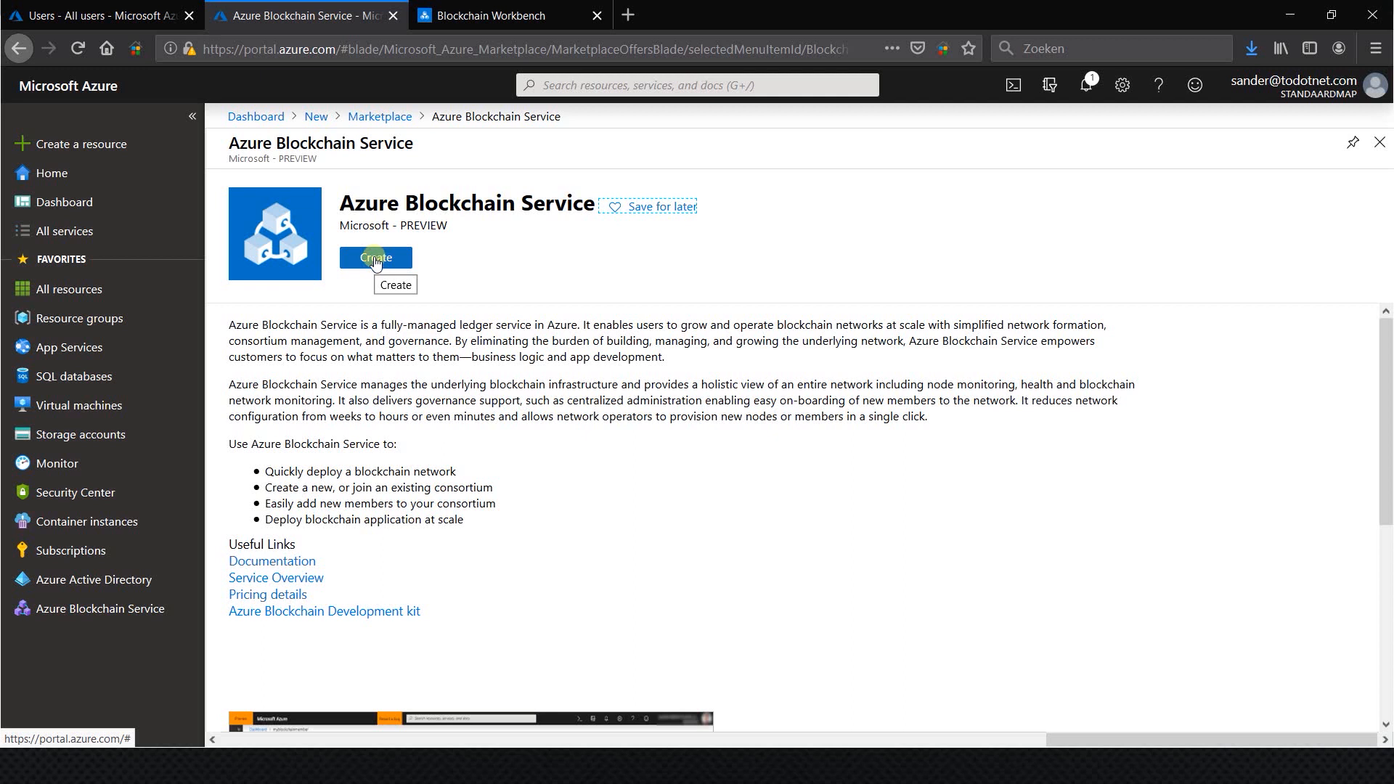
pyautogui.click(374, 258)
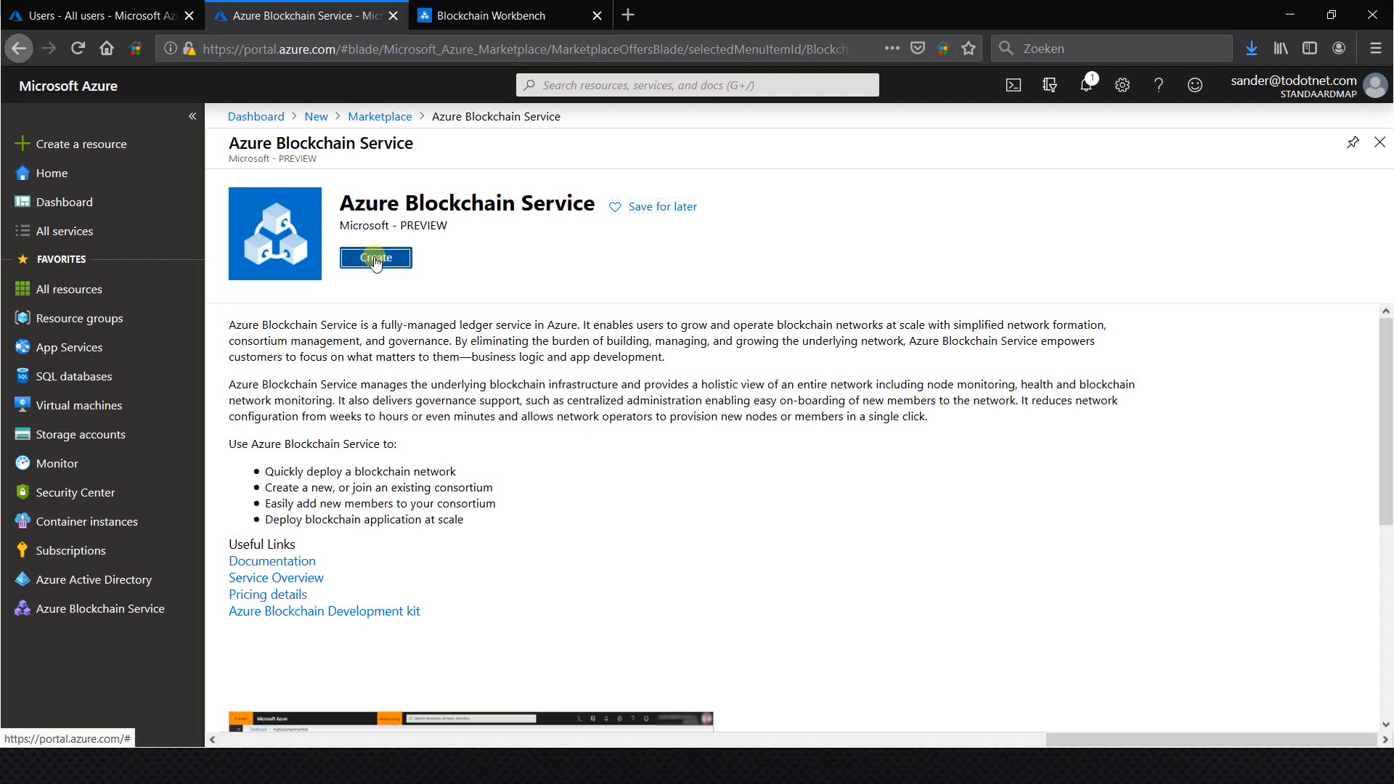
# Begin a new blockchain member and review subscription and region choices, keeping East US.
pyautogui.click(375, 258)
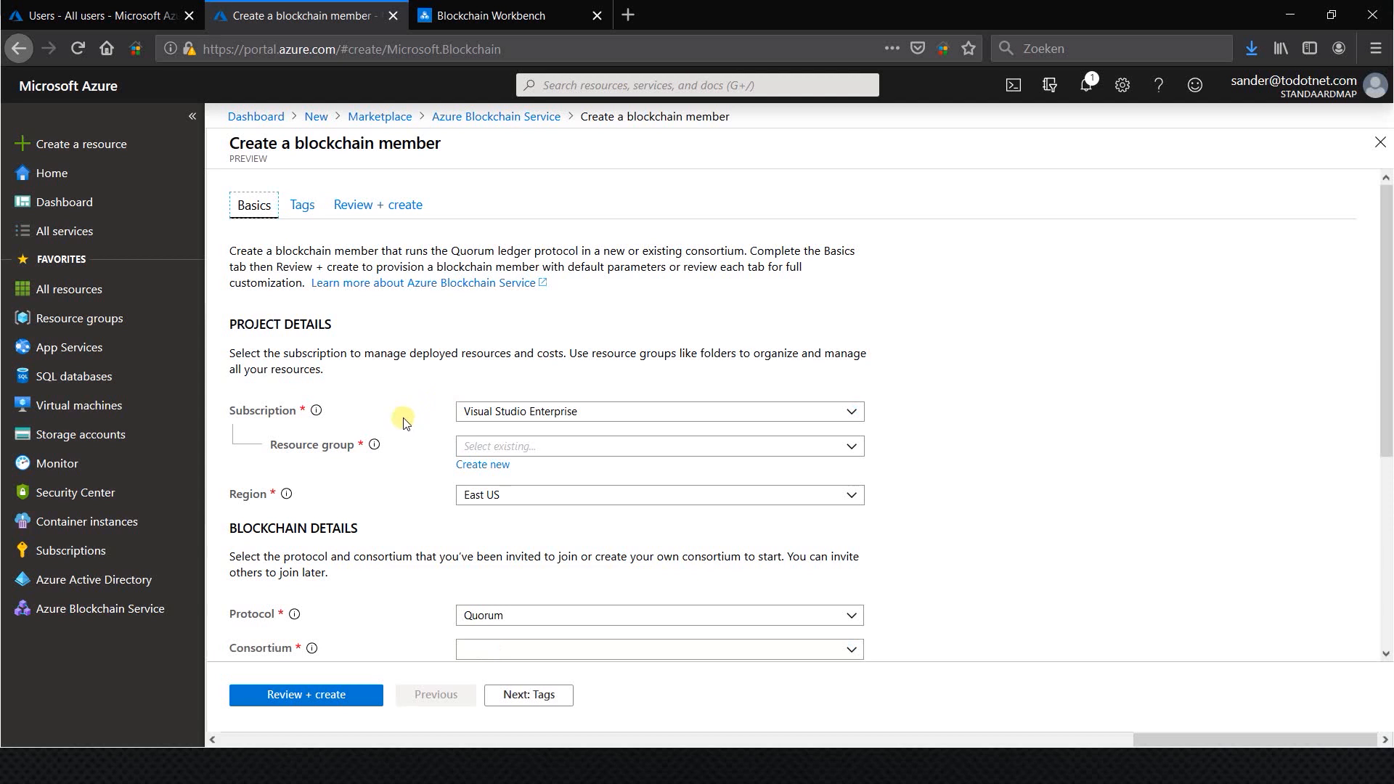
pyautogui.scroll(-3)
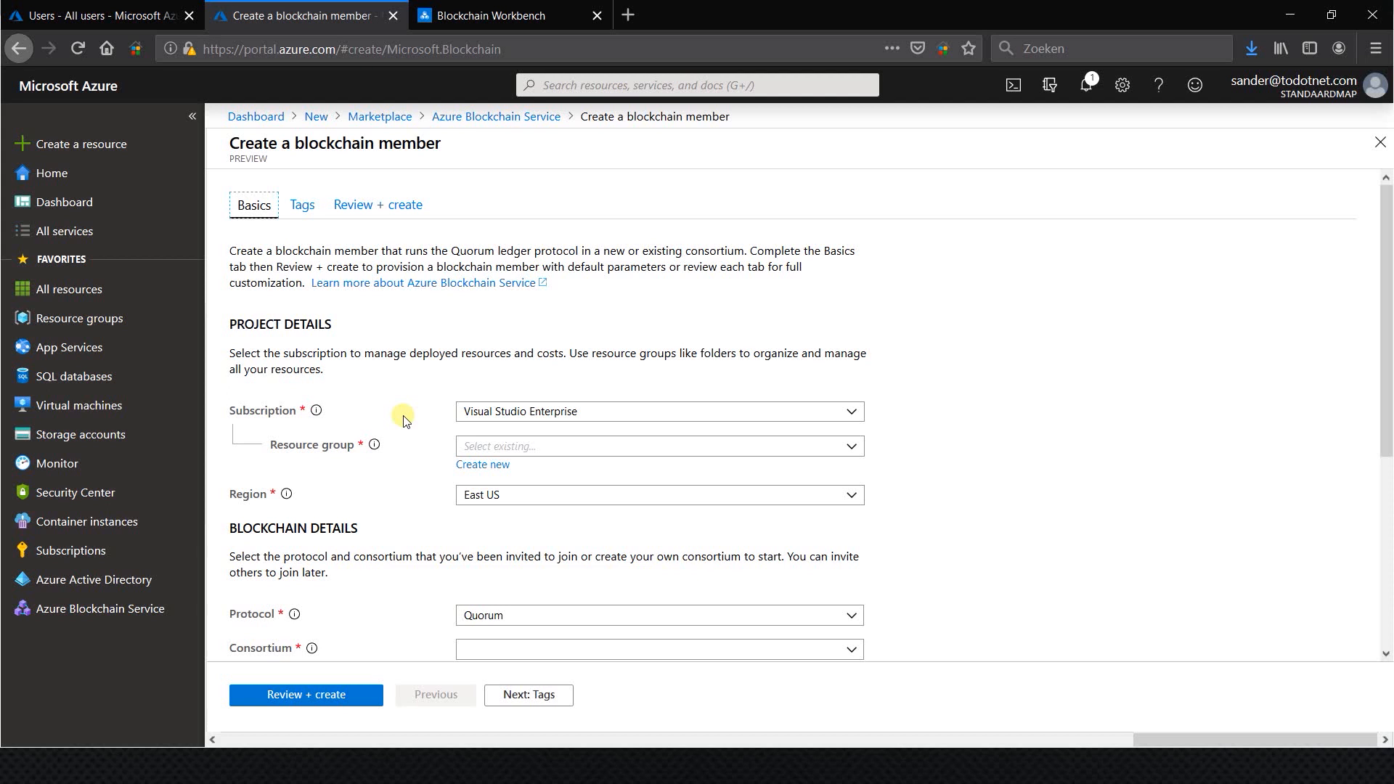
pyautogui.moveTo(371, 472)
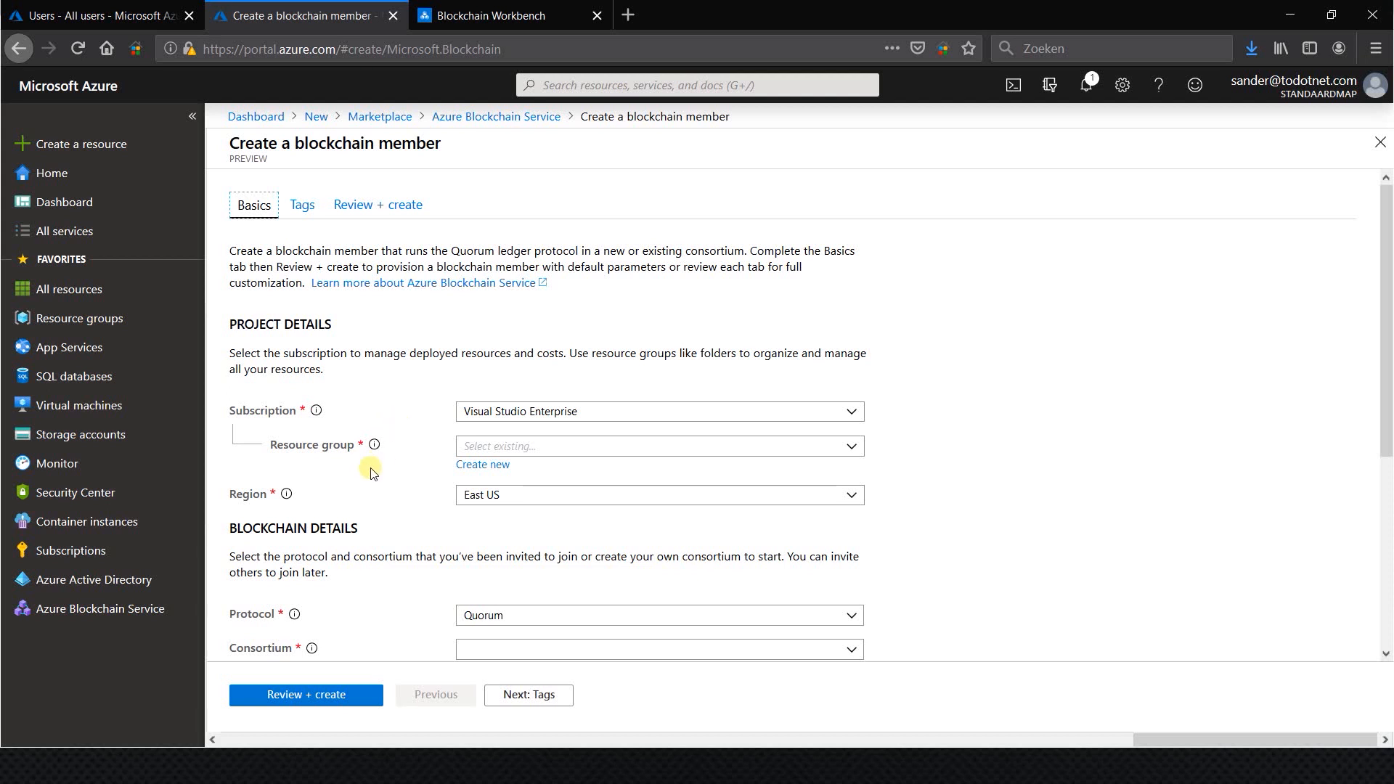
pyautogui.moveTo(369, 313)
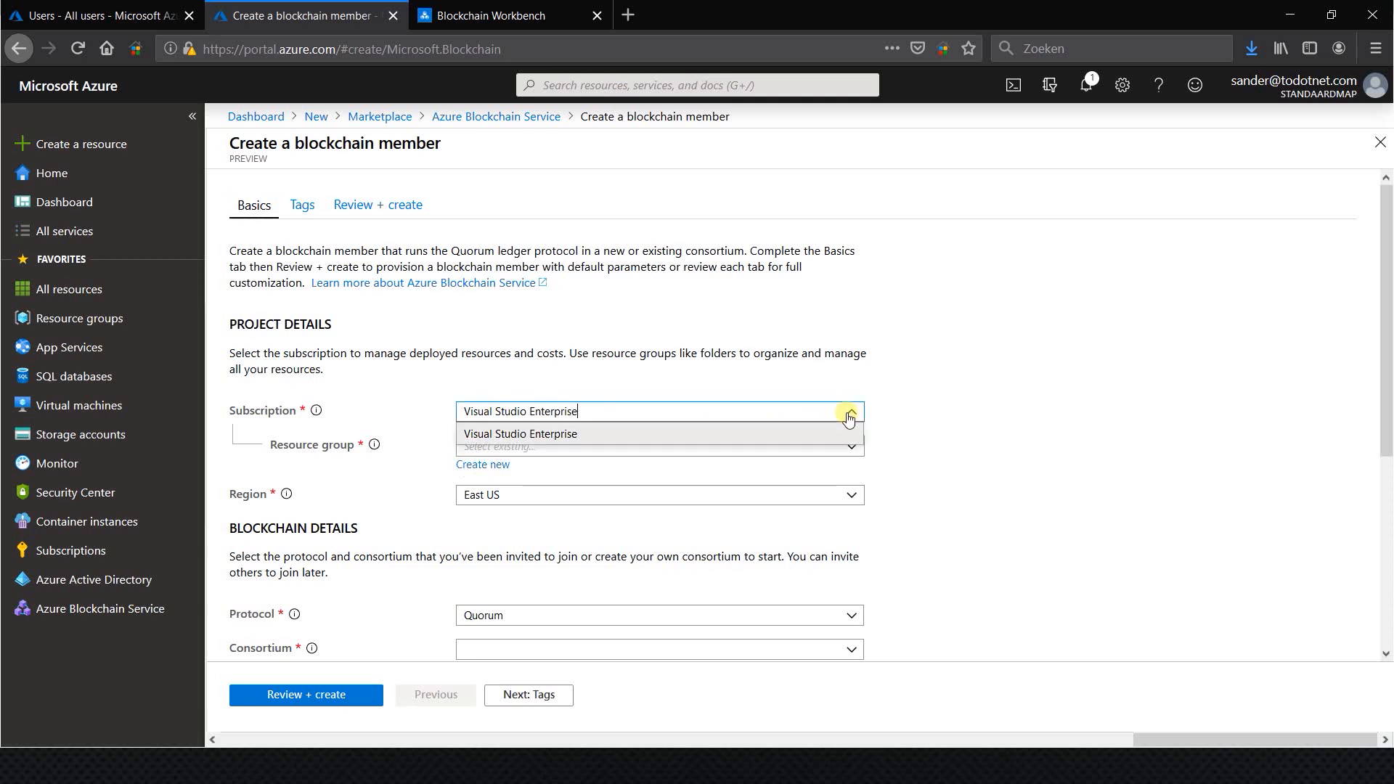
pyautogui.click(520, 433)
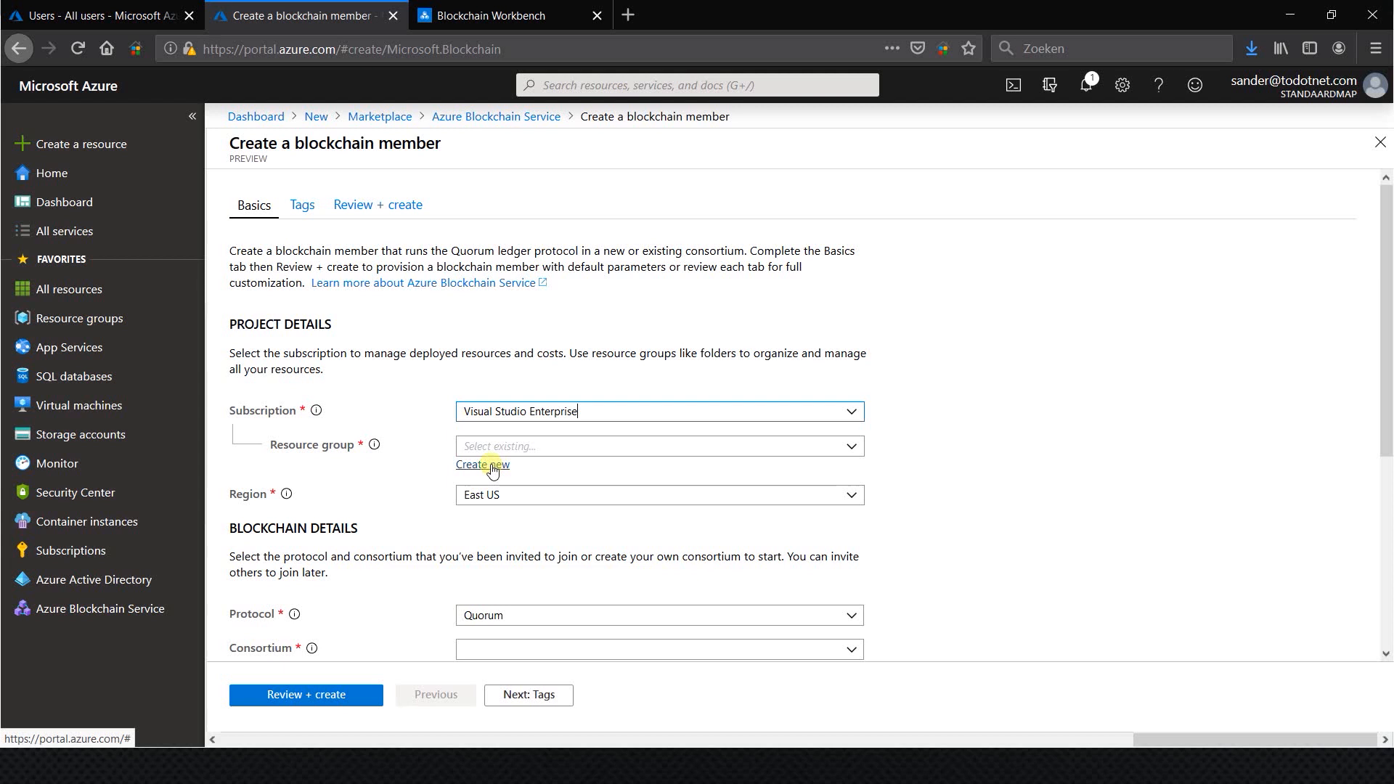
pyautogui.click(657, 495)
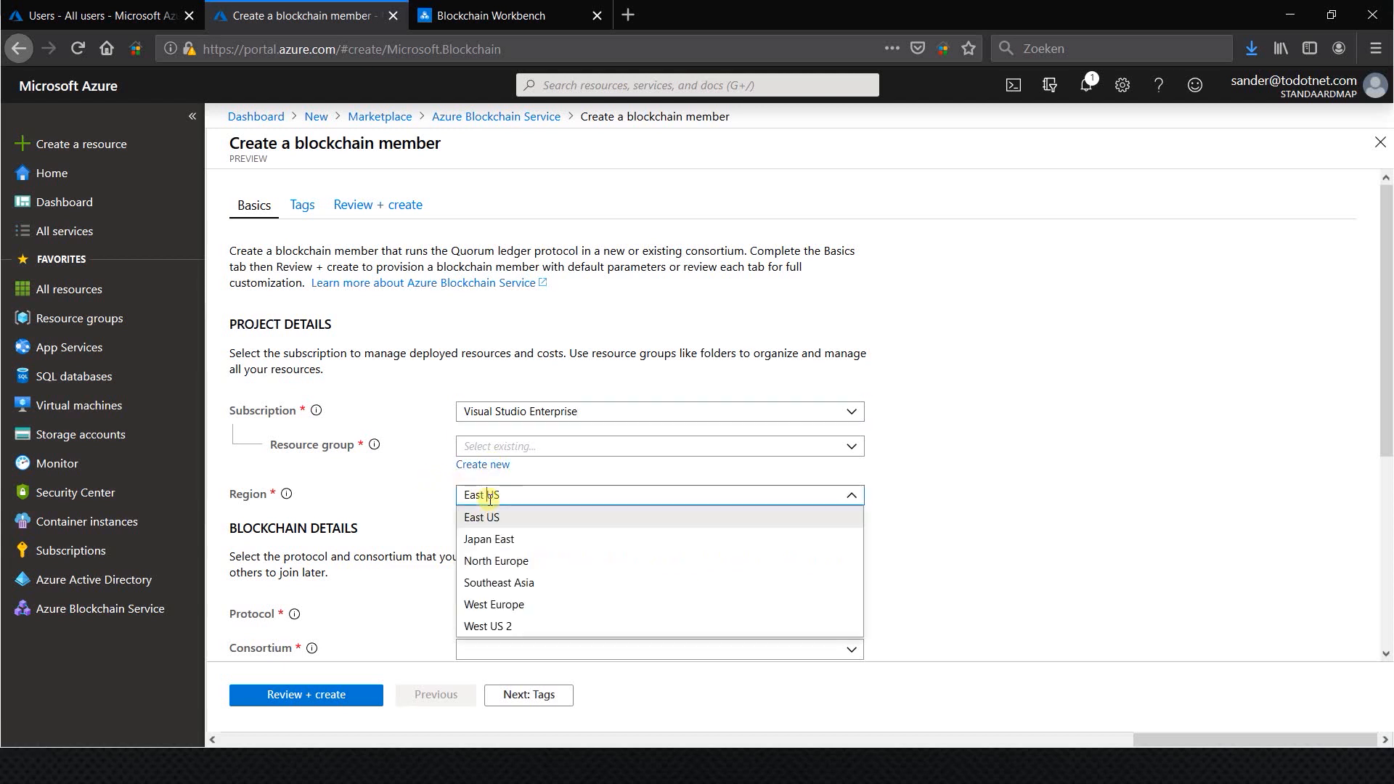
pyautogui.click(480, 516)
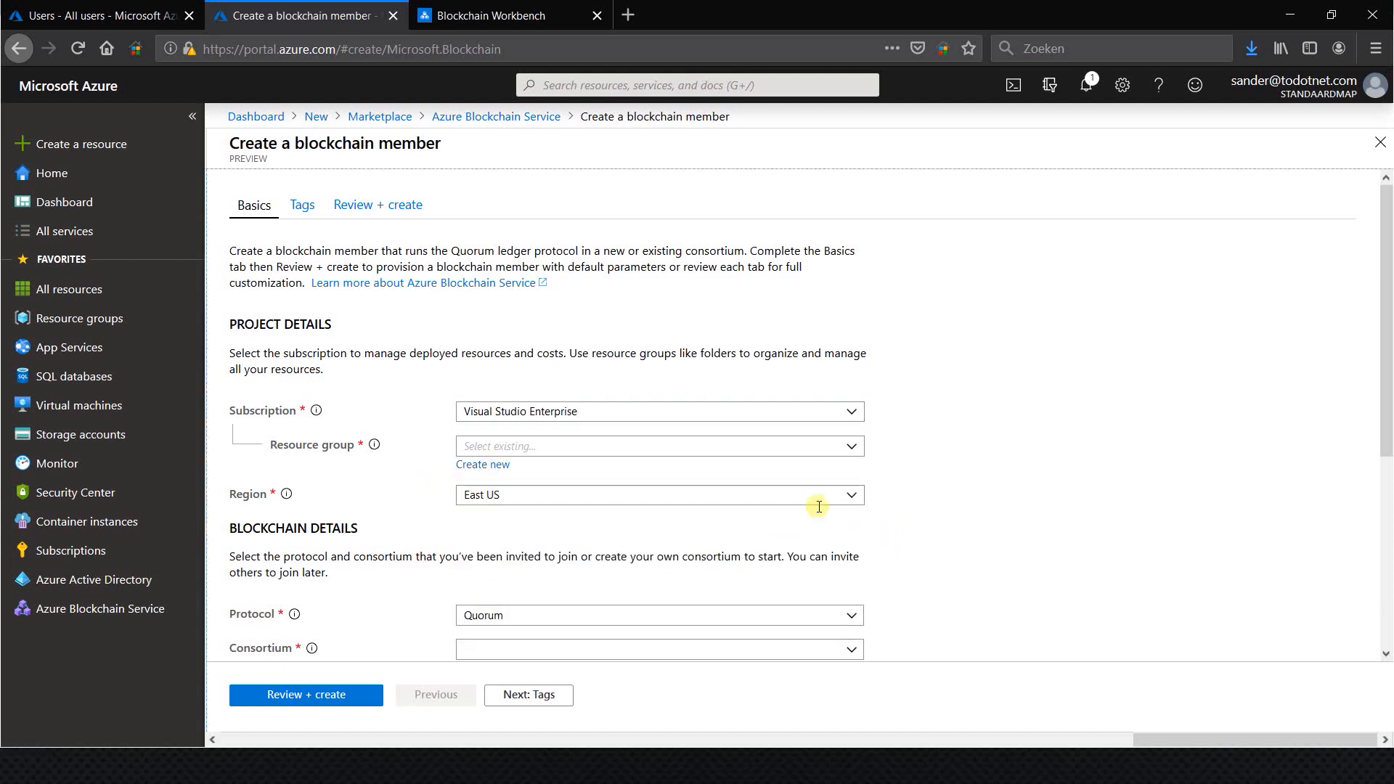
pyautogui.click(658, 496)
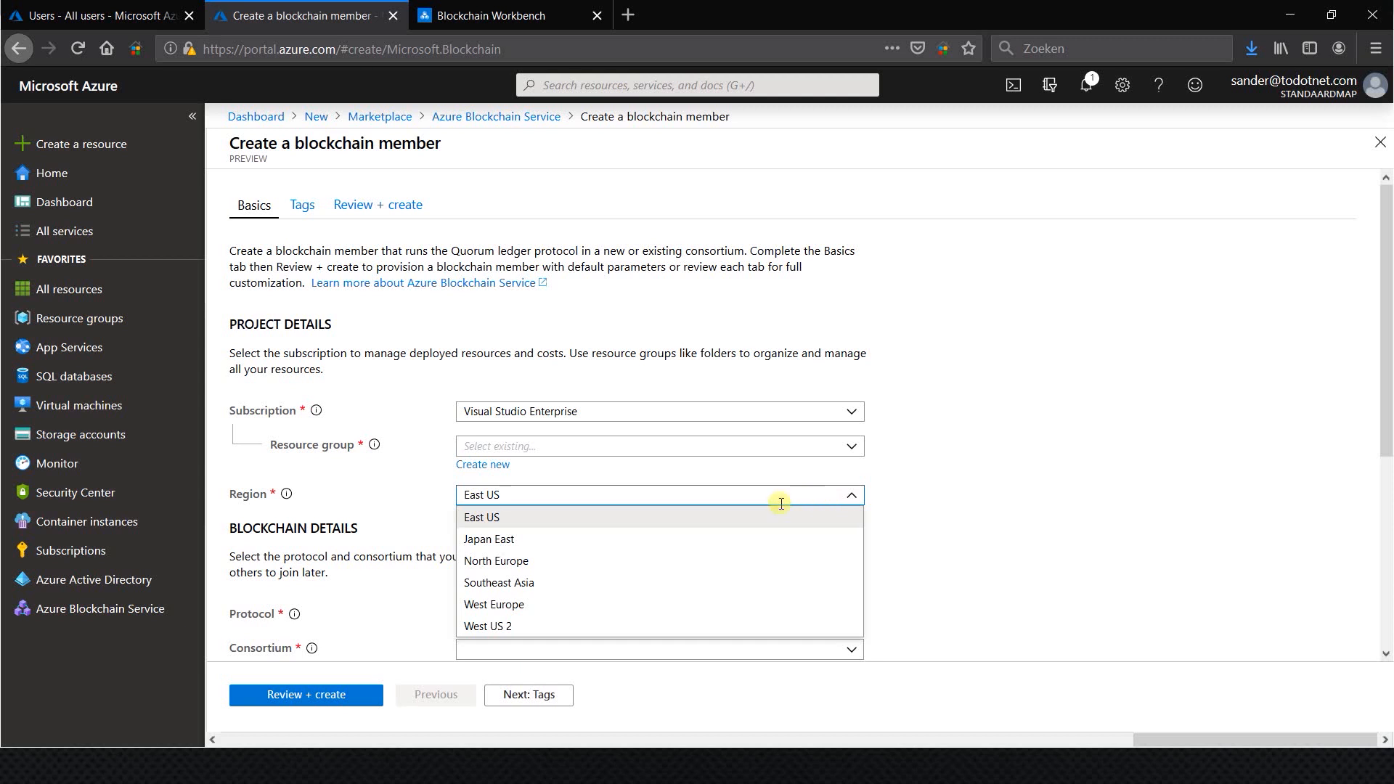
pyautogui.moveTo(499, 582)
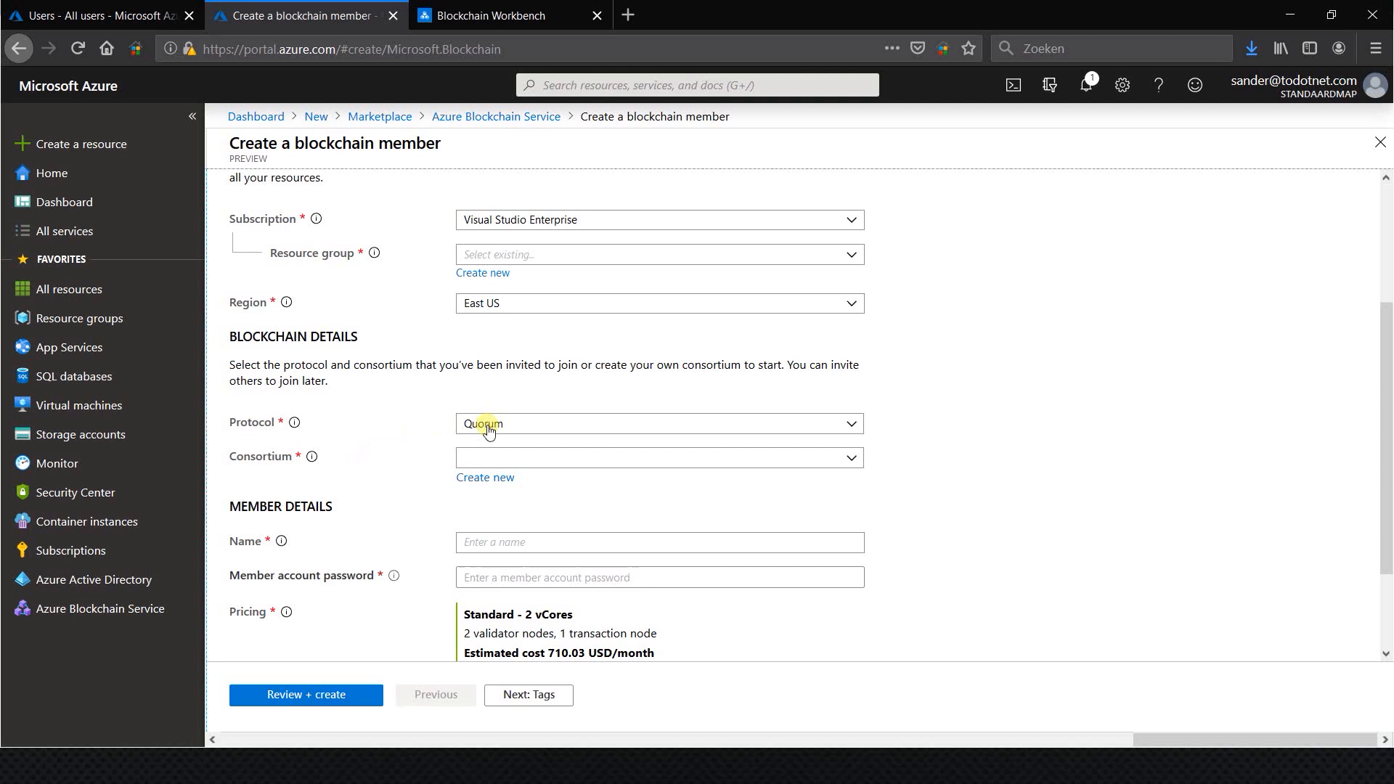
pyautogui.moveTo(538, 431)
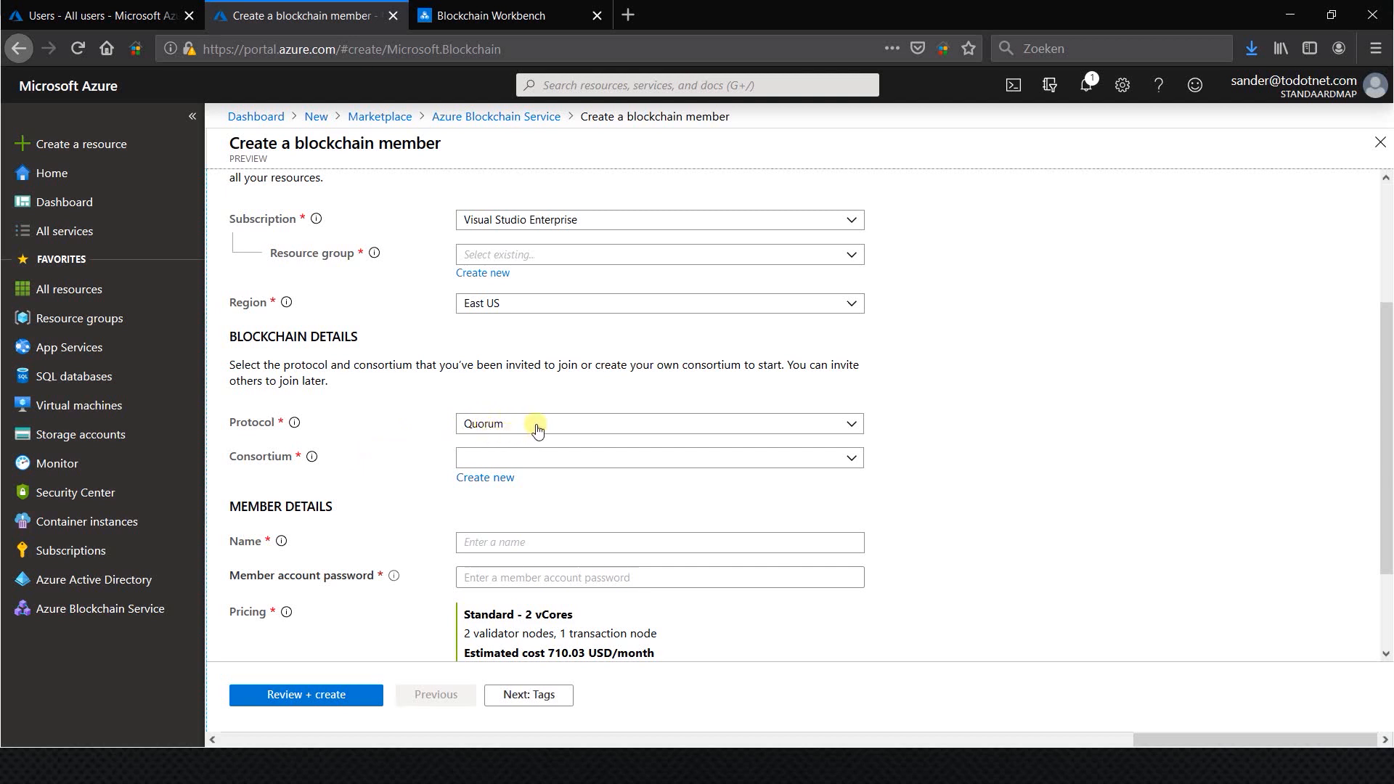
# Select the Quorum protocol, browse consortiums, and open the pricing tier comparison.
pyautogui.click(658, 423)
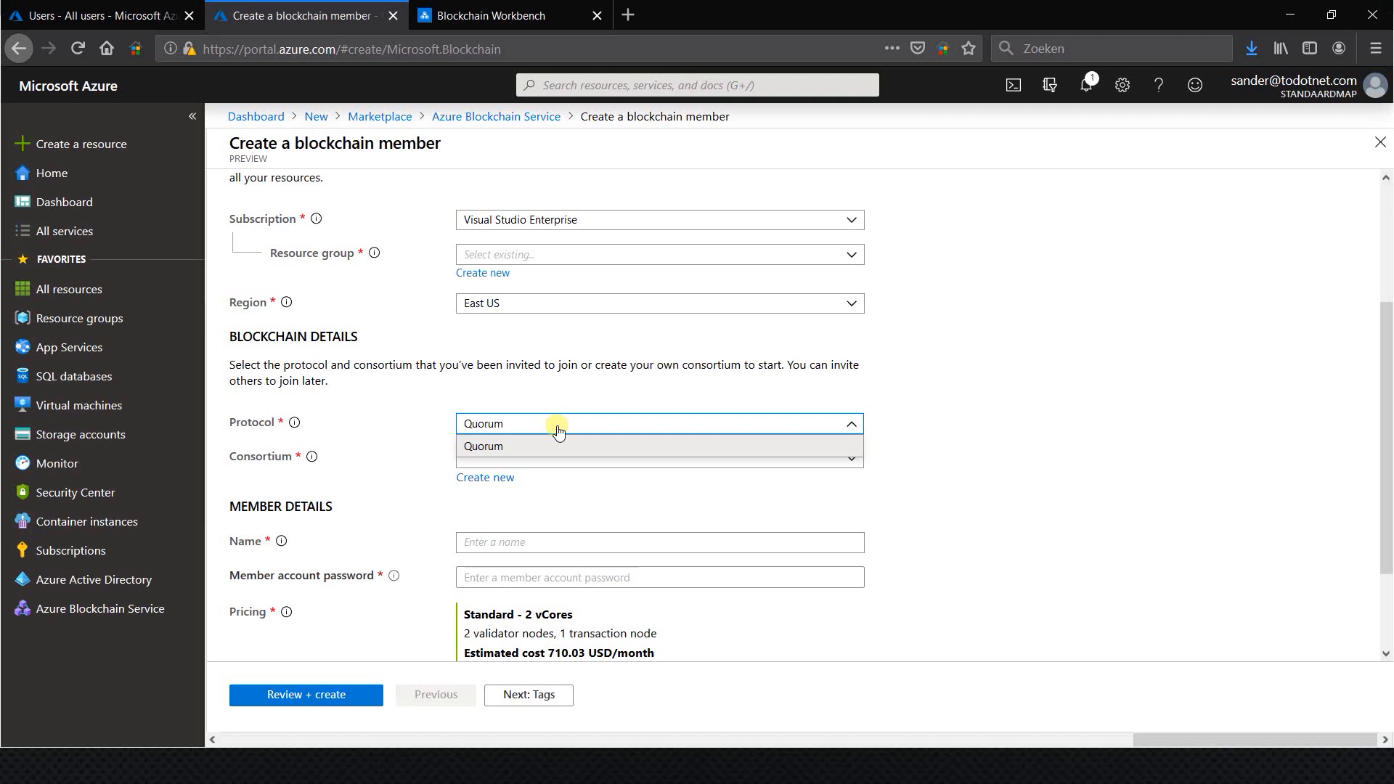
pyautogui.moveTo(539, 425)
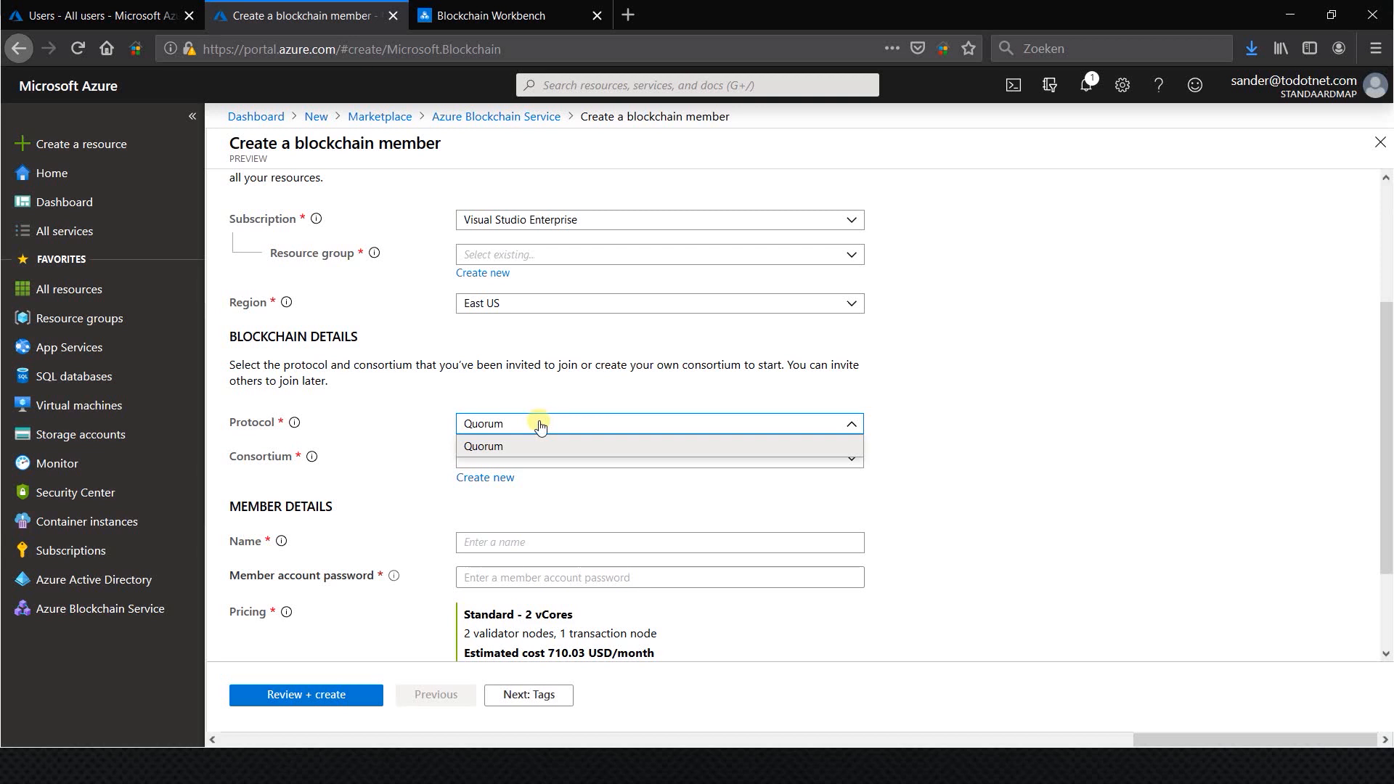
pyautogui.click(483, 446)
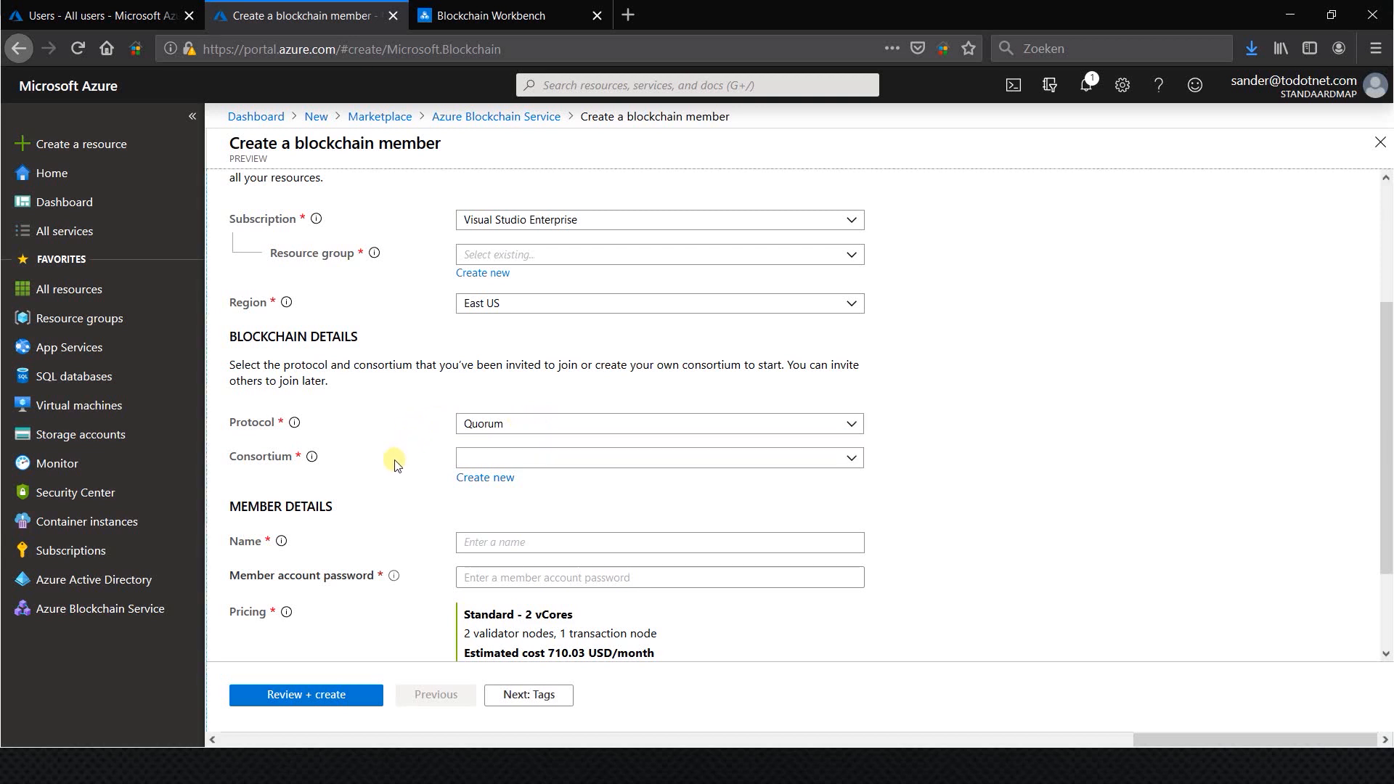
pyautogui.moveTo(309, 457)
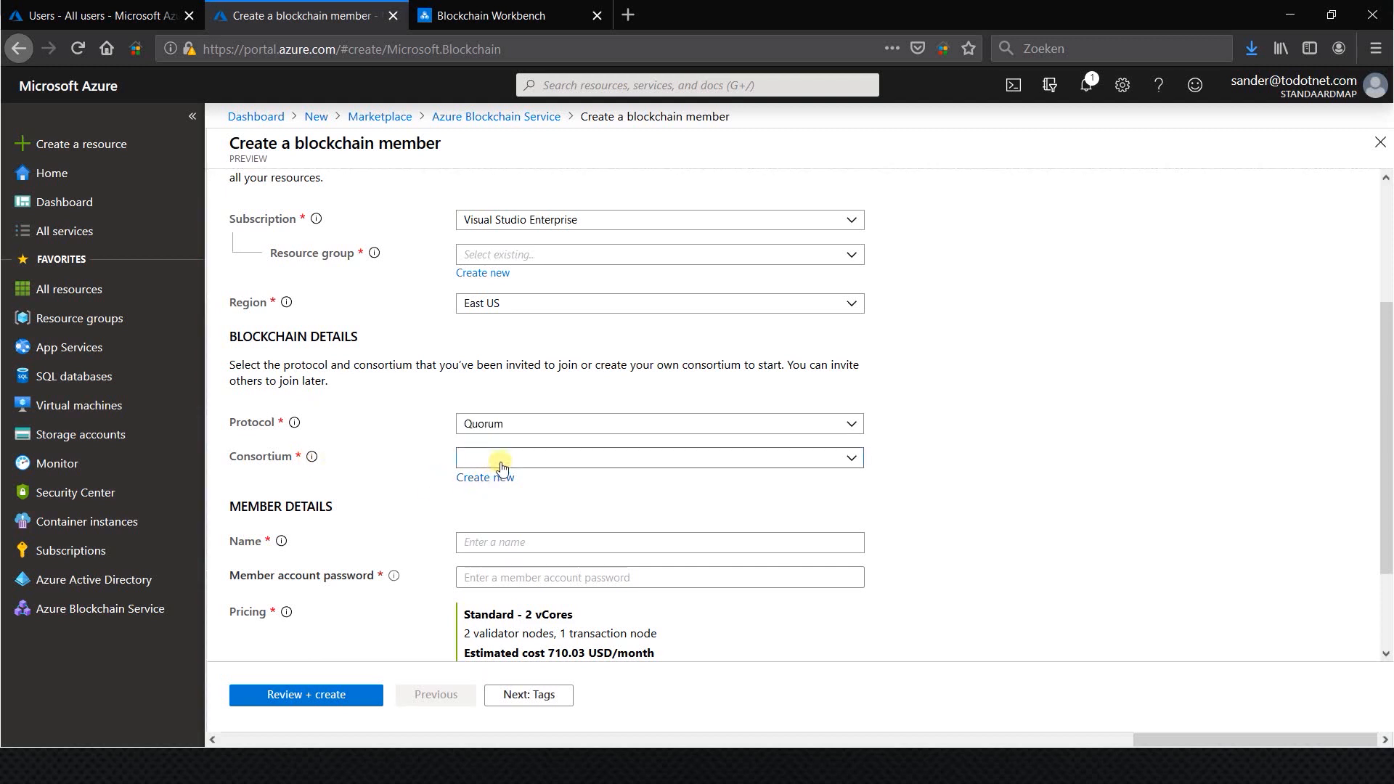
pyautogui.click(658, 458)
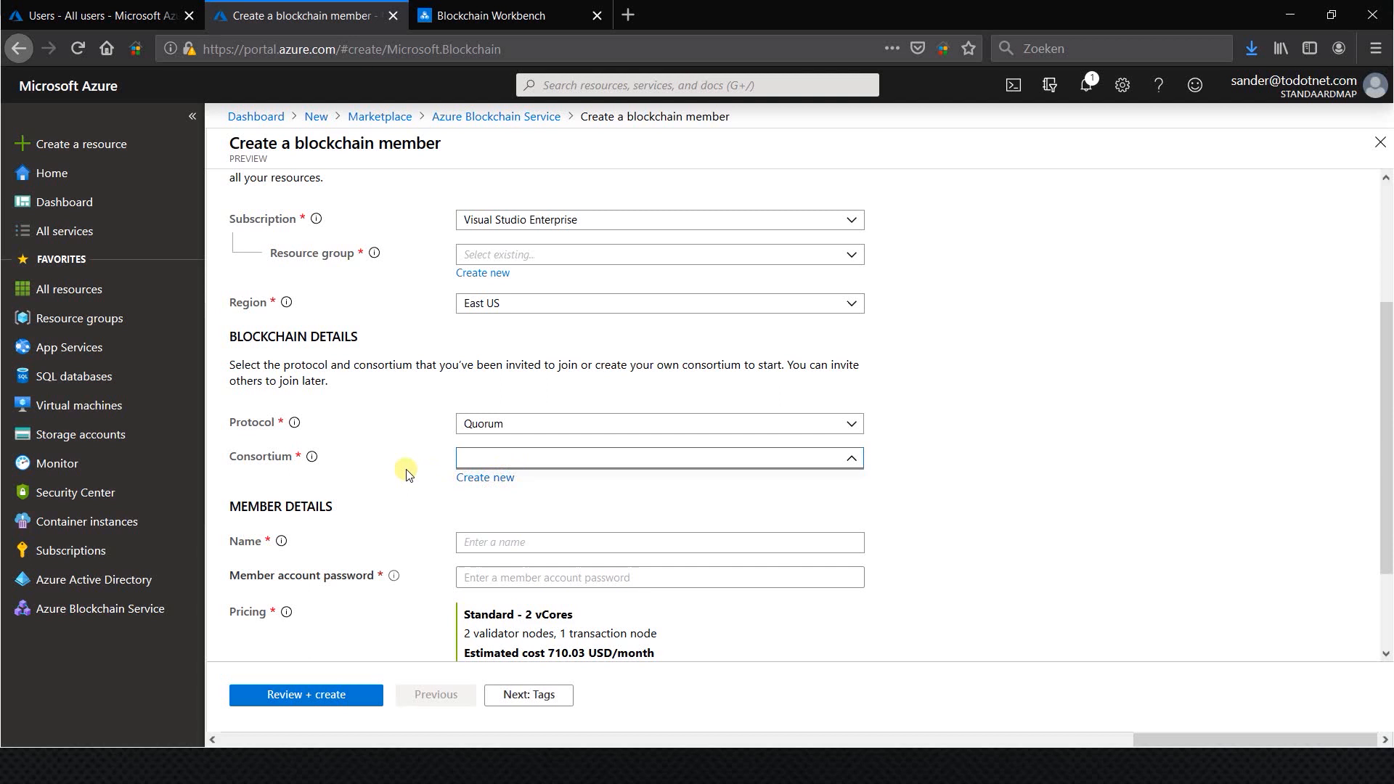
pyautogui.scroll(-3)
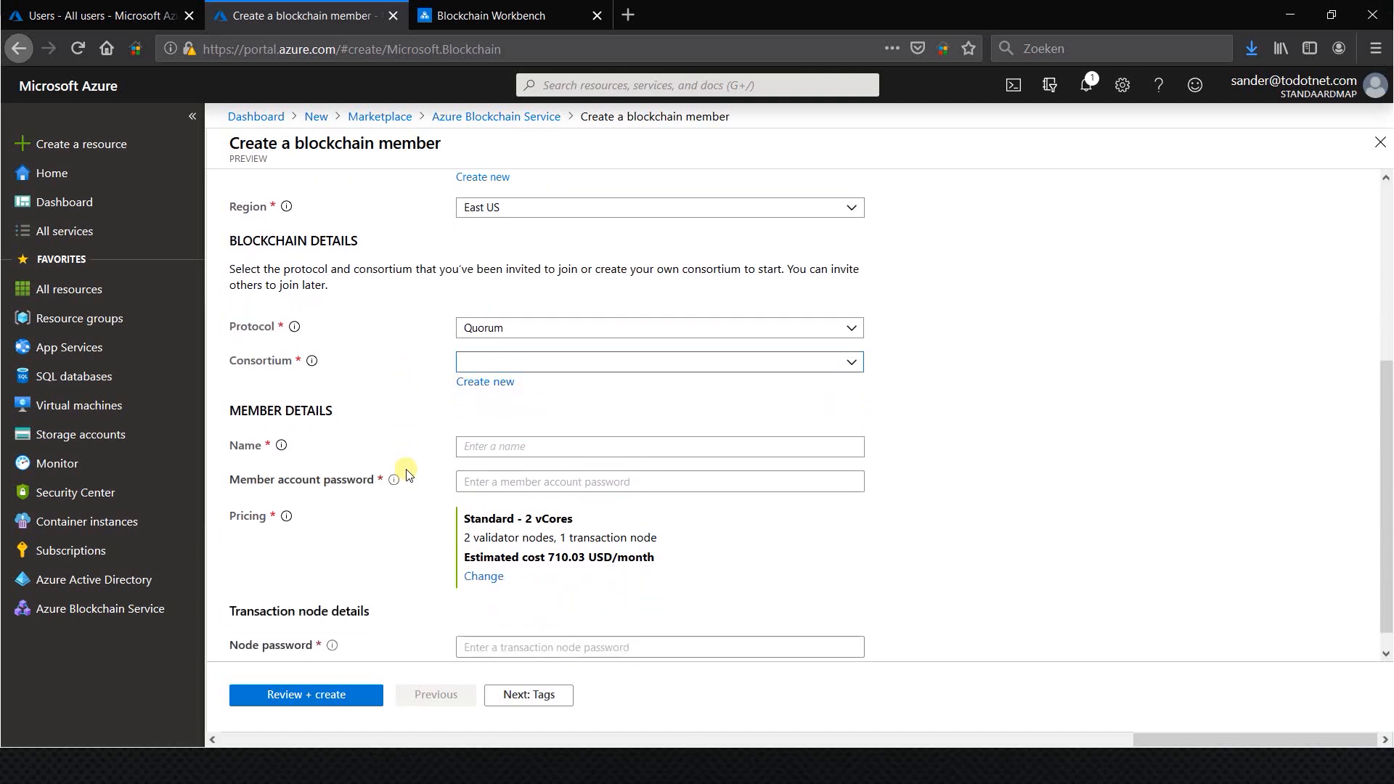
pyautogui.scroll(-3)
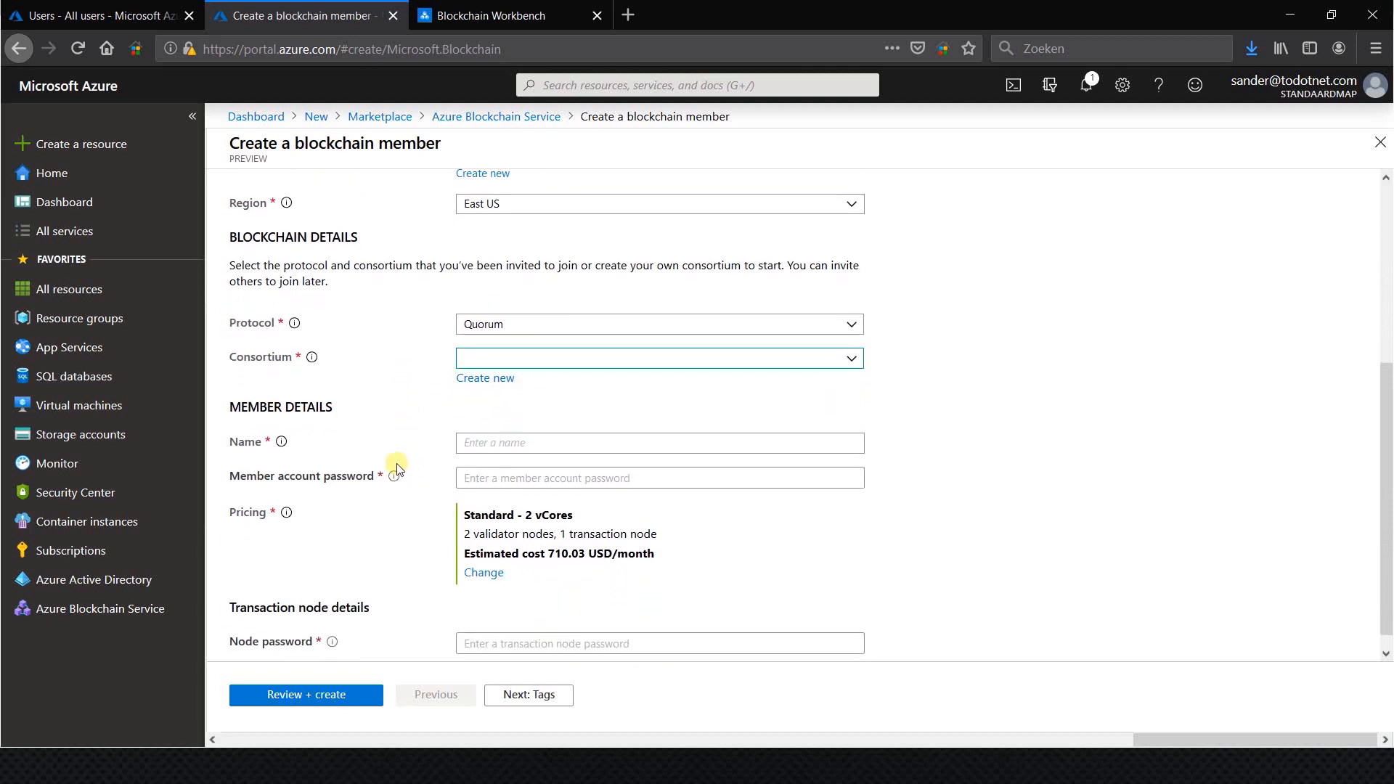
pyautogui.scroll(-3)
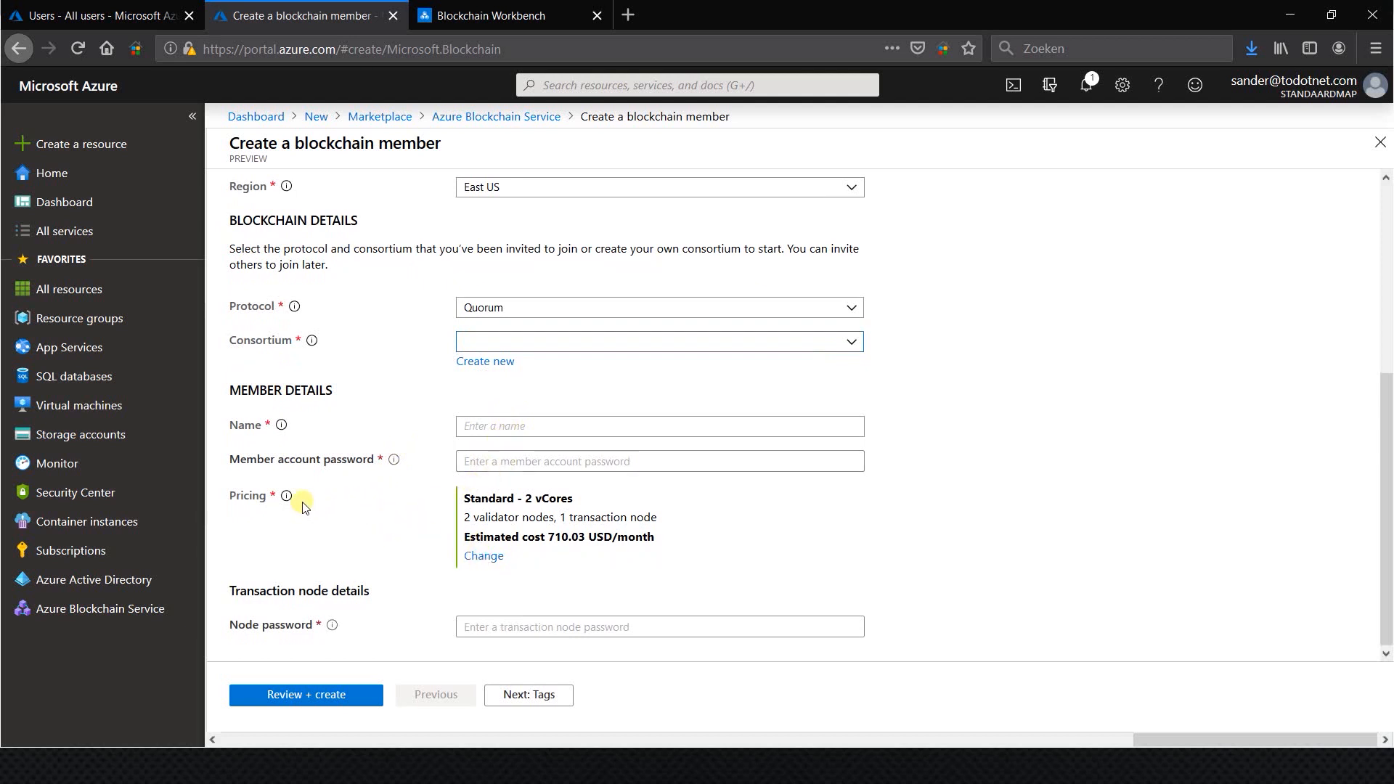
pyautogui.moveTo(469, 567)
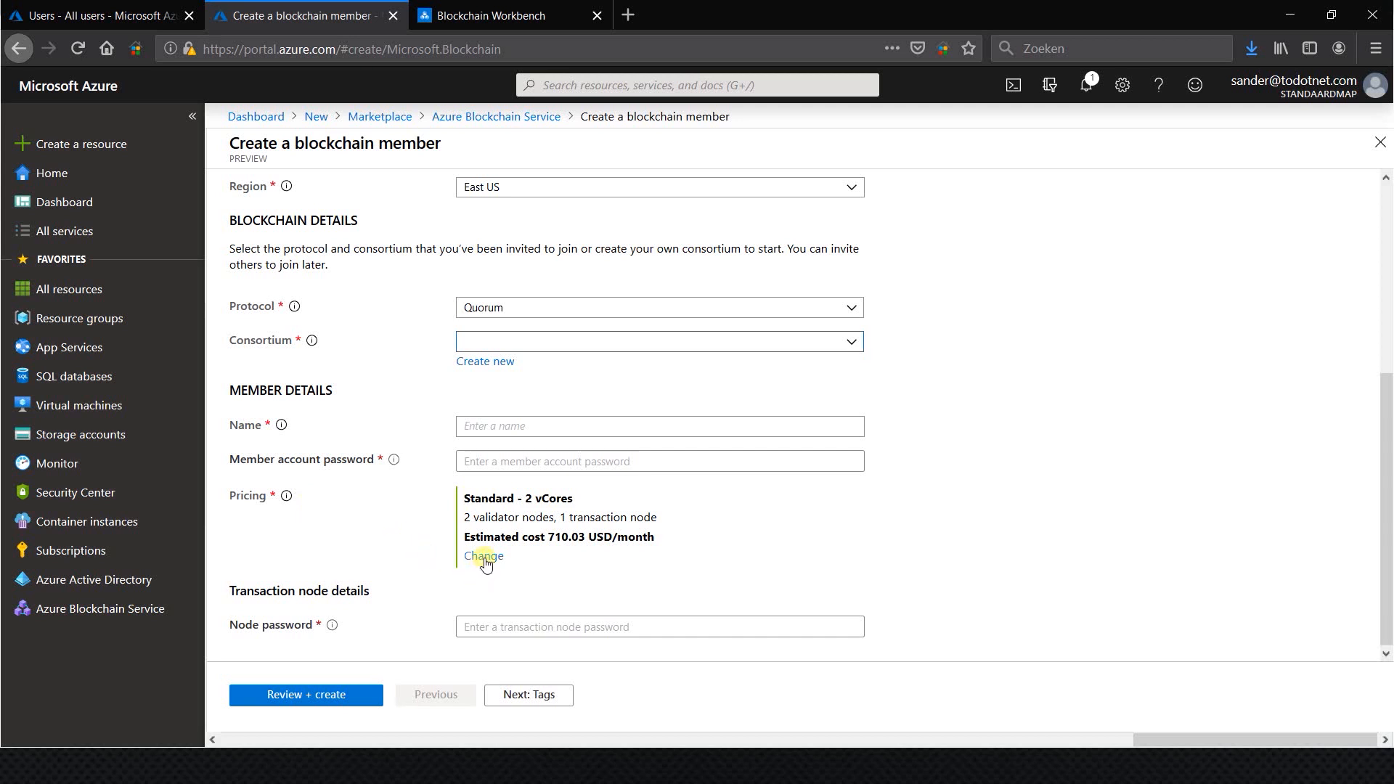
pyautogui.click(483, 555)
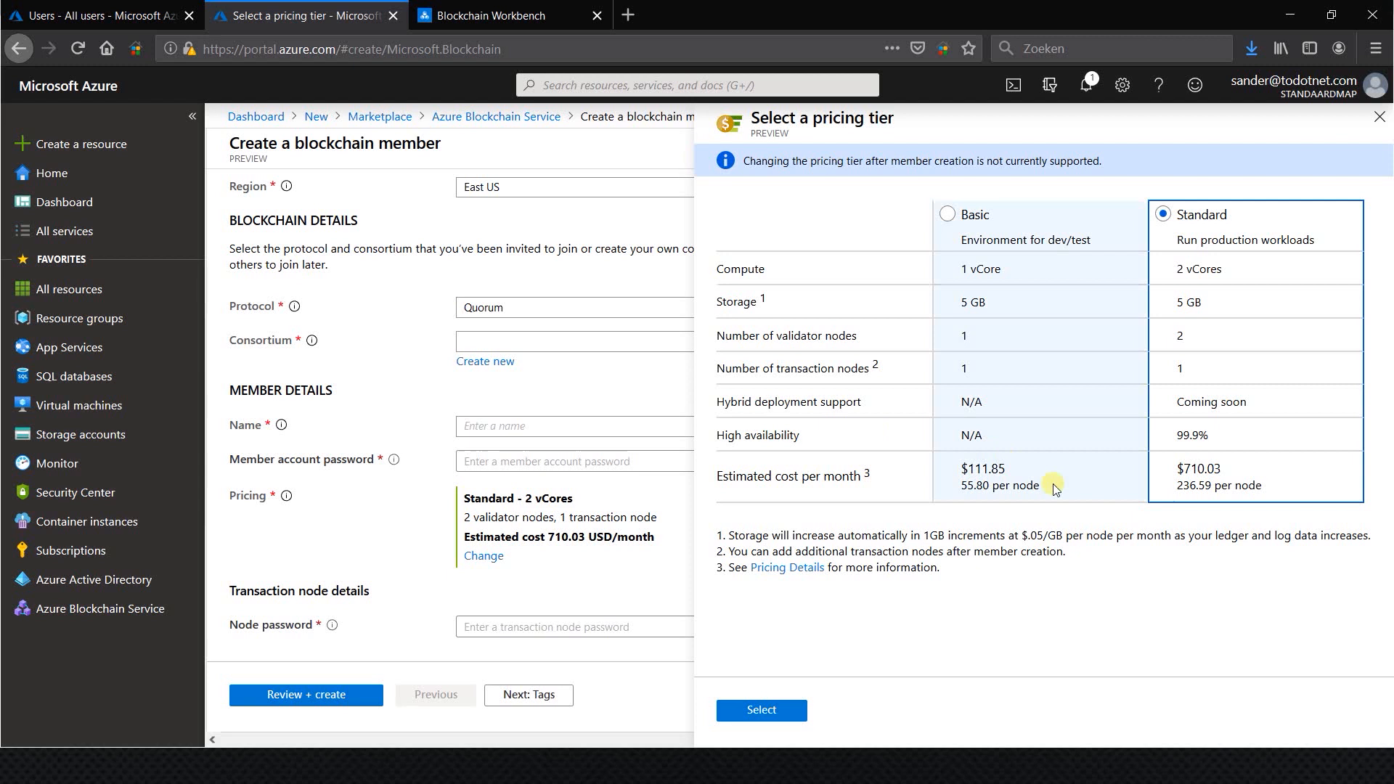
pyautogui.moveTo(1117, 563)
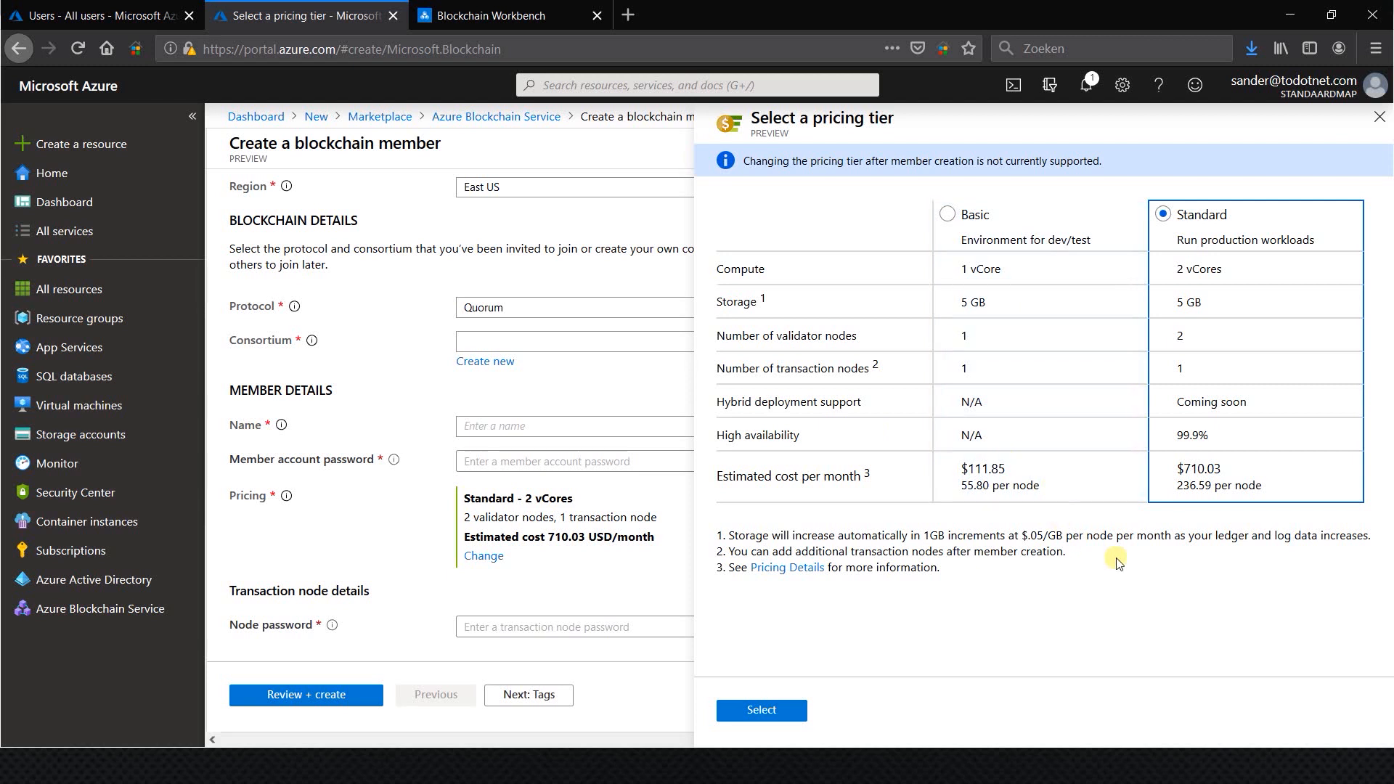
pyautogui.moveTo(1073, 395)
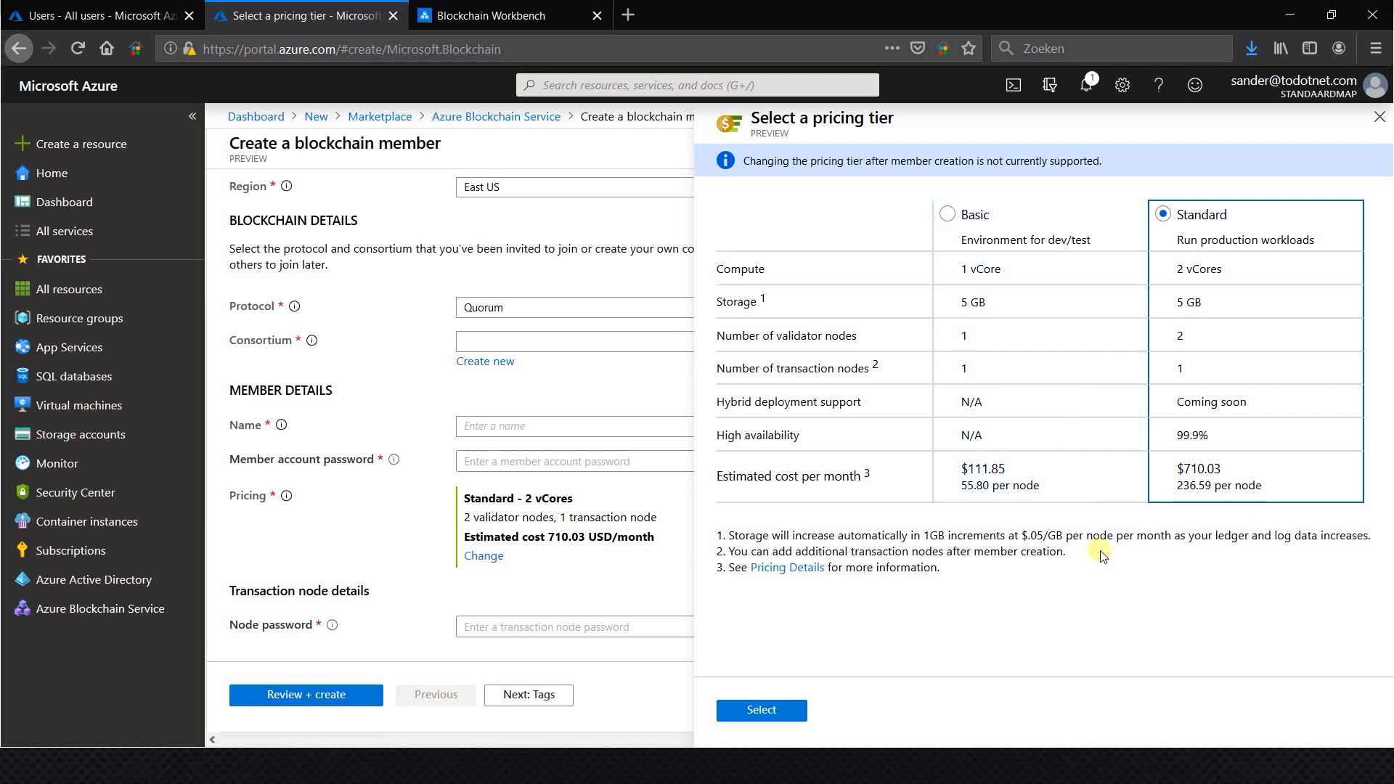
pyautogui.moveTo(1007, 271)
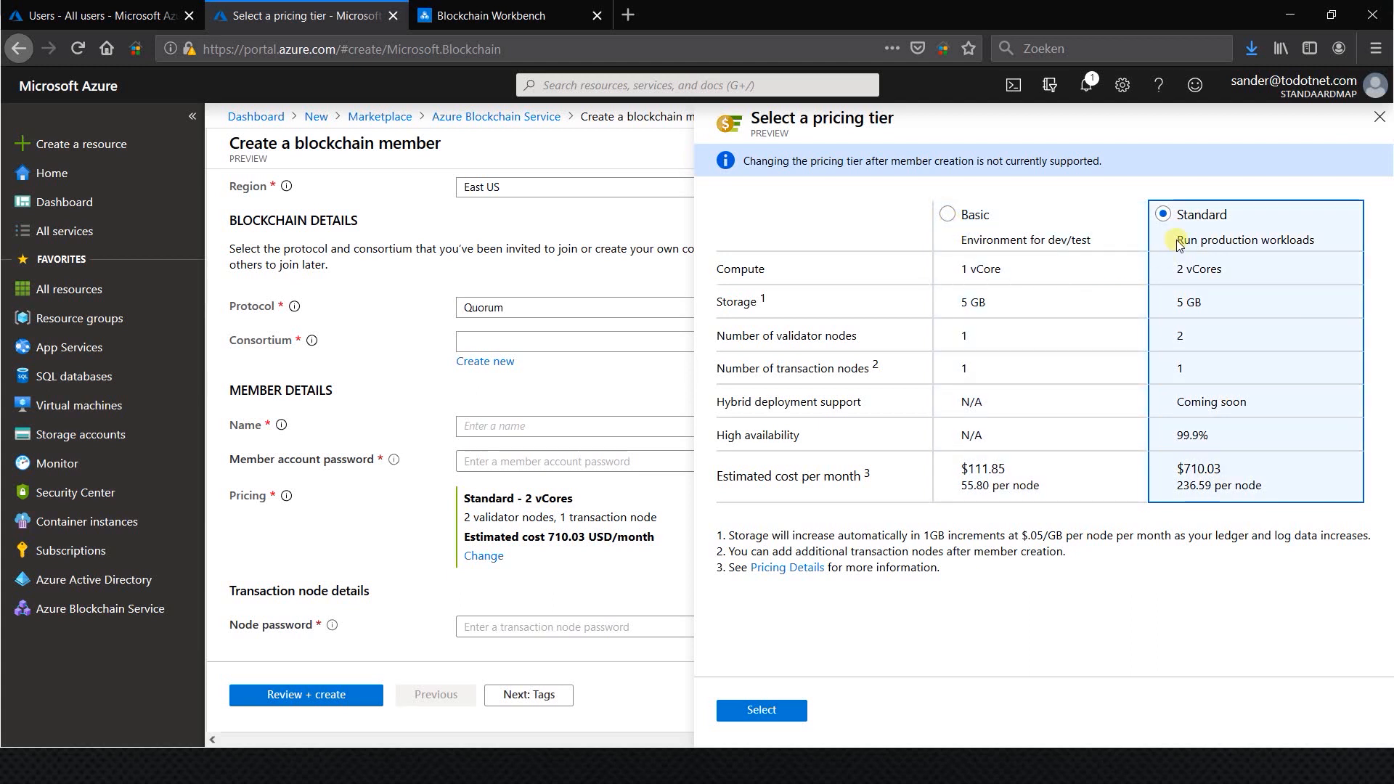
pyautogui.moveTo(1224, 322)
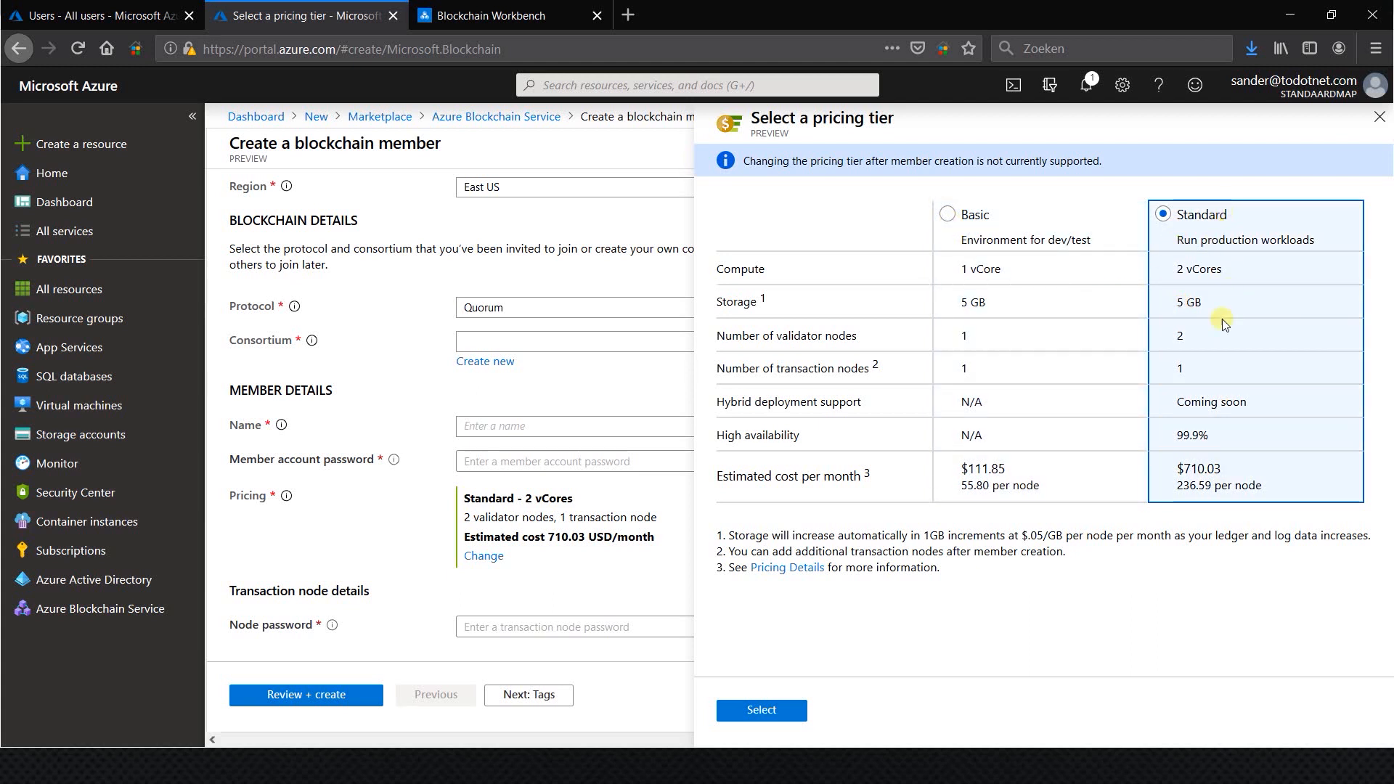
pyautogui.moveTo(1083, 430)
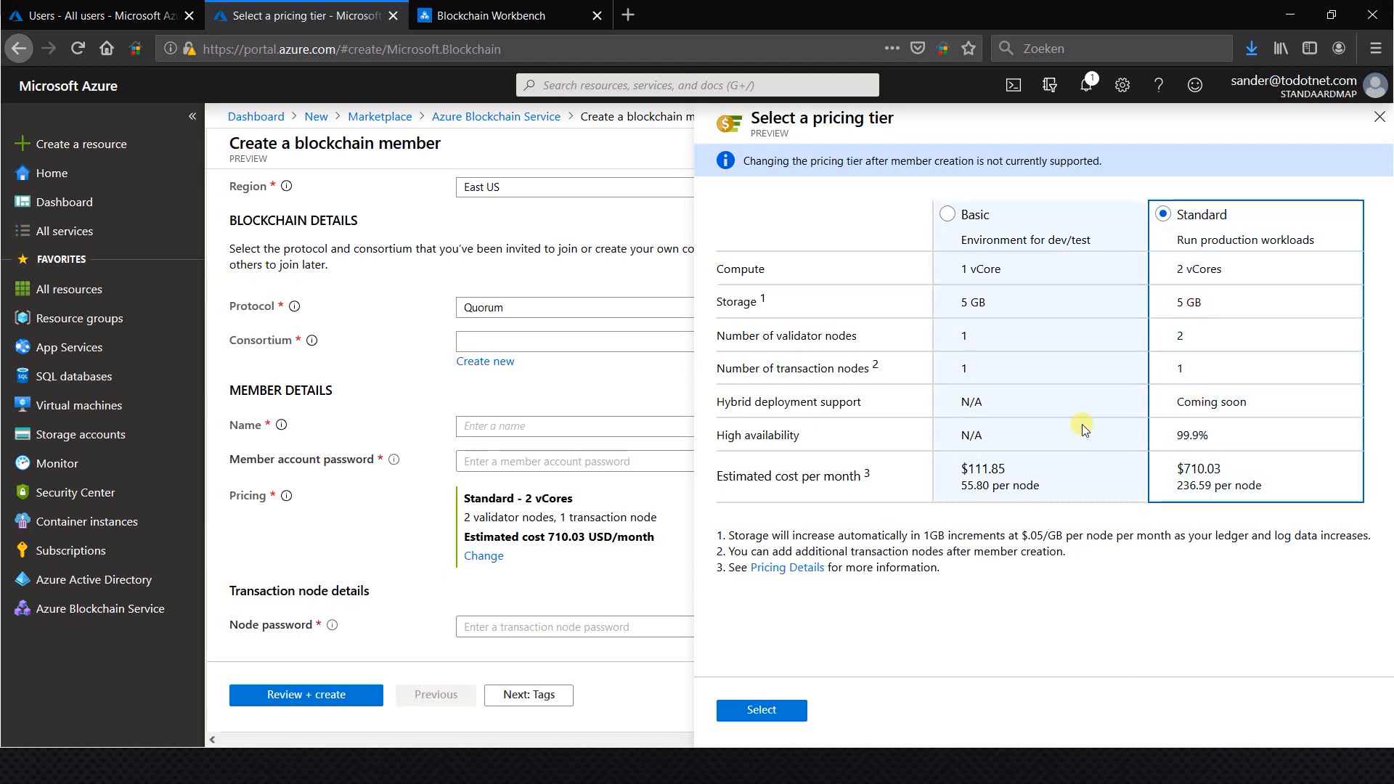
pyautogui.moveTo(678, 247)
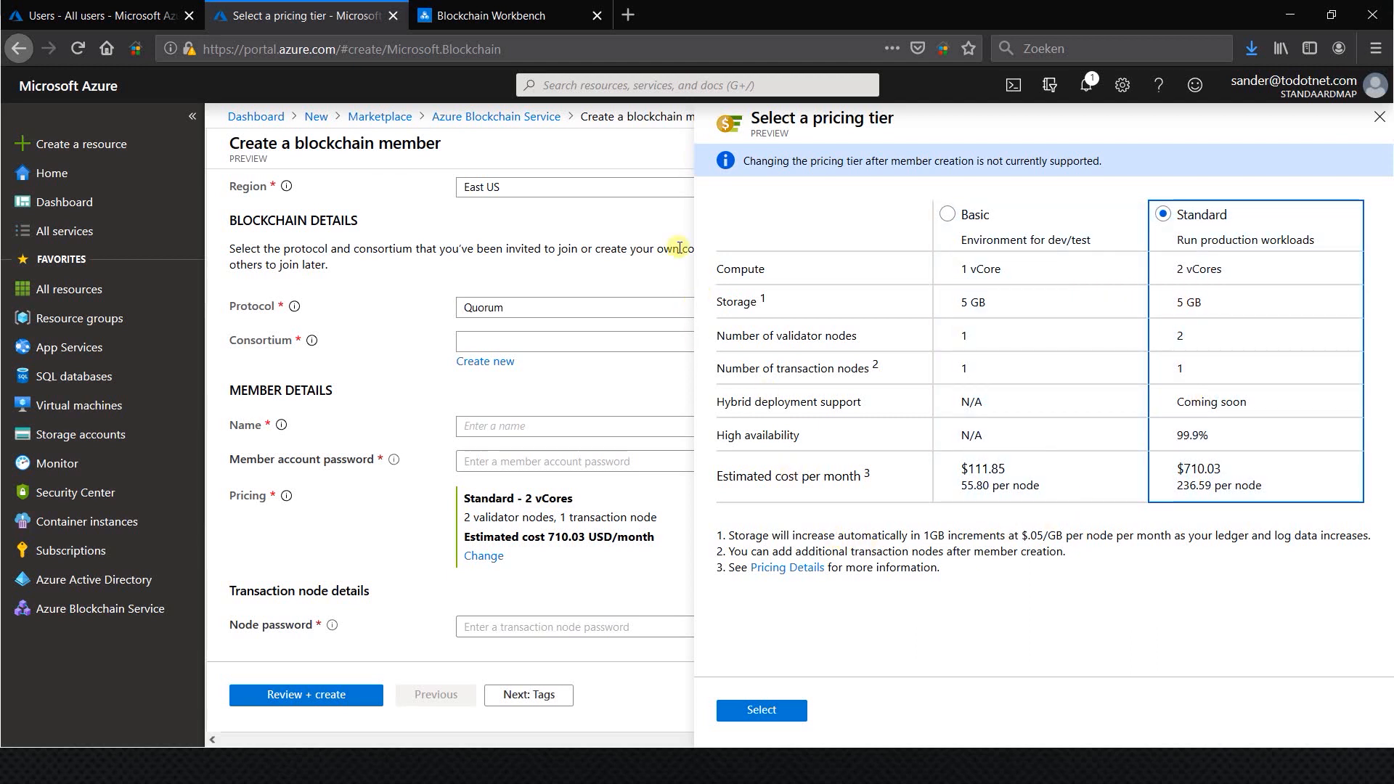
pyautogui.moveTo(647, 237)
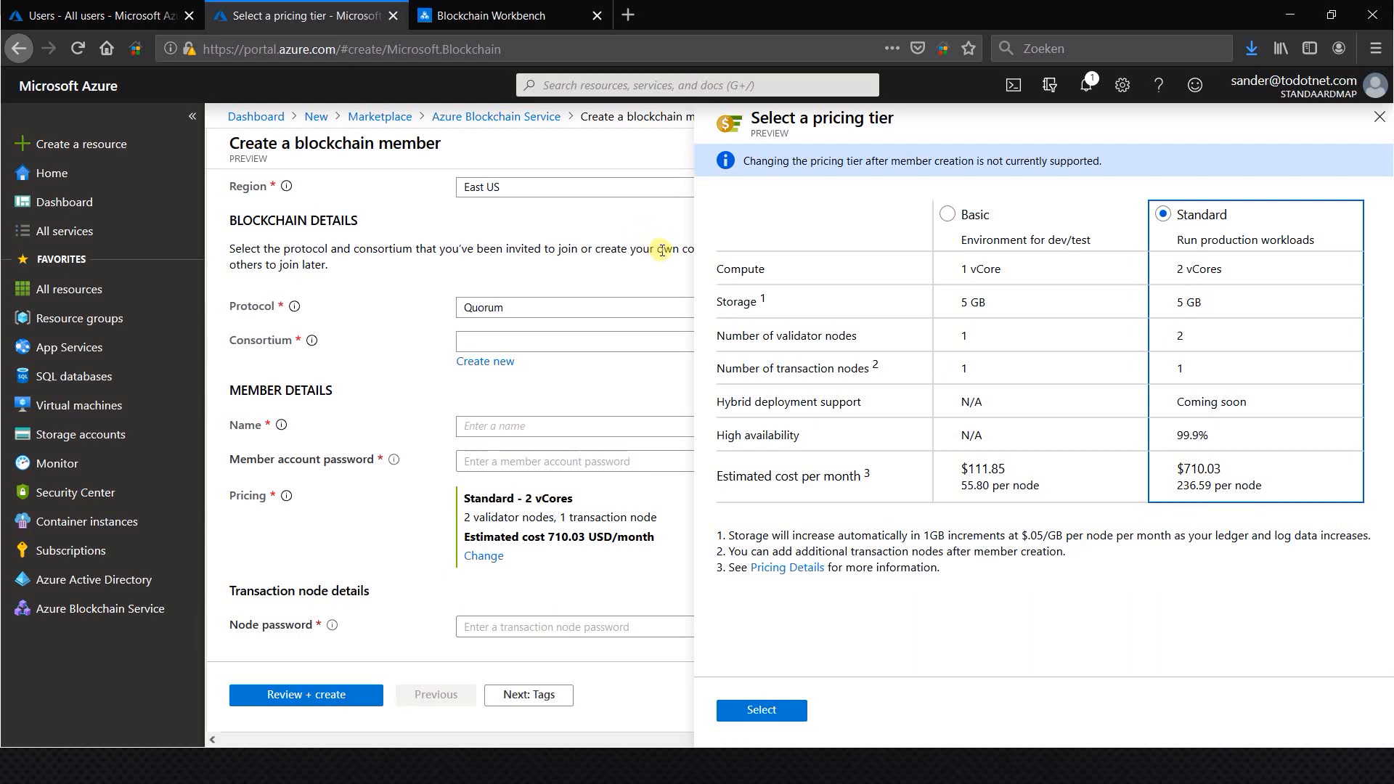
pyautogui.moveTo(658, 245)
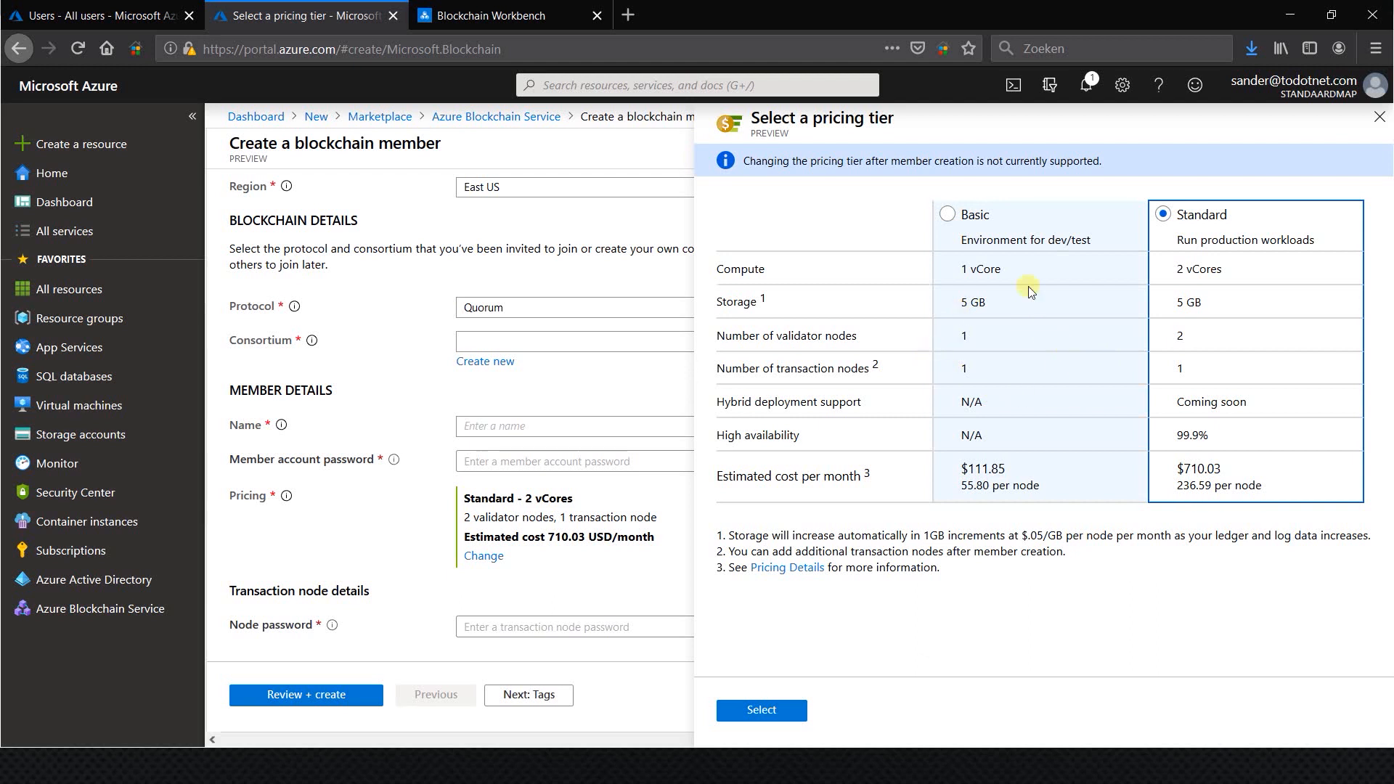
pyautogui.moveTo(1007, 385)
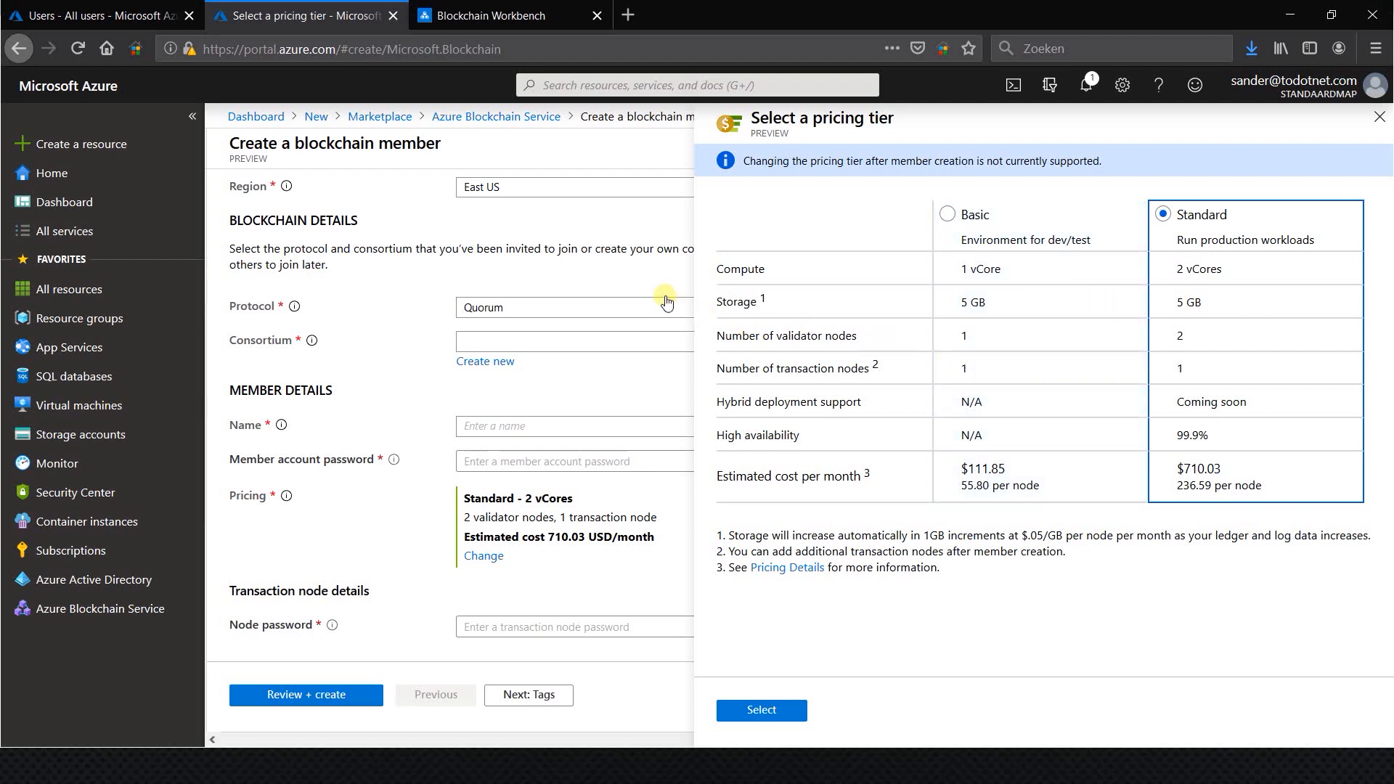
pyautogui.moveTo(656, 277)
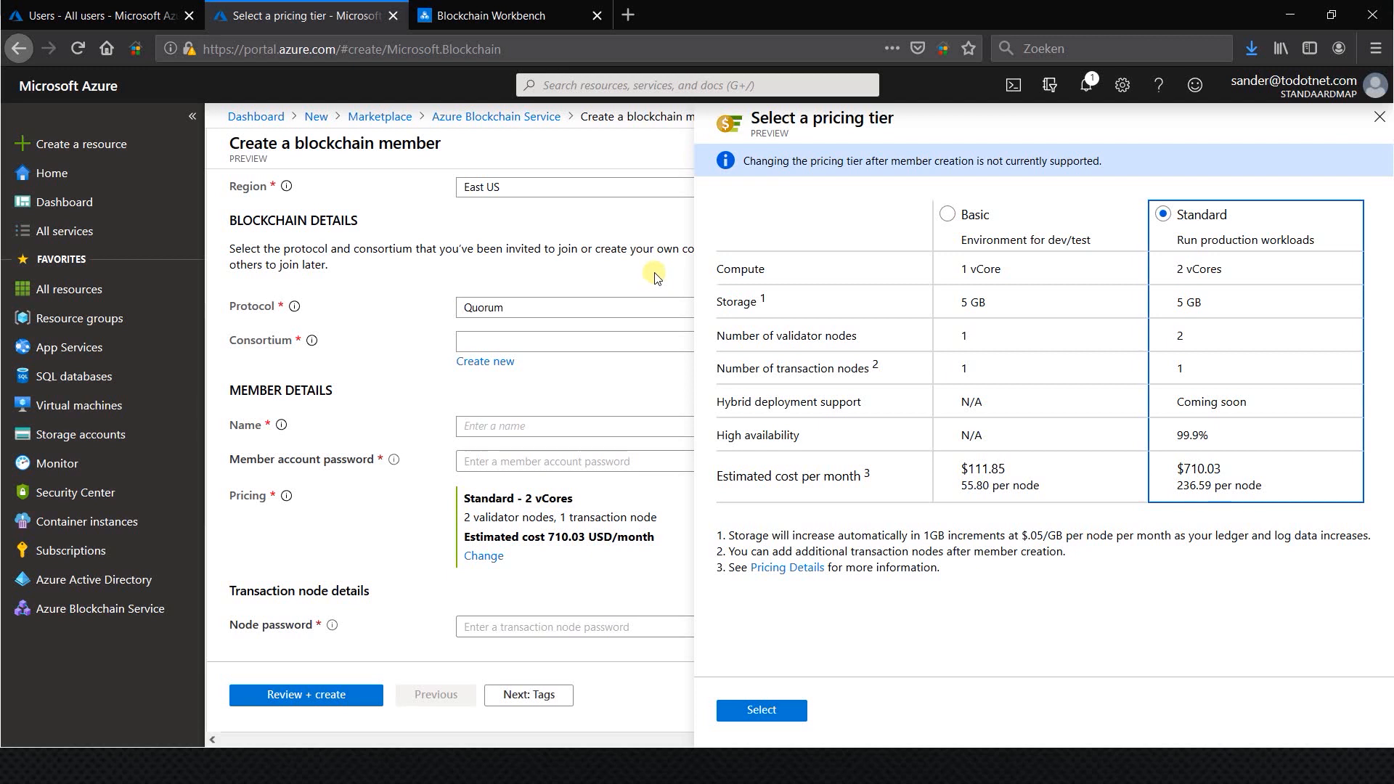
pyautogui.moveTo(652, 273)
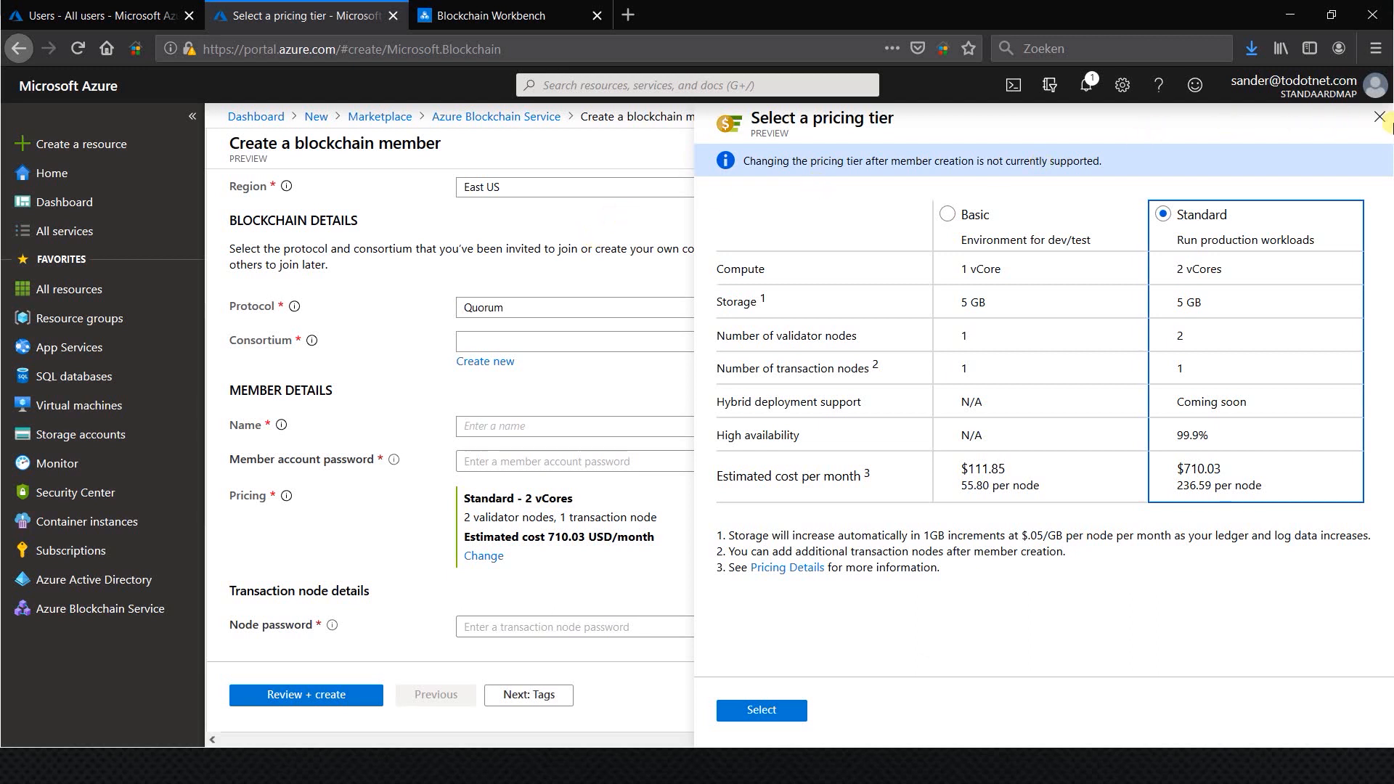
# Close the pricing tier comparison, returning to the form with Standard – 2 vCores.
pyautogui.click(760, 710)
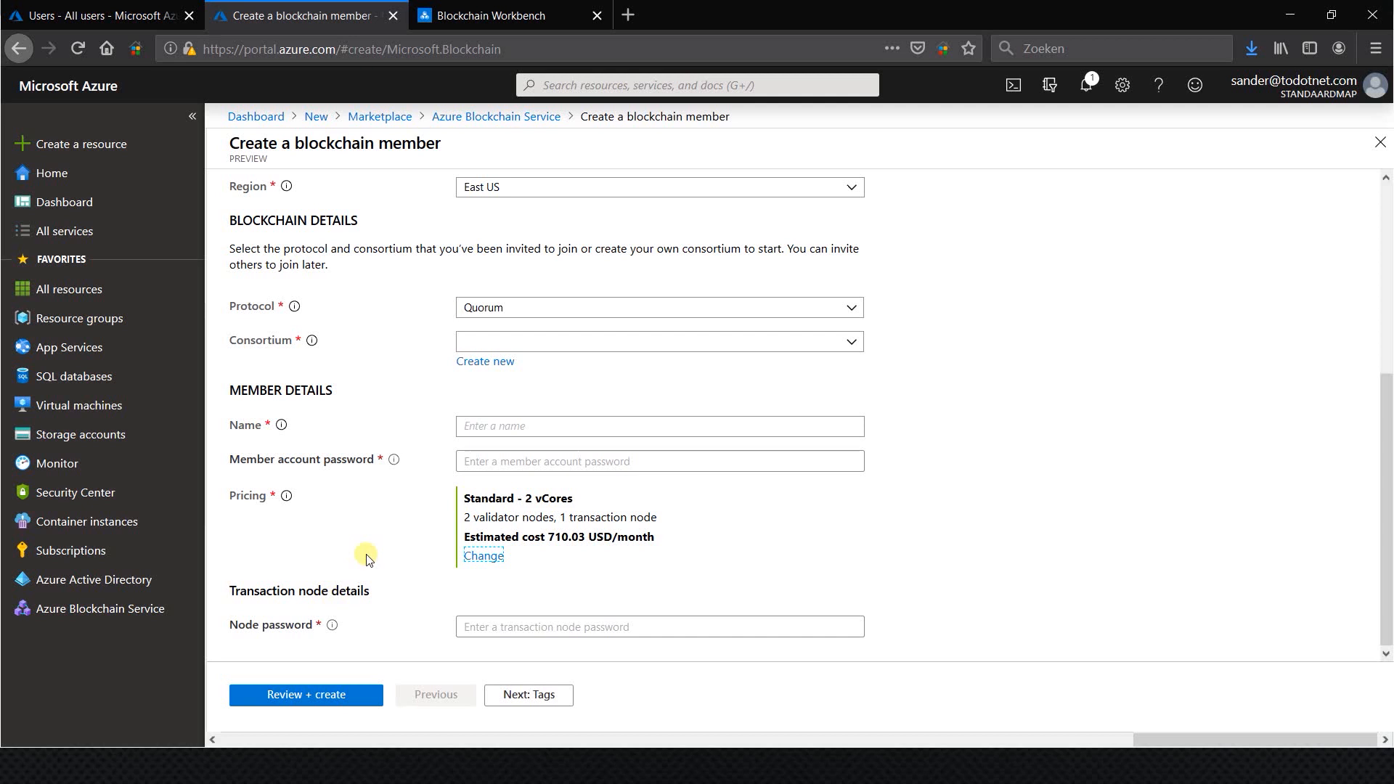
pyautogui.moveTo(350, 563)
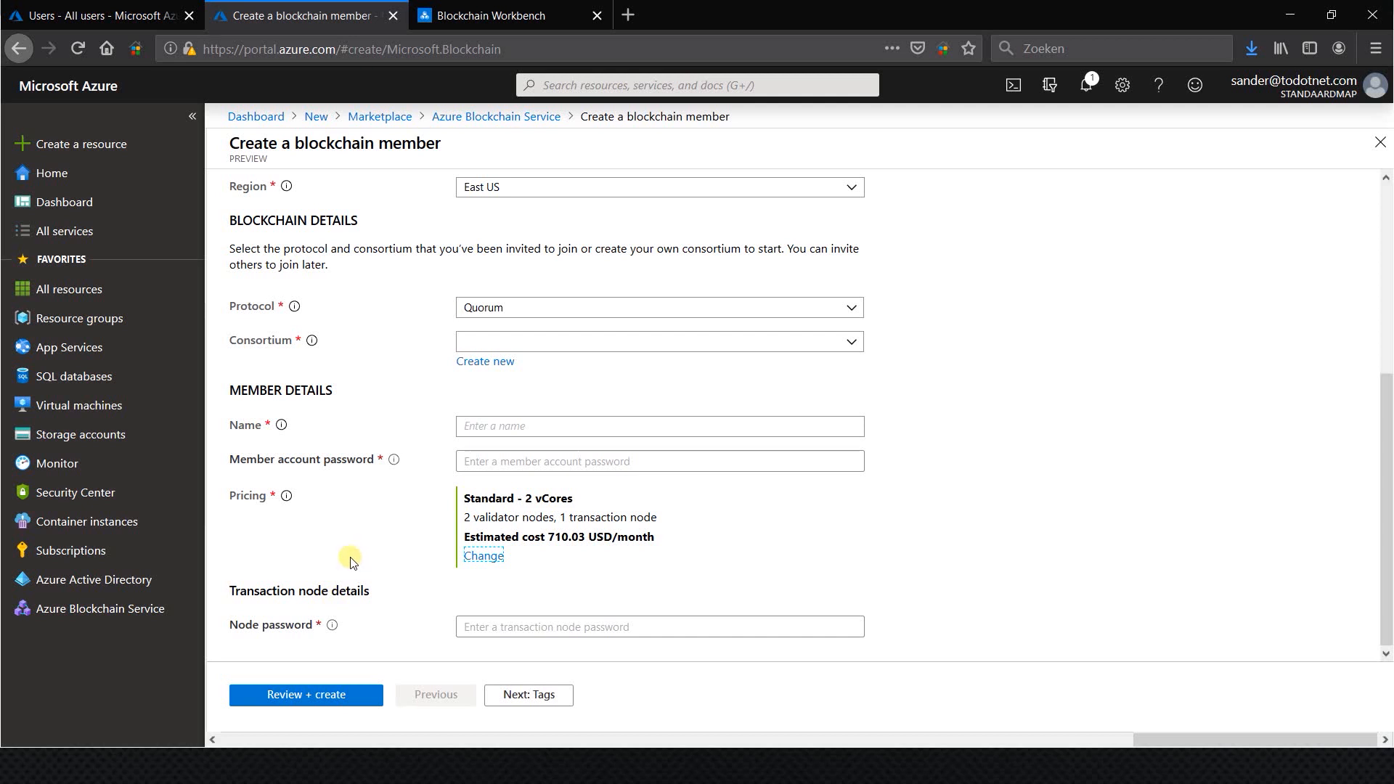
pyautogui.moveTo(346, 560)
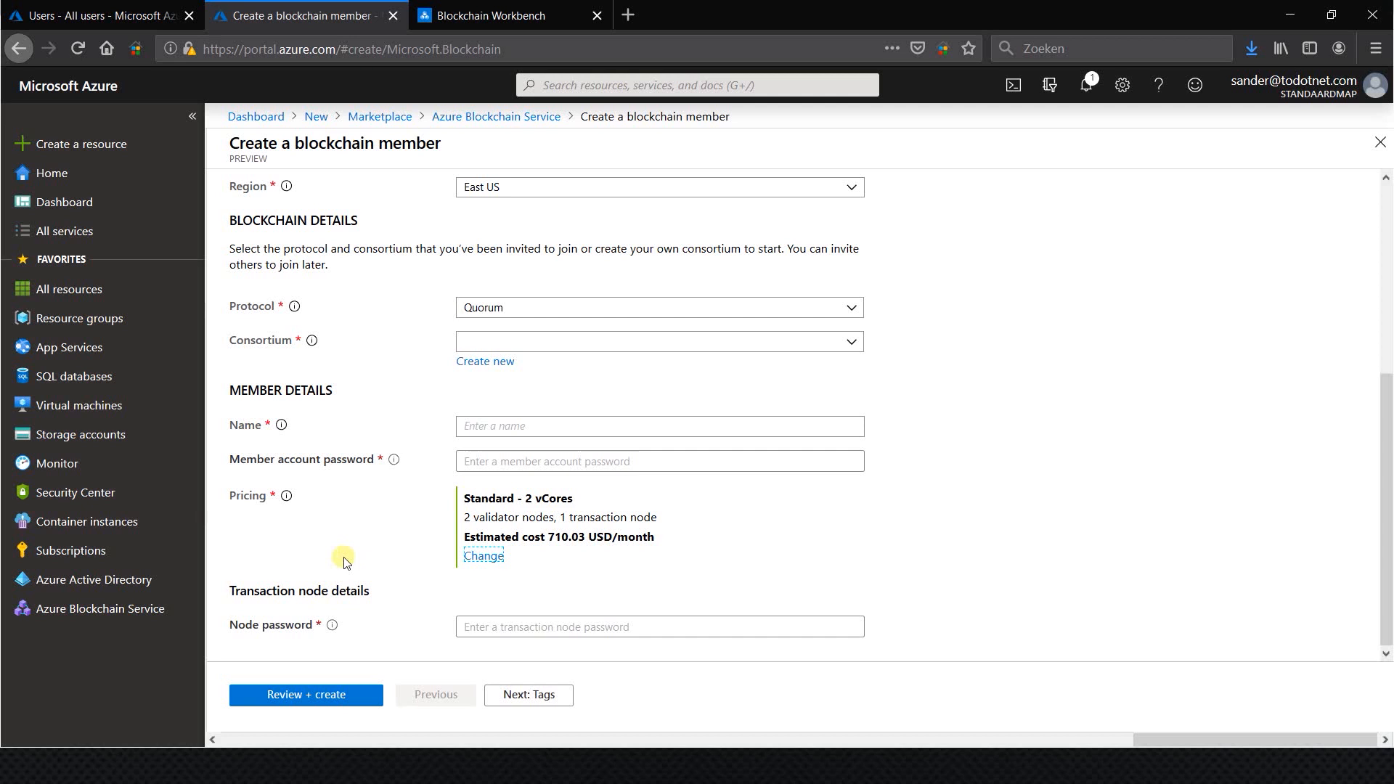
pyautogui.moveTo(79, 613)
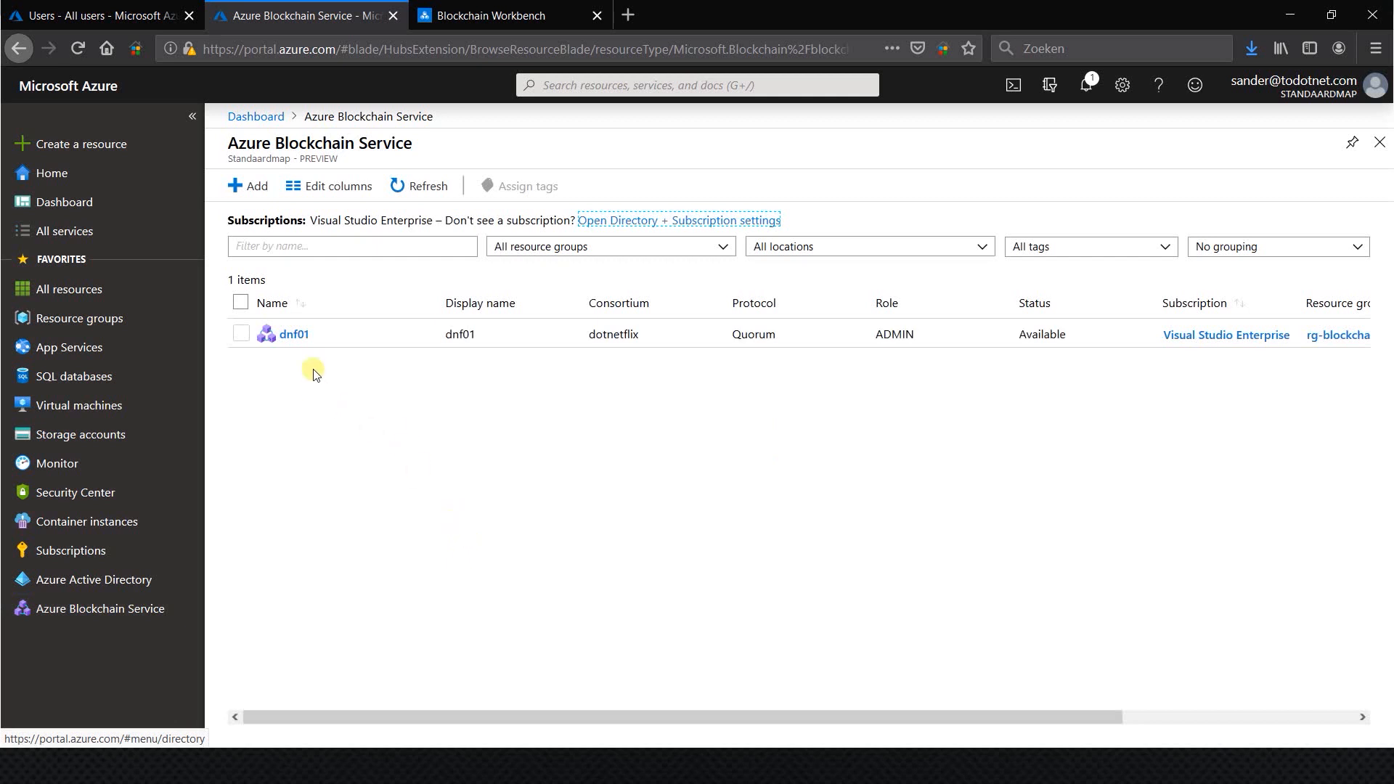
pyautogui.moveTo(294, 337)
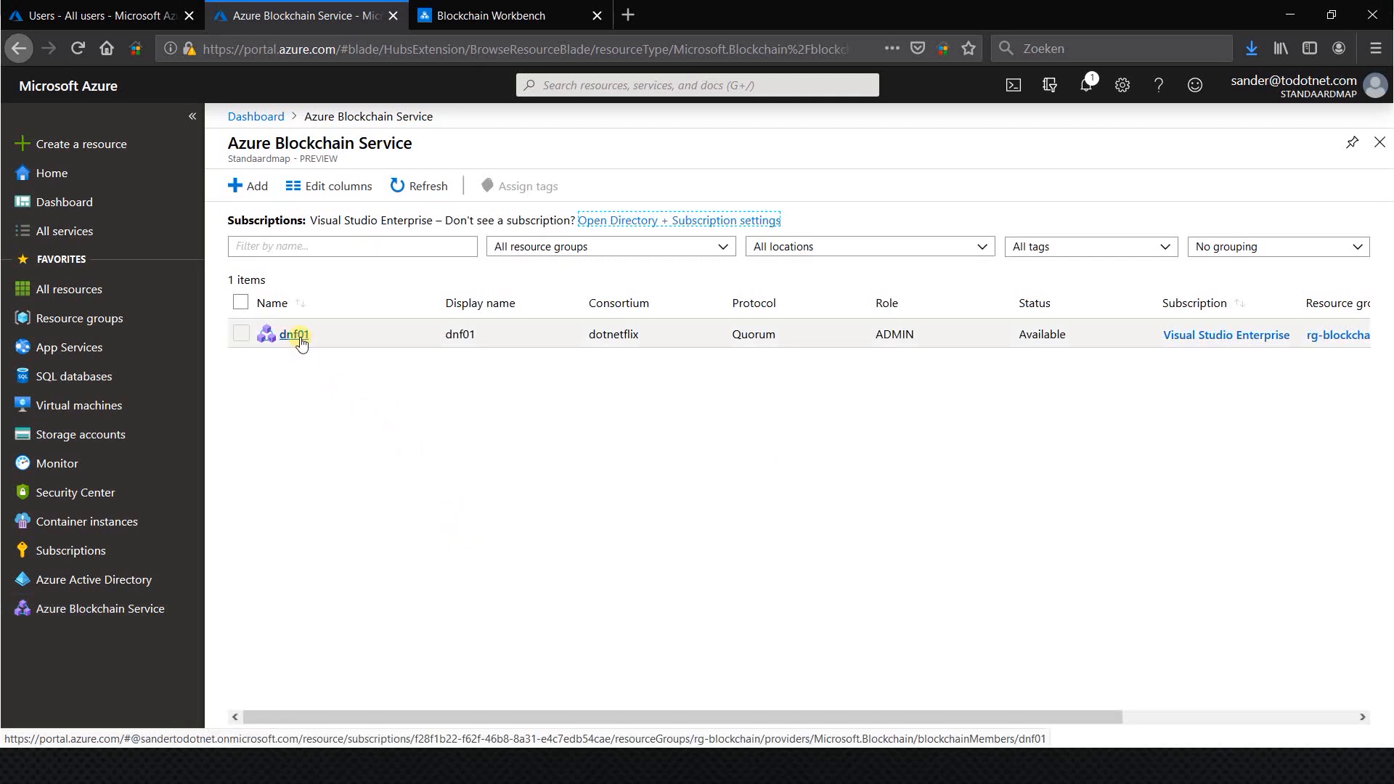
pyautogui.click(293, 333)
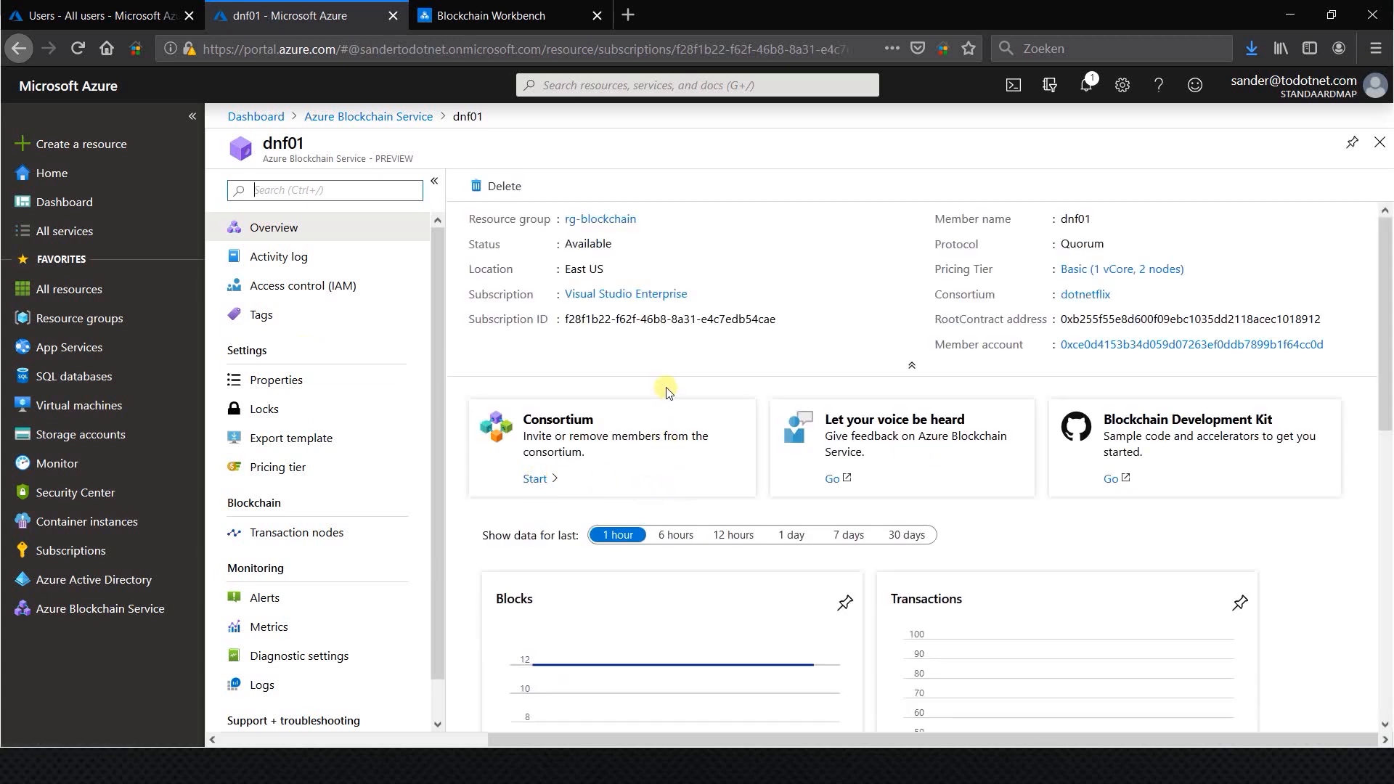
pyautogui.moveTo(701, 355)
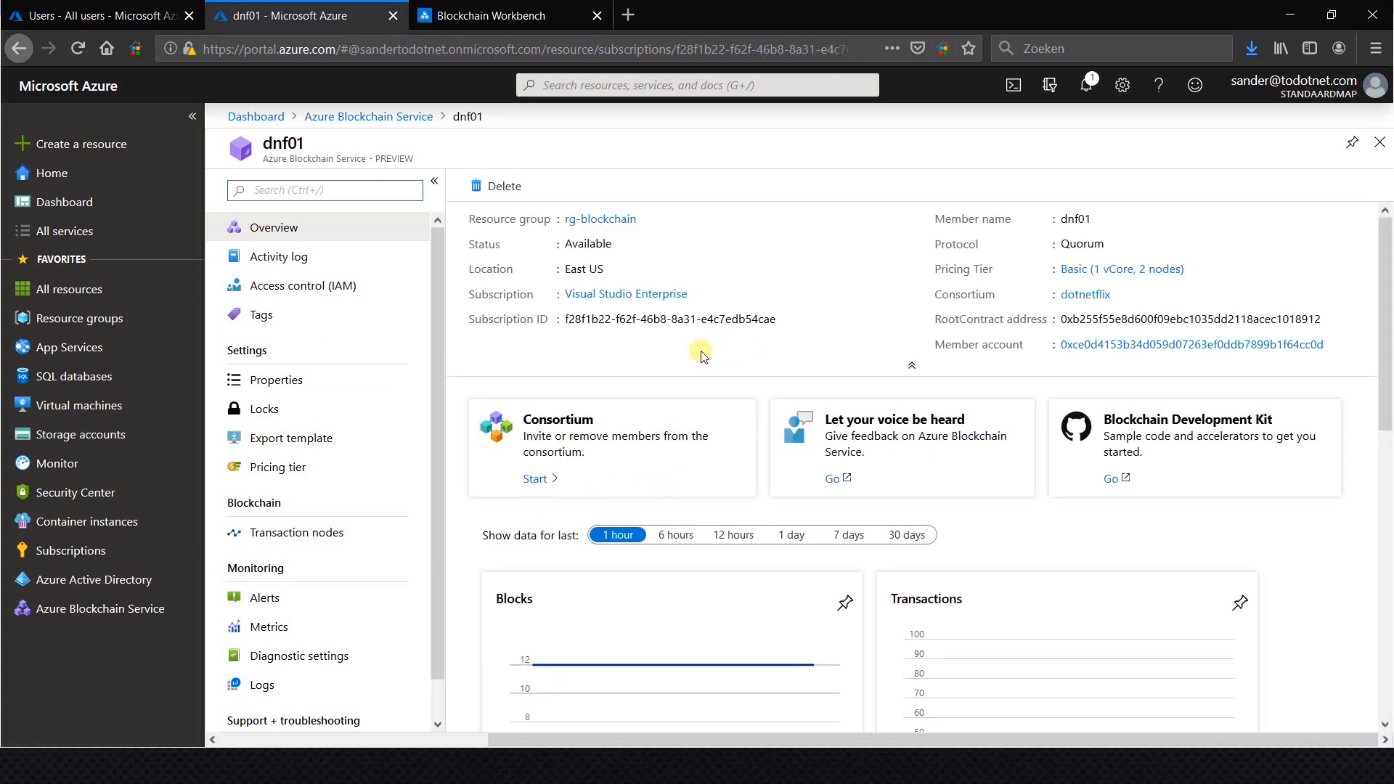
pyautogui.moveTo(723, 345)
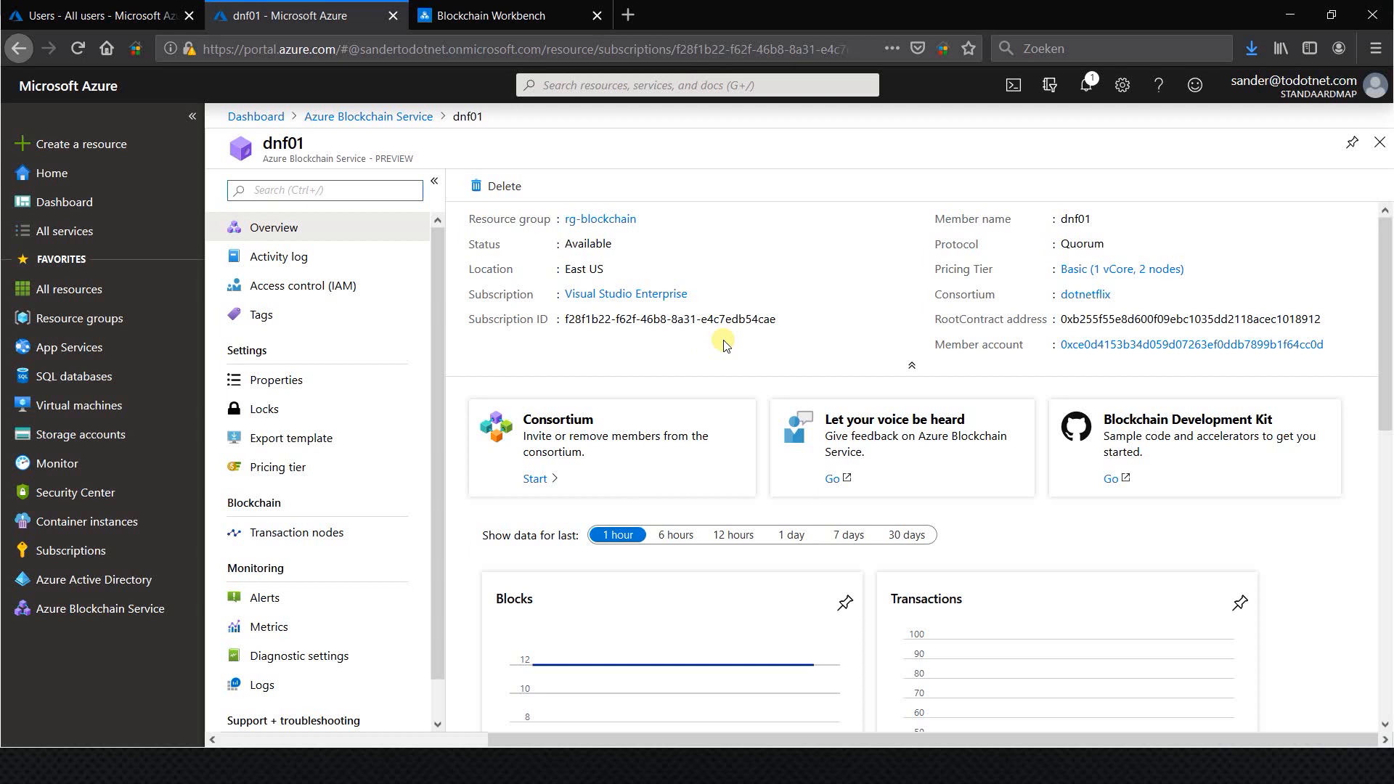
pyautogui.moveTo(720, 372)
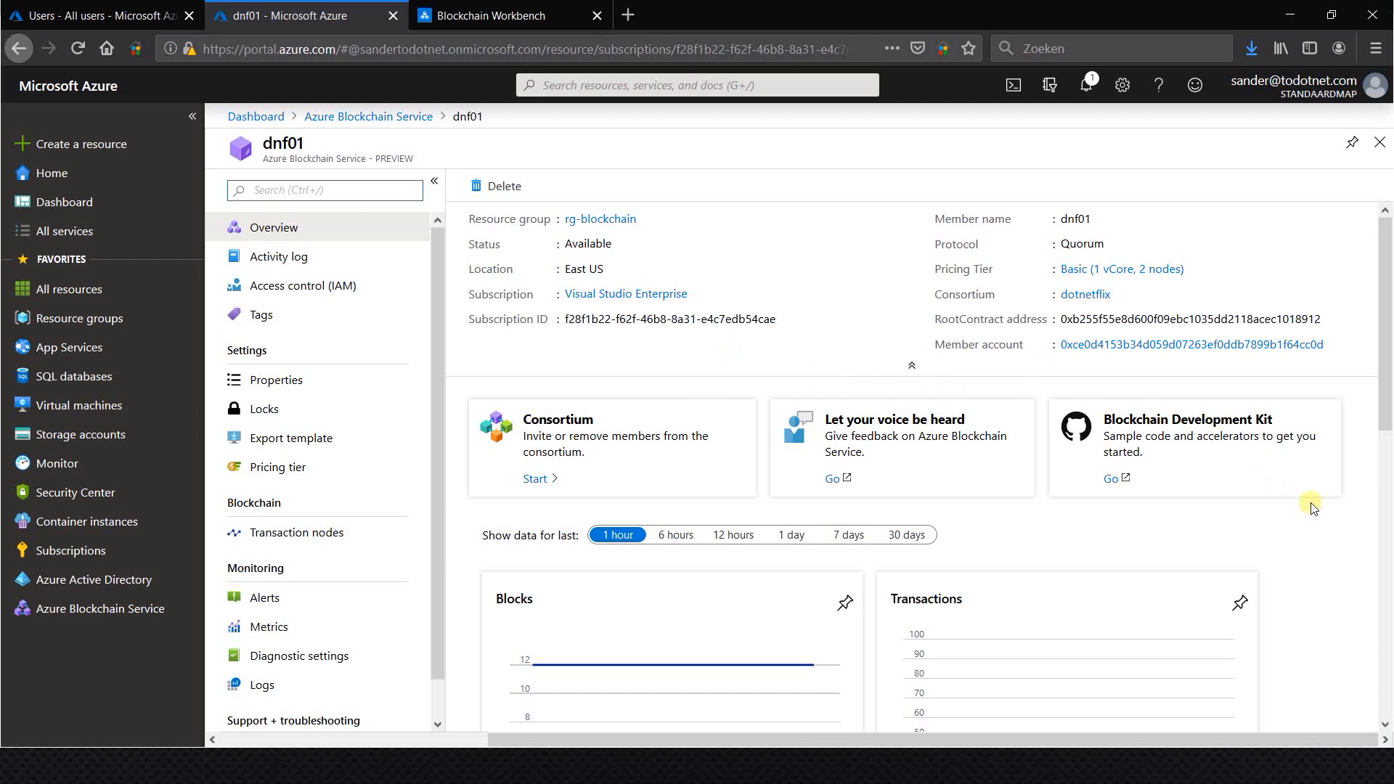
pyautogui.scroll(-3)
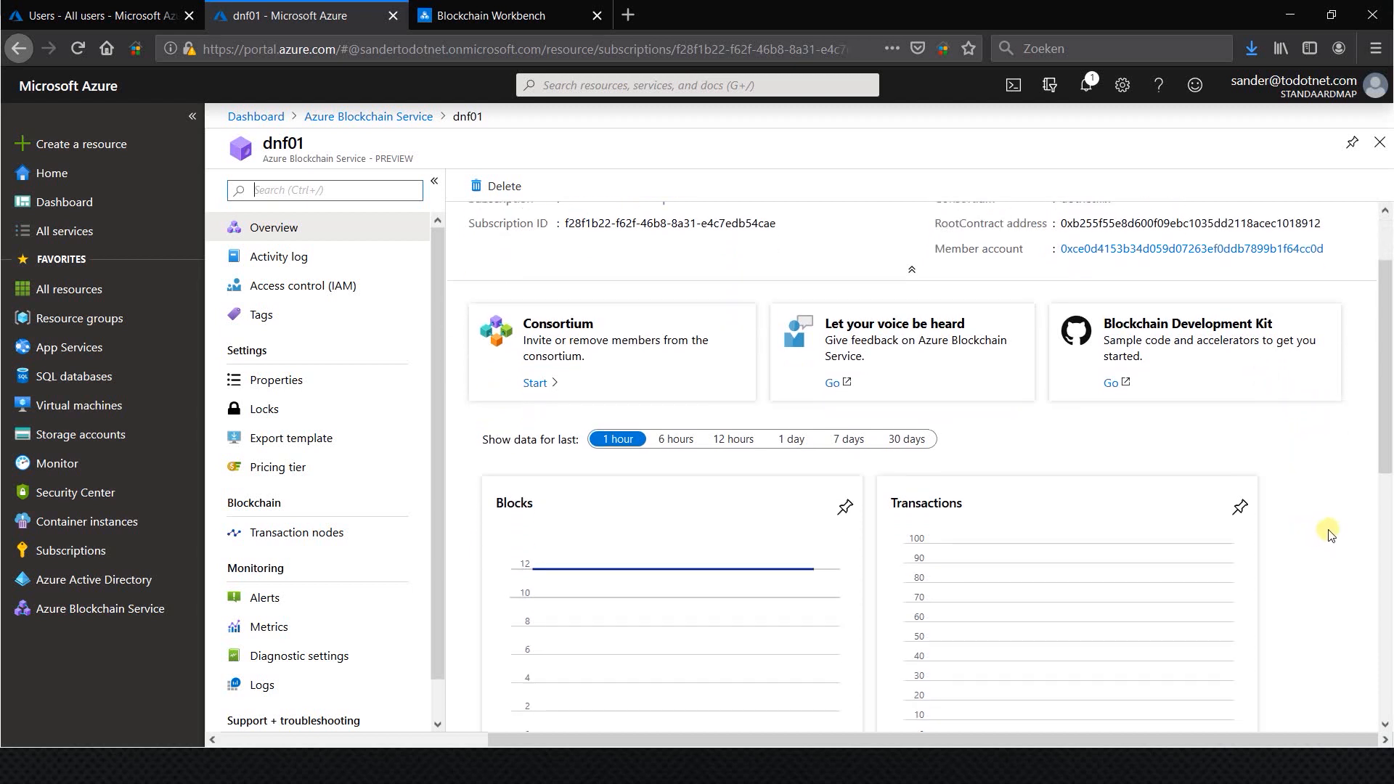
pyautogui.moveTo(1322, 531)
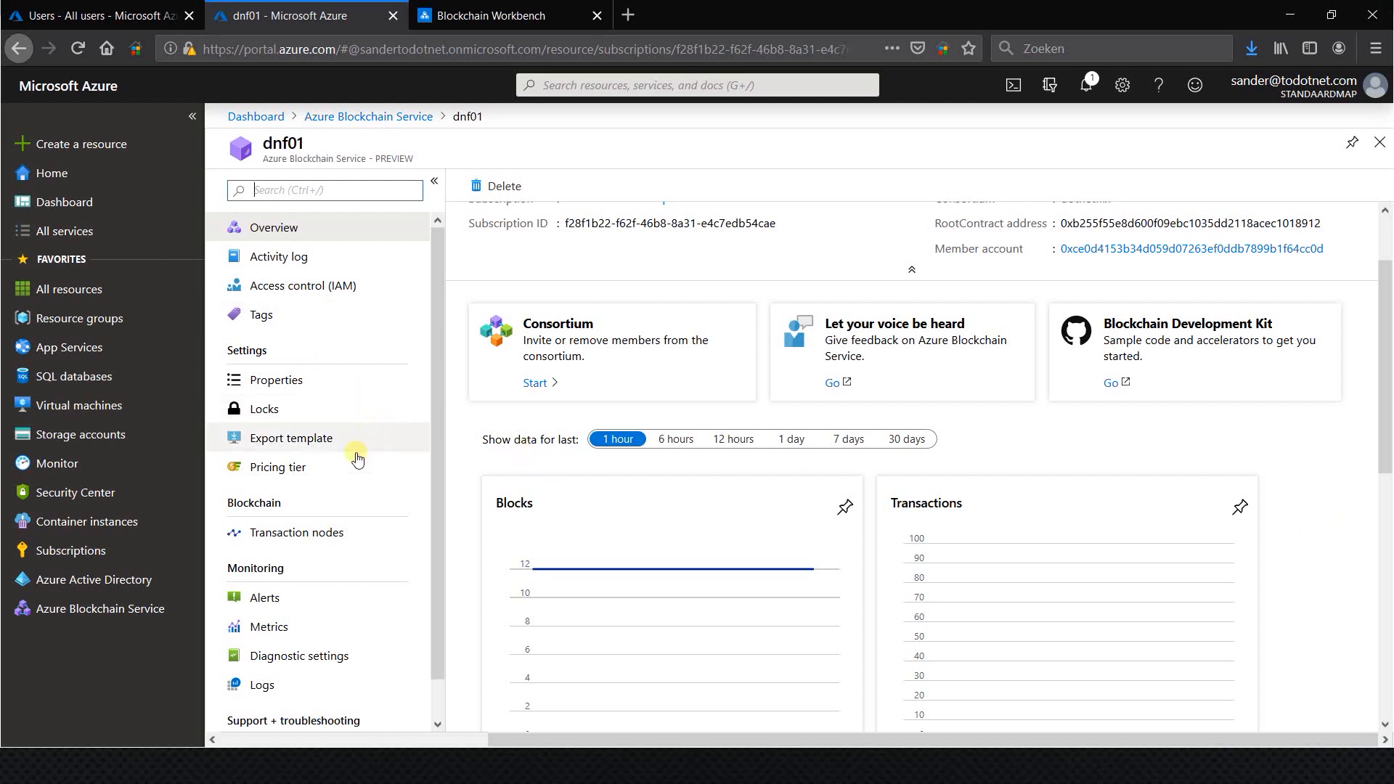
# View dnf01's transaction nodes, including the healthy default node at dnf01.blockchain.azure.com.
pyautogui.click(297, 531)
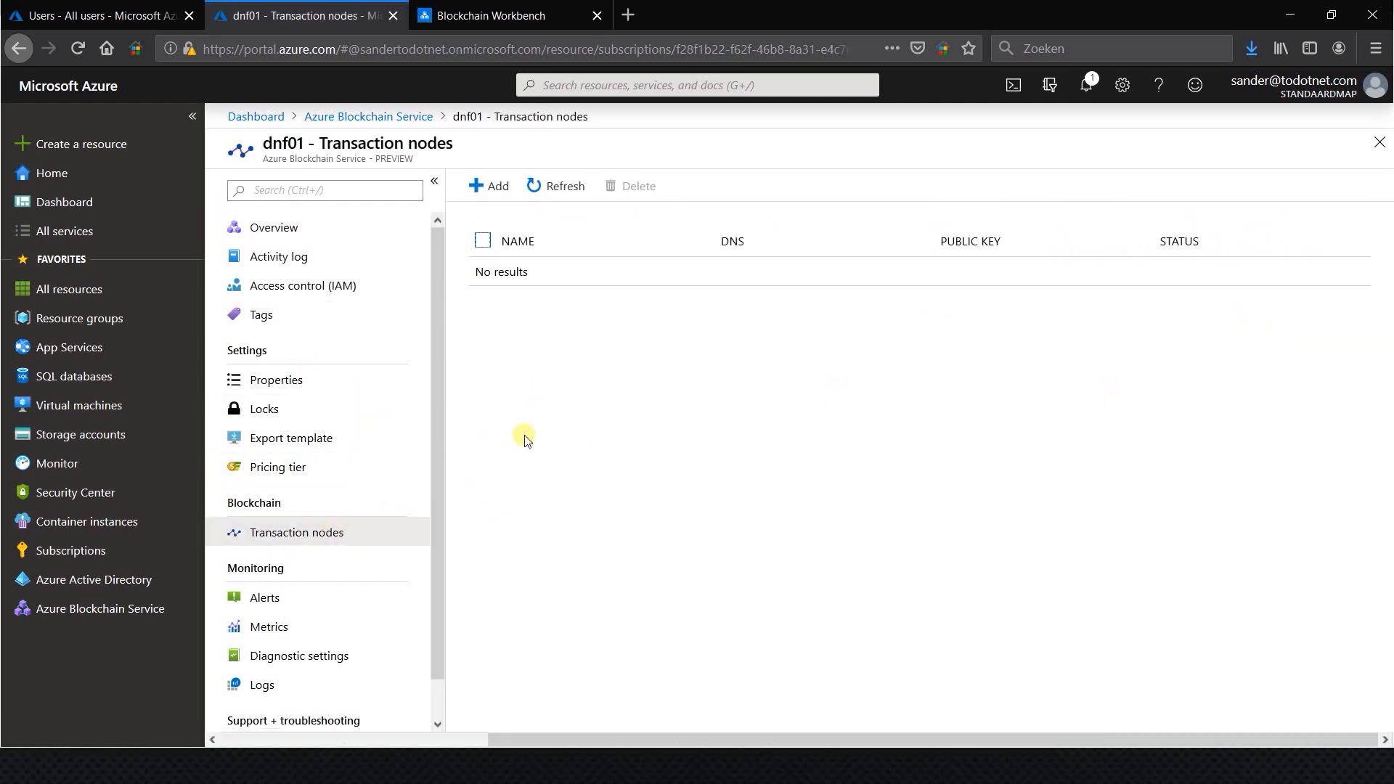
pyautogui.click(554, 186)
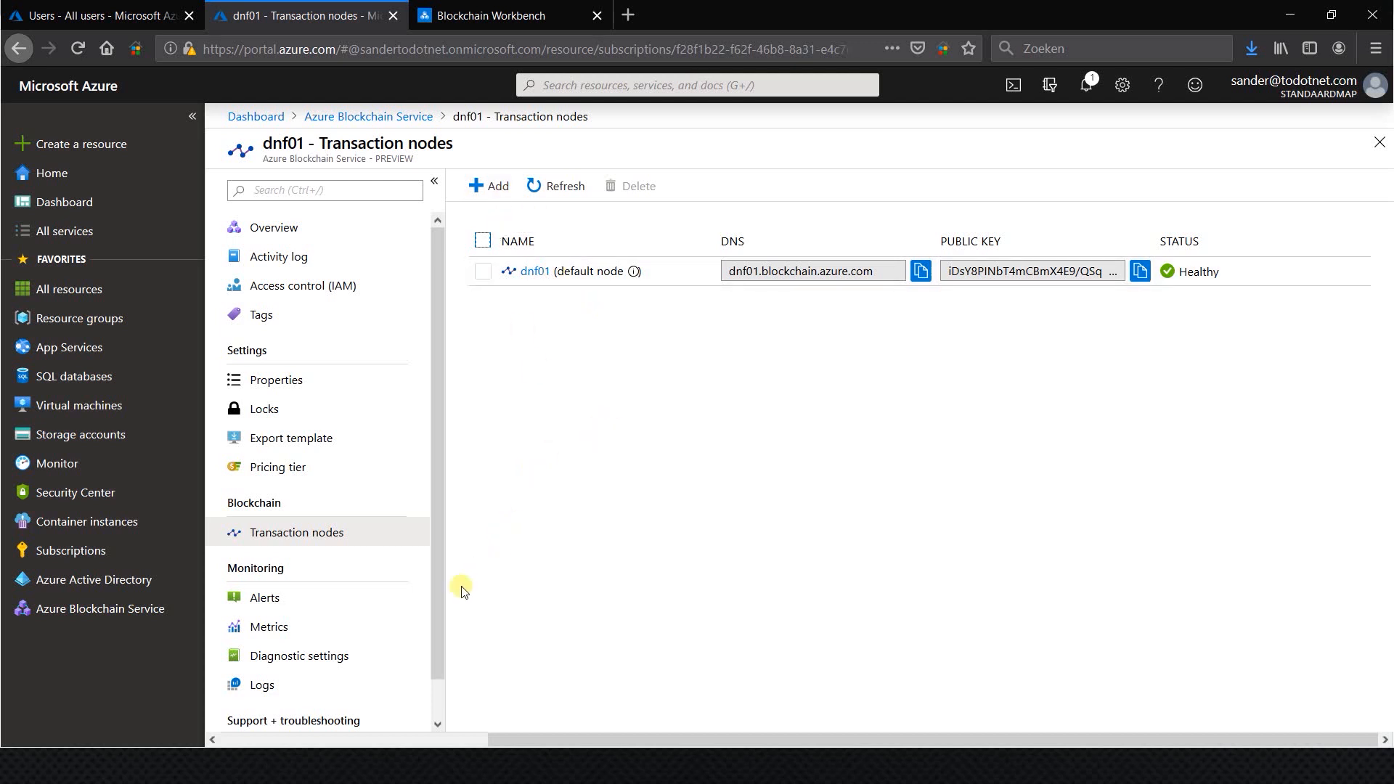
pyautogui.moveTo(567, 495)
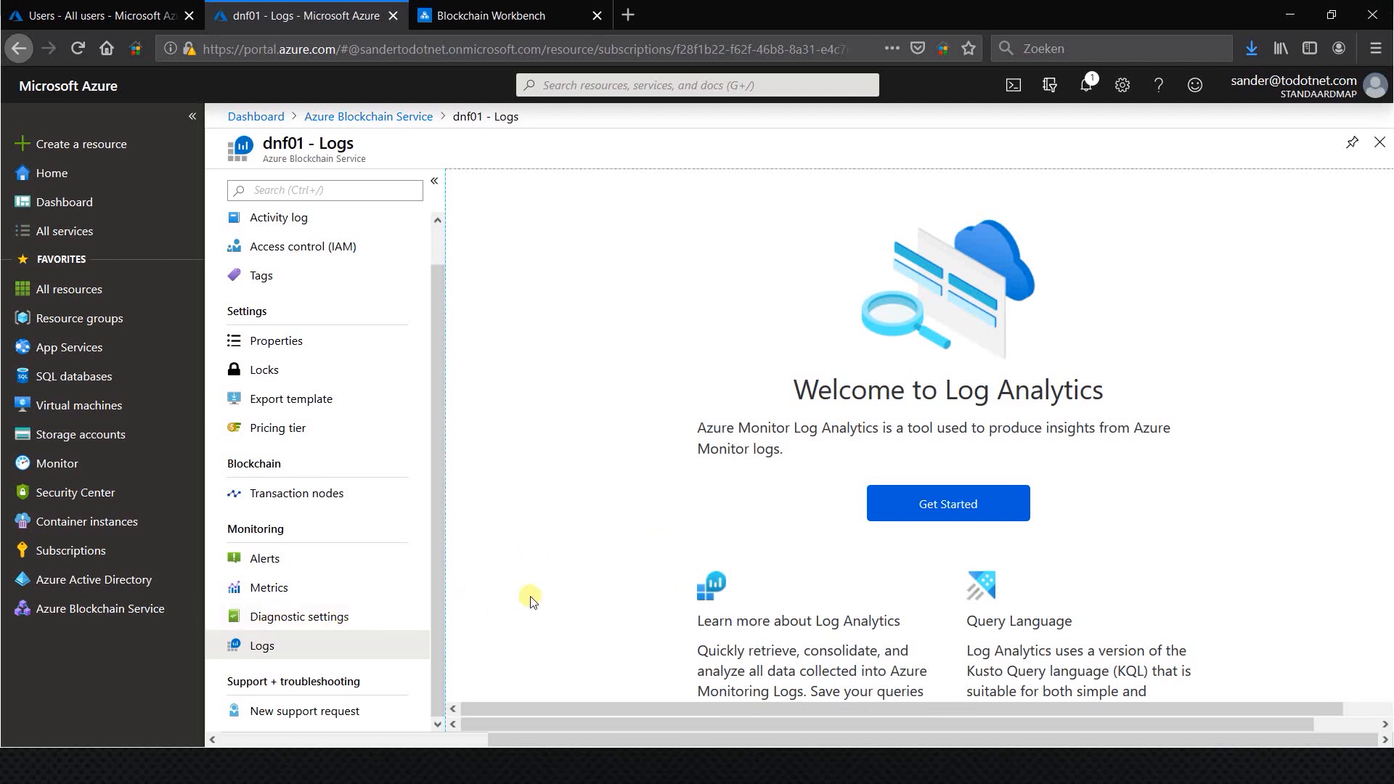
# On the Metrics page, plot the Pending Transactions metric with Avg aggregation.
pyautogui.click(268, 586)
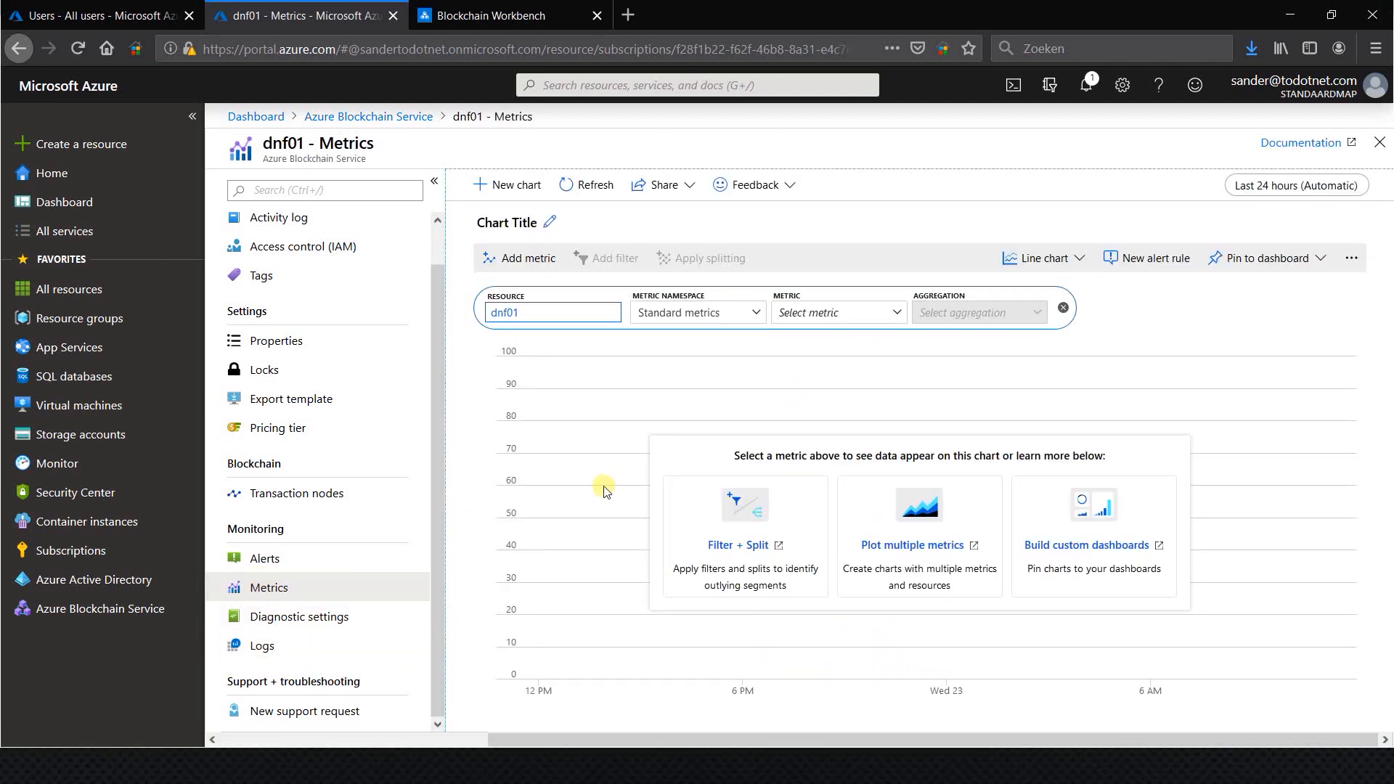
pyautogui.click(836, 312)
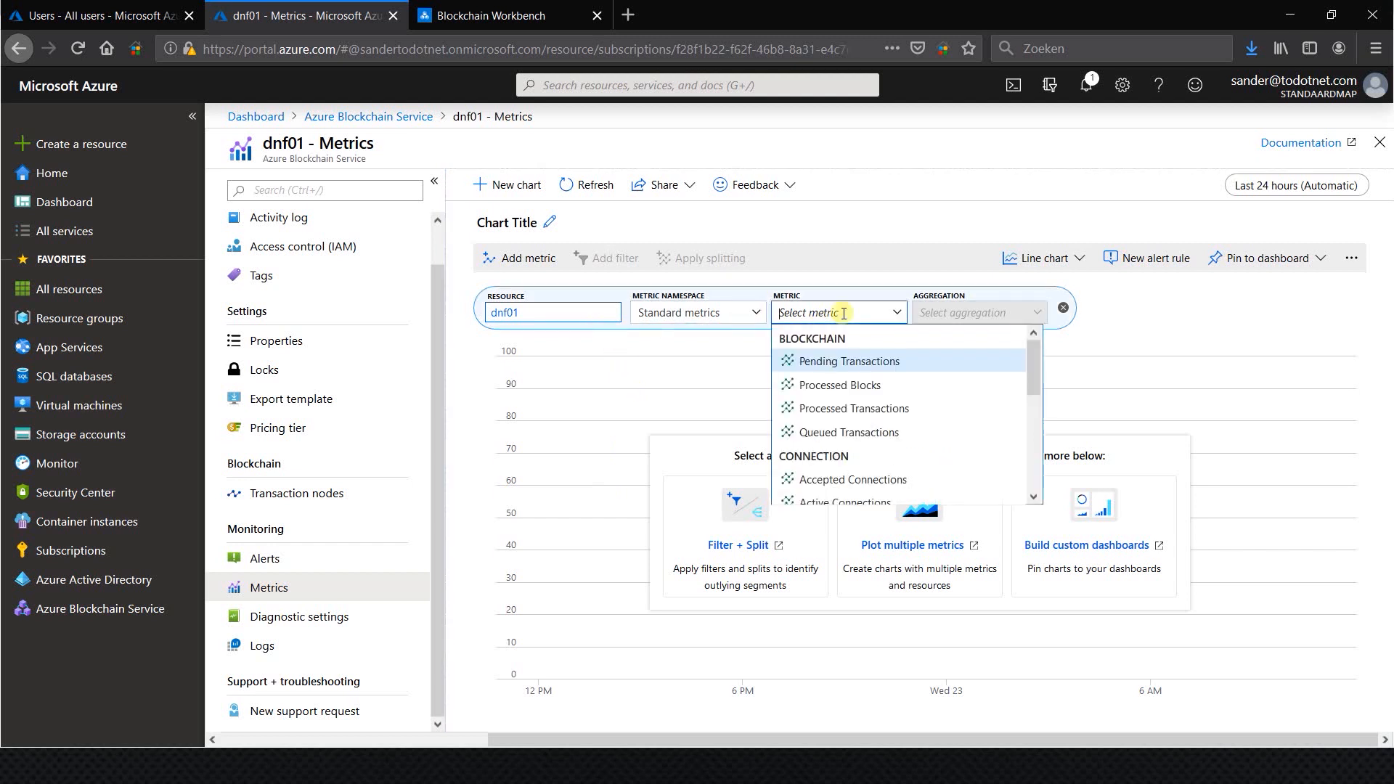
pyautogui.click(848, 365)
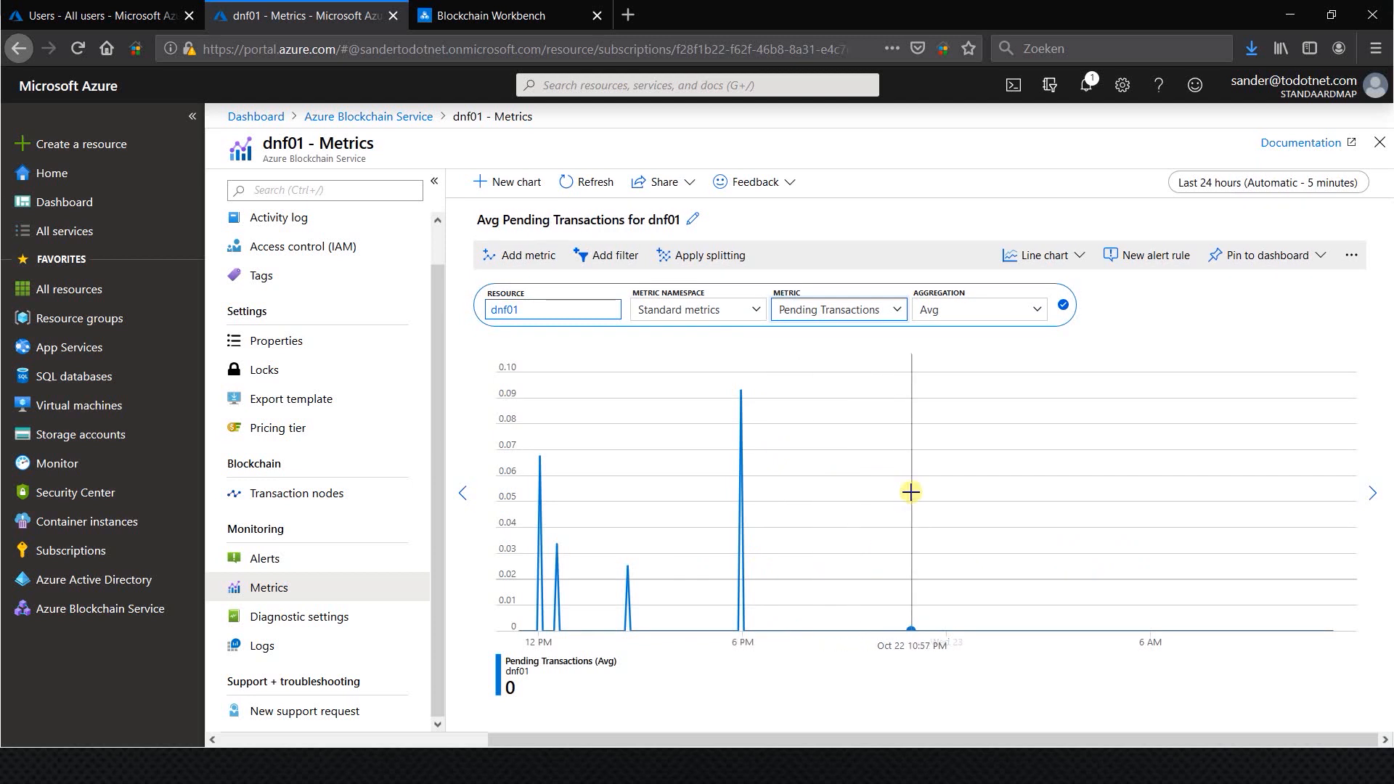
pyautogui.moveTo(1019, 508)
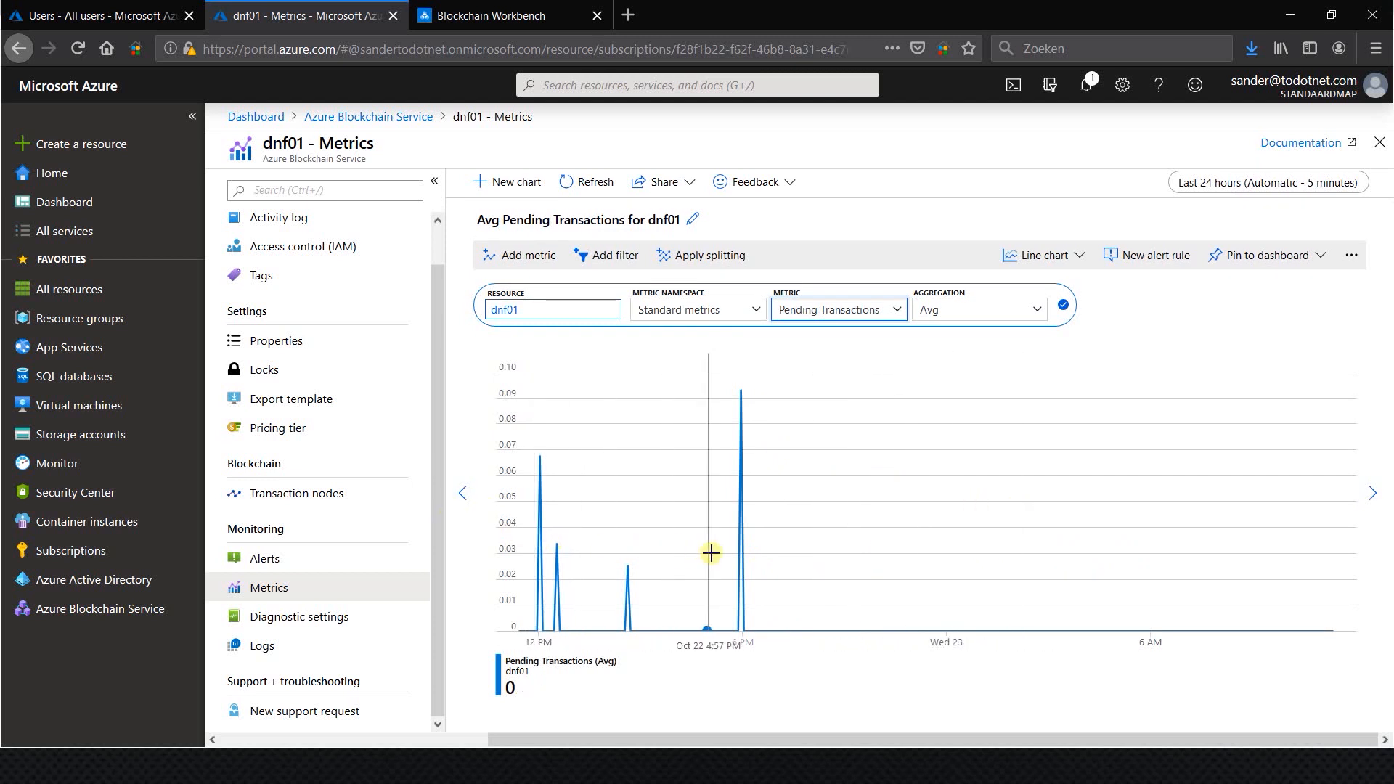
pyautogui.moveTo(787, 547)
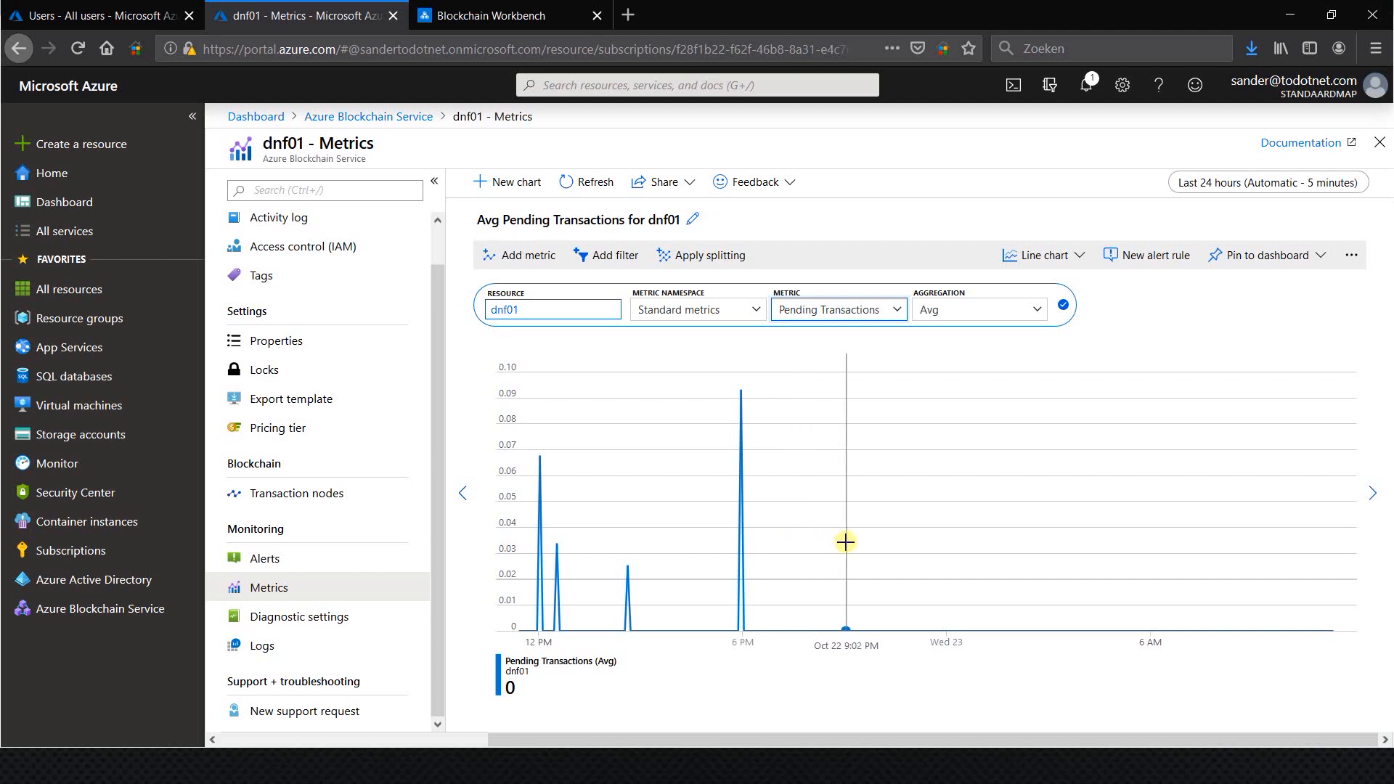
pyautogui.moveTo(1053, 415)
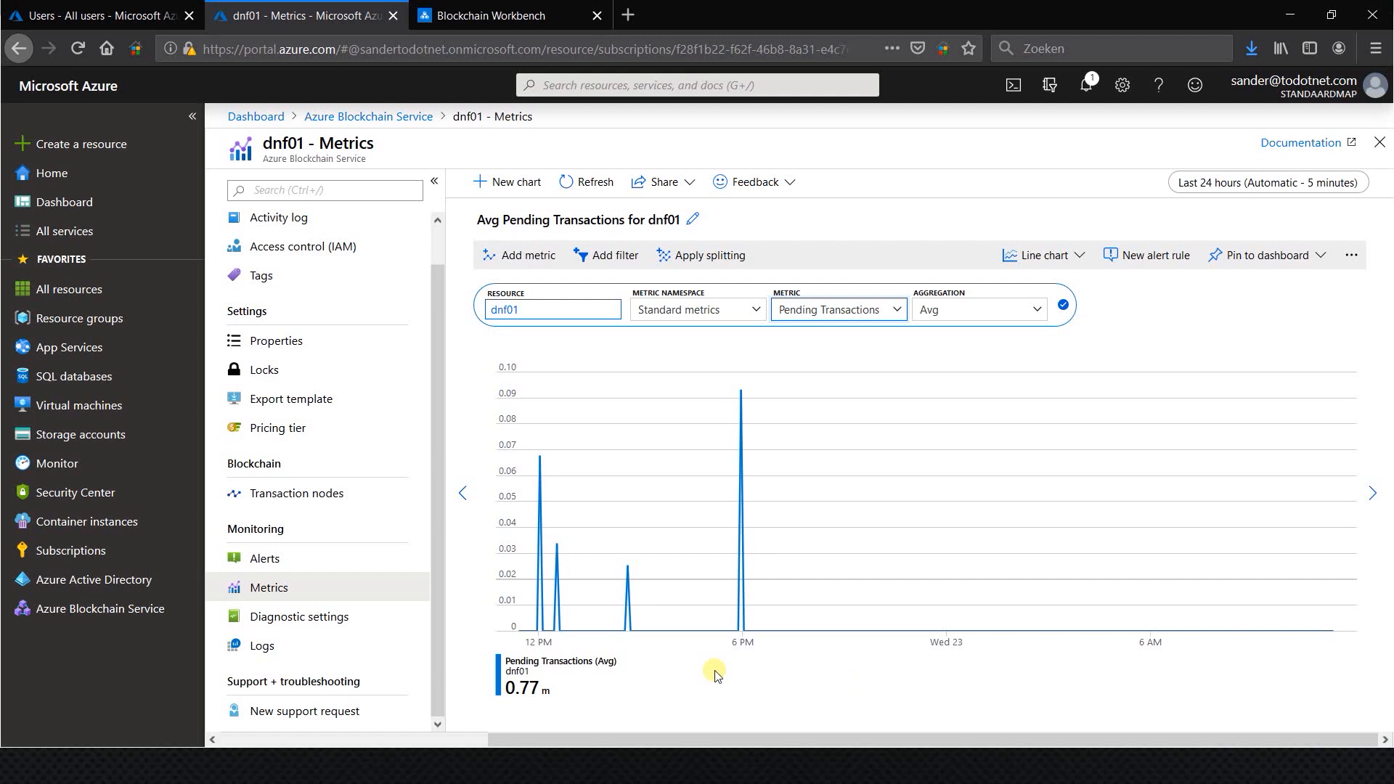
pyautogui.moveTo(732, 664)
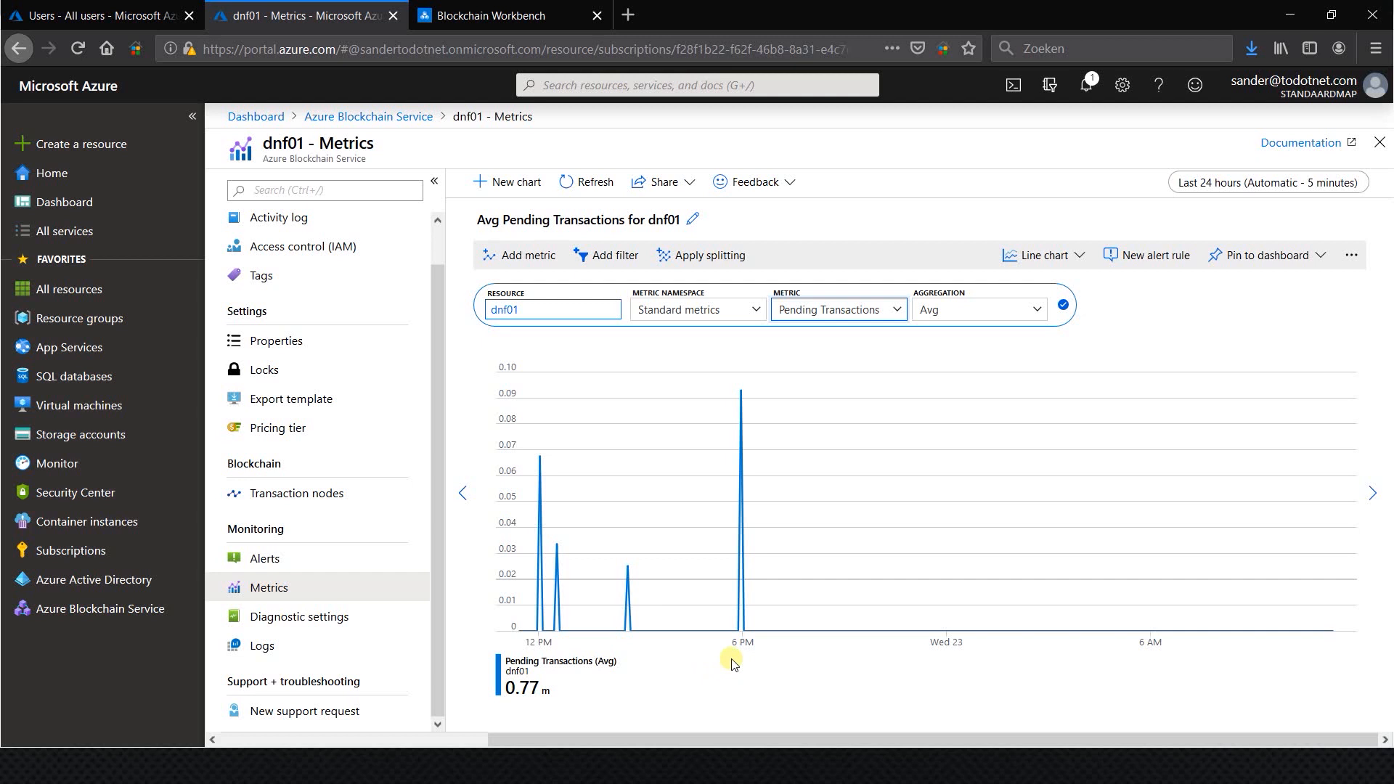
# Confirm dnf01 has no alert rules, then view its Basic vs Standard pricing tier.
pyautogui.click(263, 557)
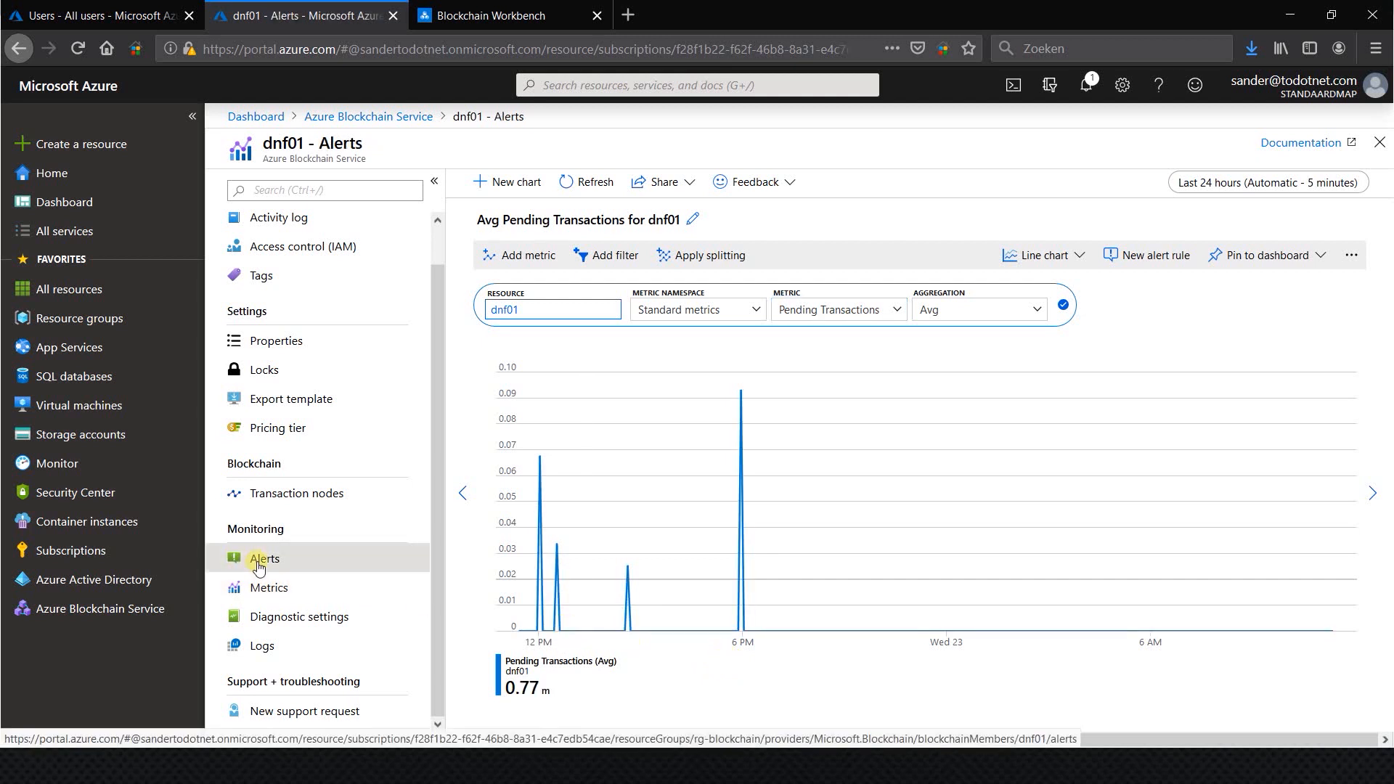
pyautogui.click(263, 559)
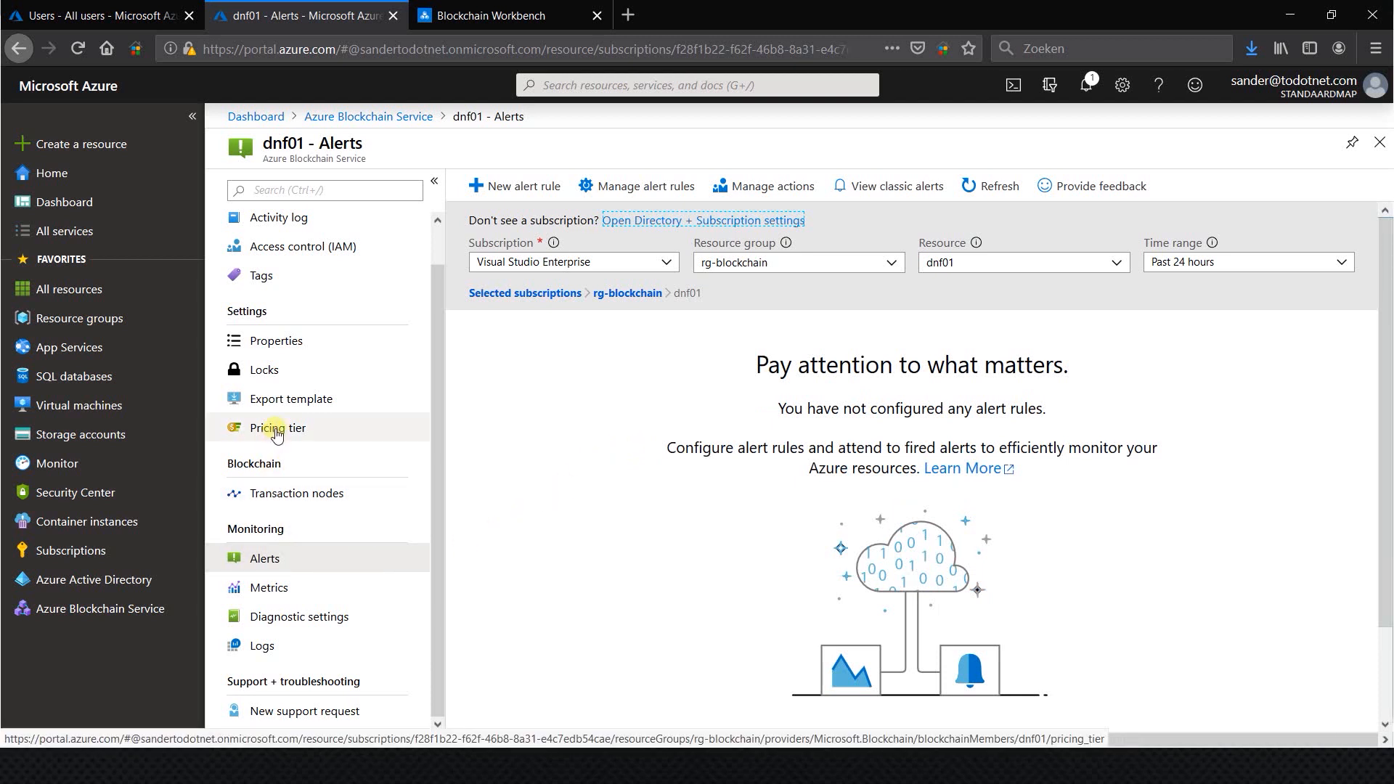
pyautogui.click(277, 428)
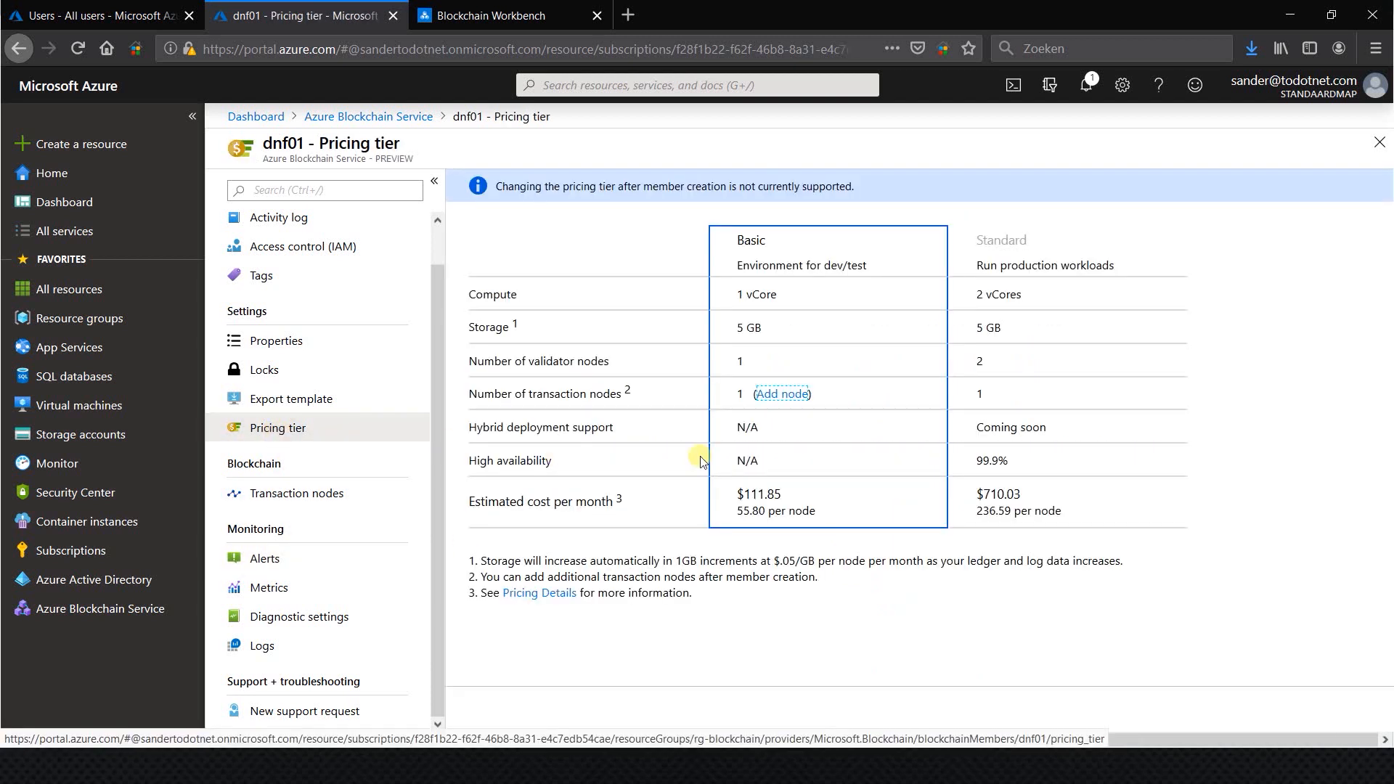
pyautogui.moveTo(636, 230)
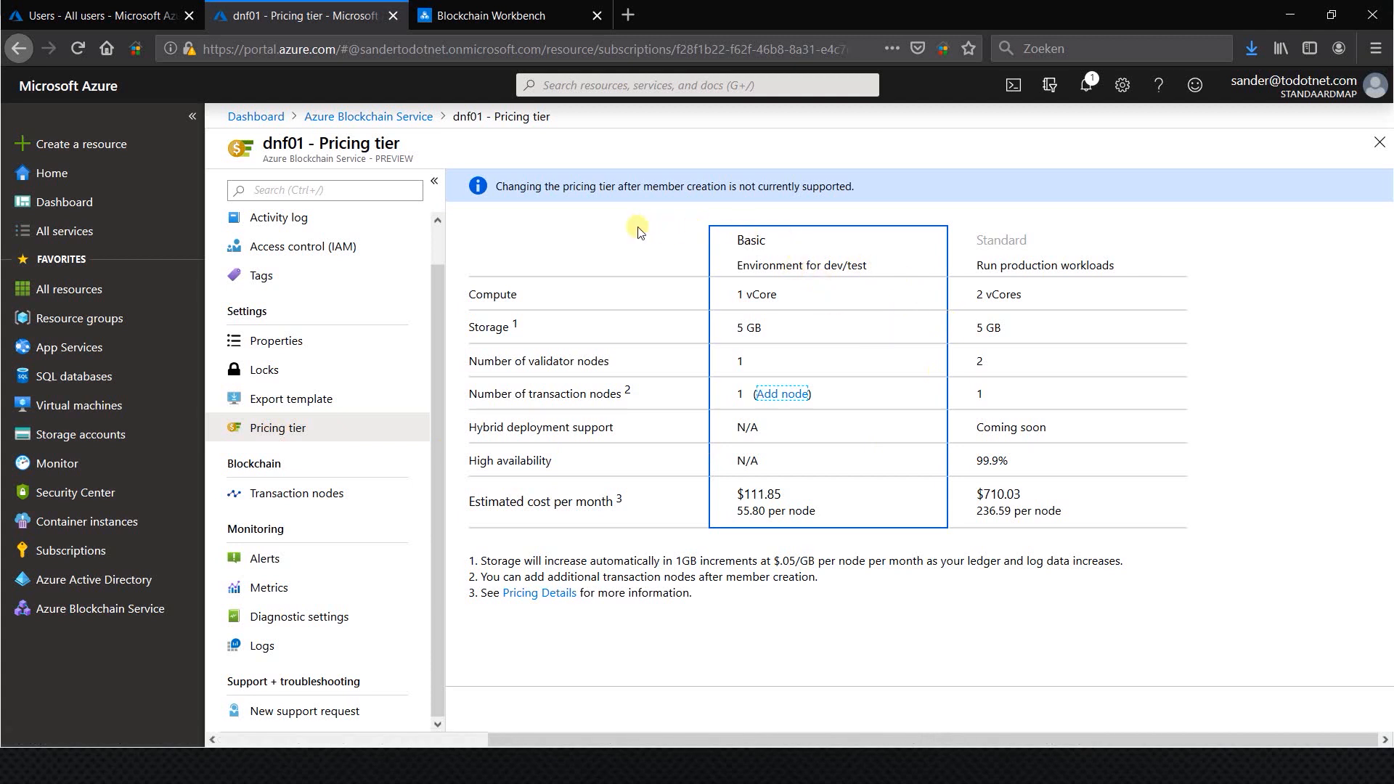
pyautogui.moveTo(929, 313)
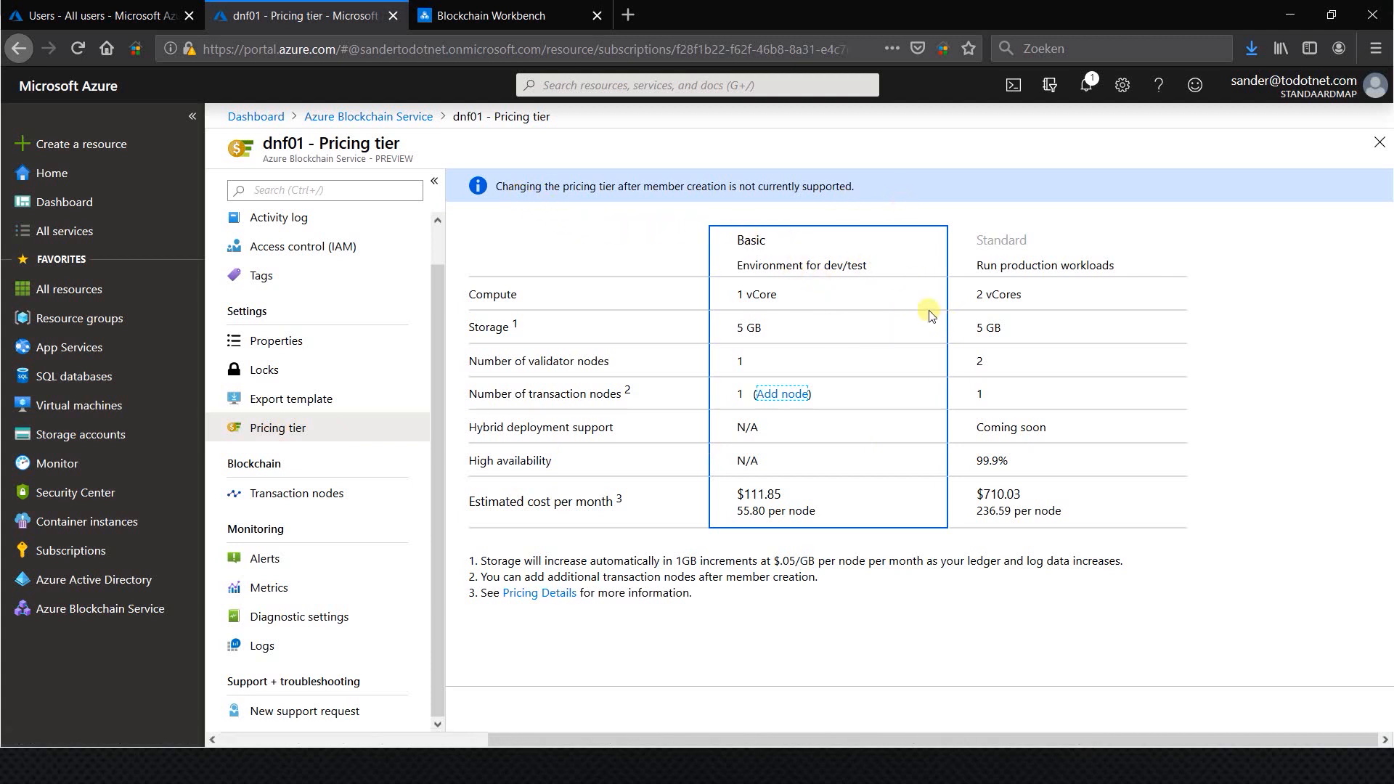
pyautogui.moveTo(878, 292)
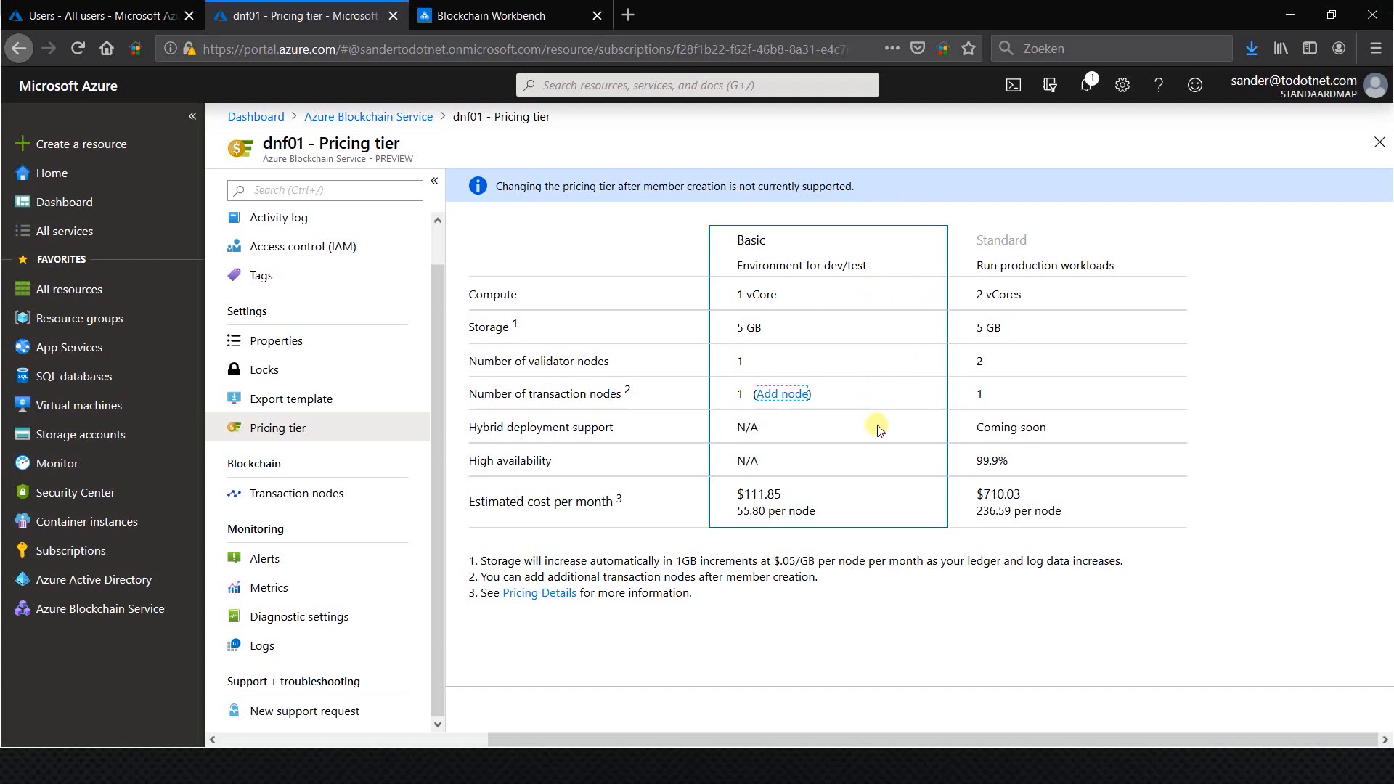
pyautogui.moveTo(542, 387)
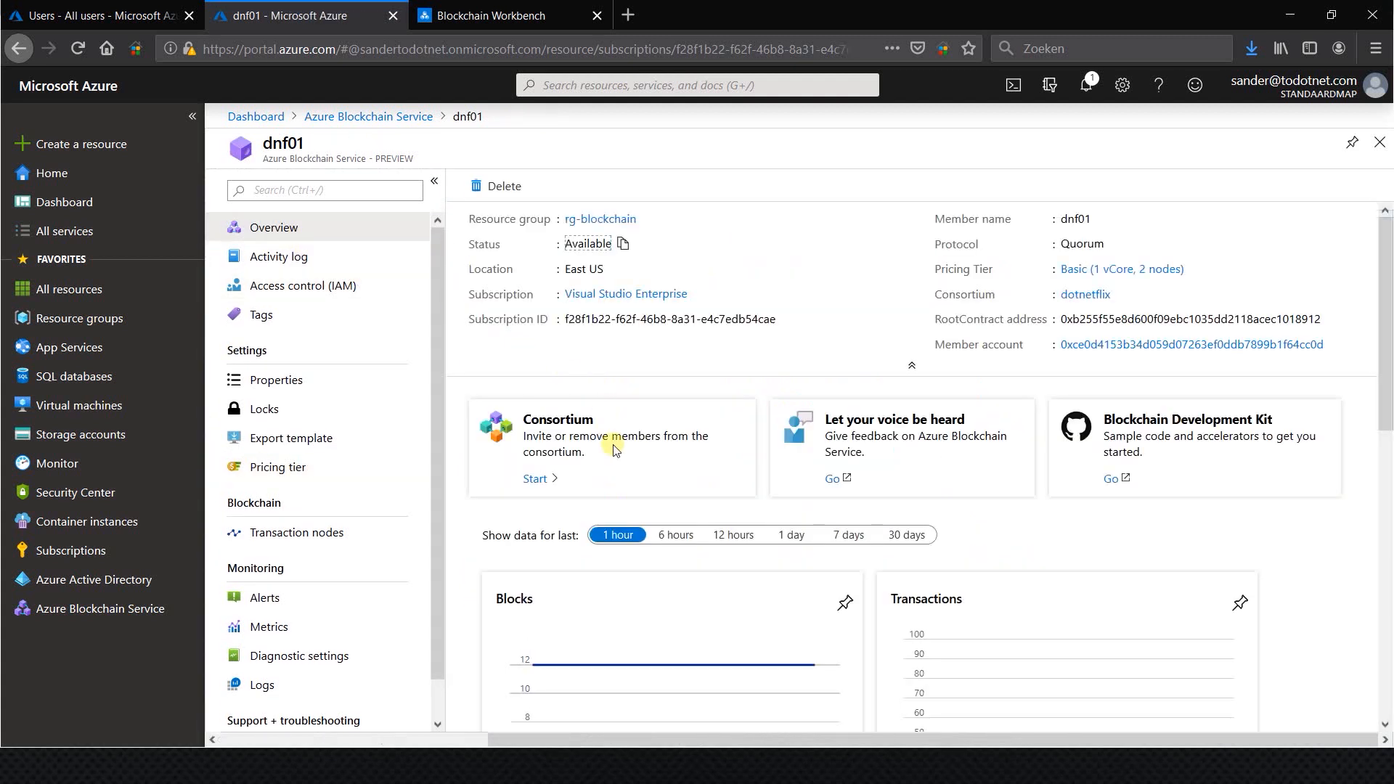
pyautogui.moveTo(676, 410)
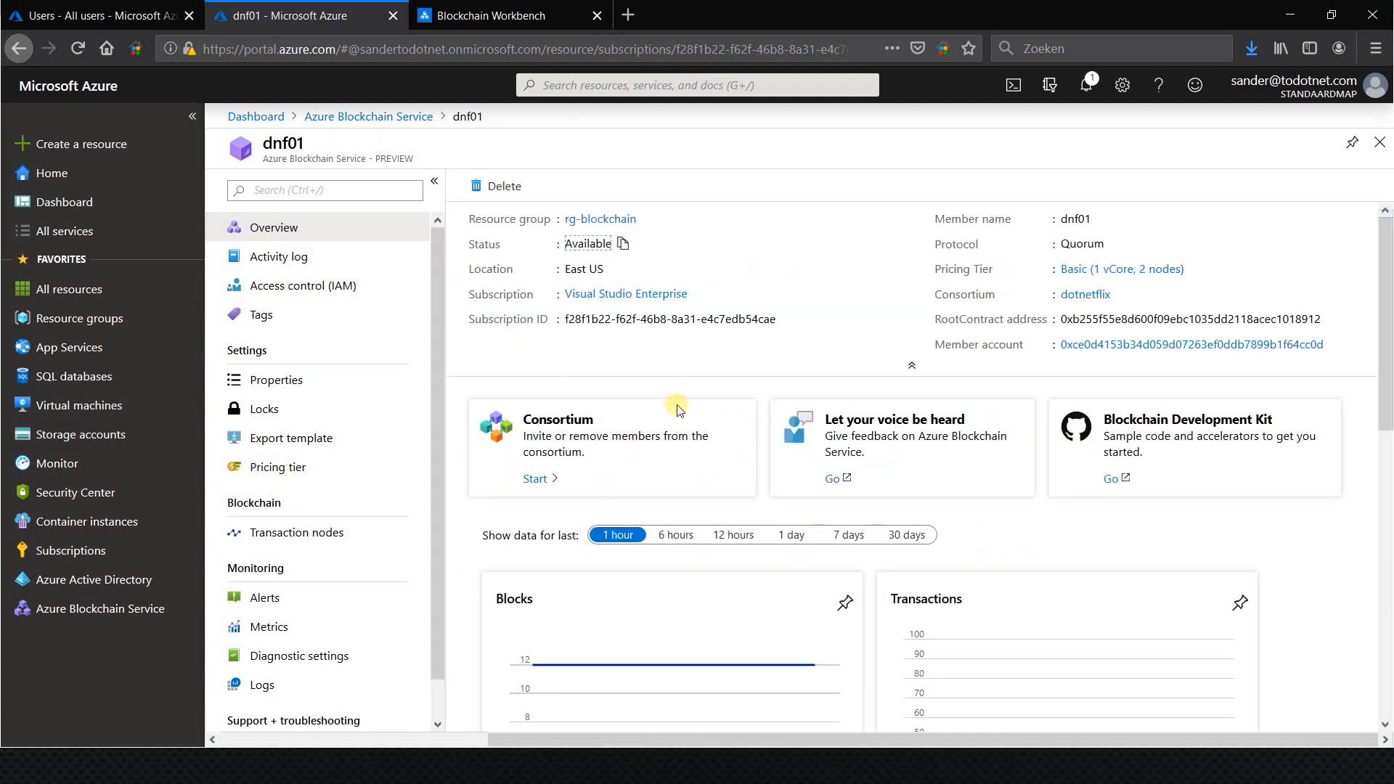
pyautogui.moveTo(413, 284)
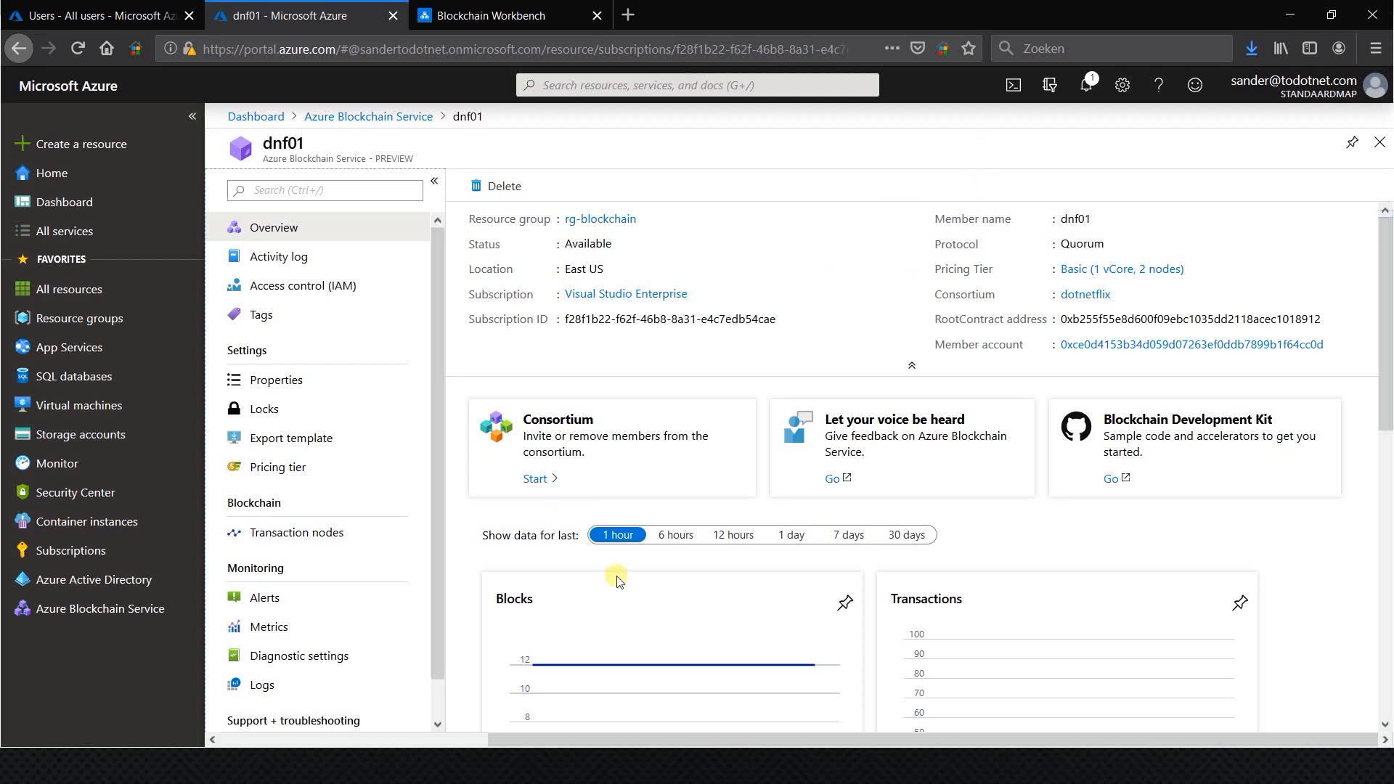
# Open the Windows Start menu from dnf01's overview.
pyautogui.click(20, 765)
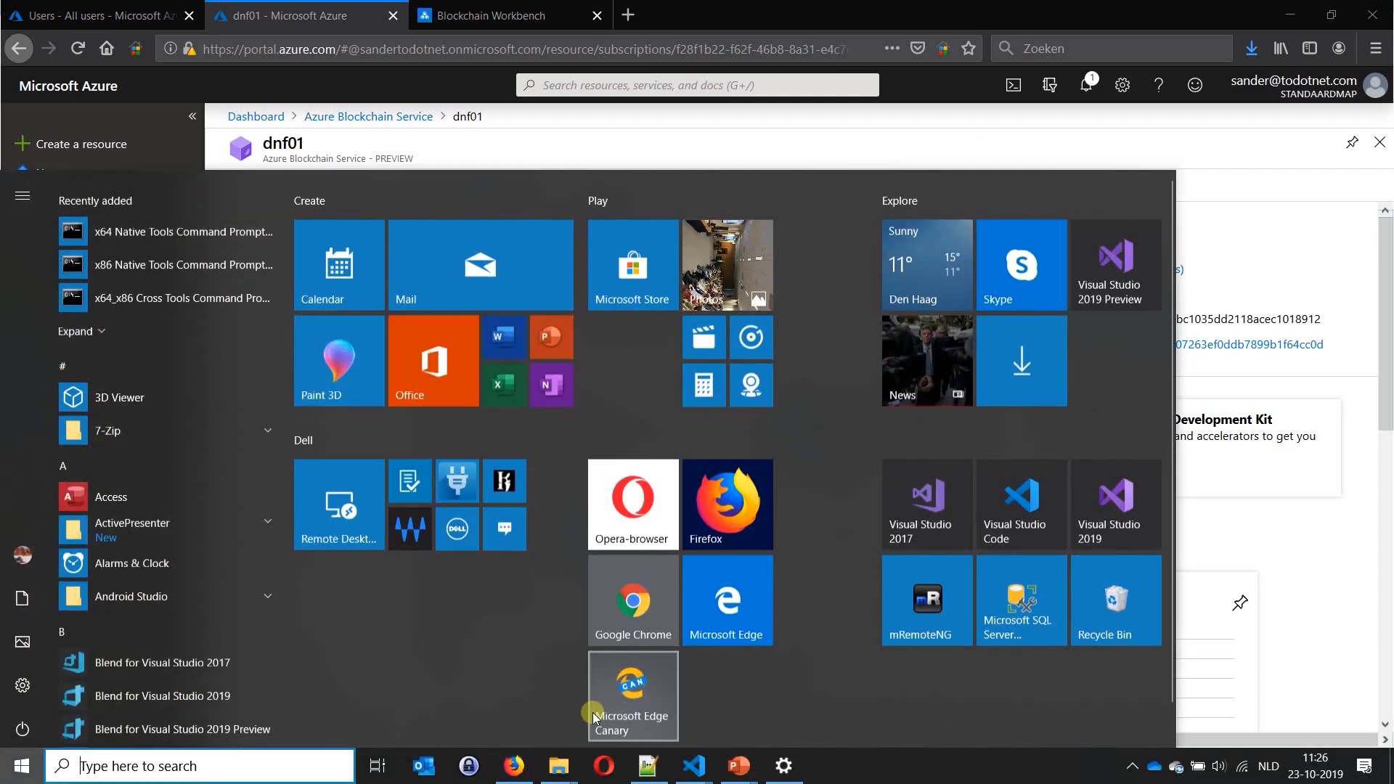